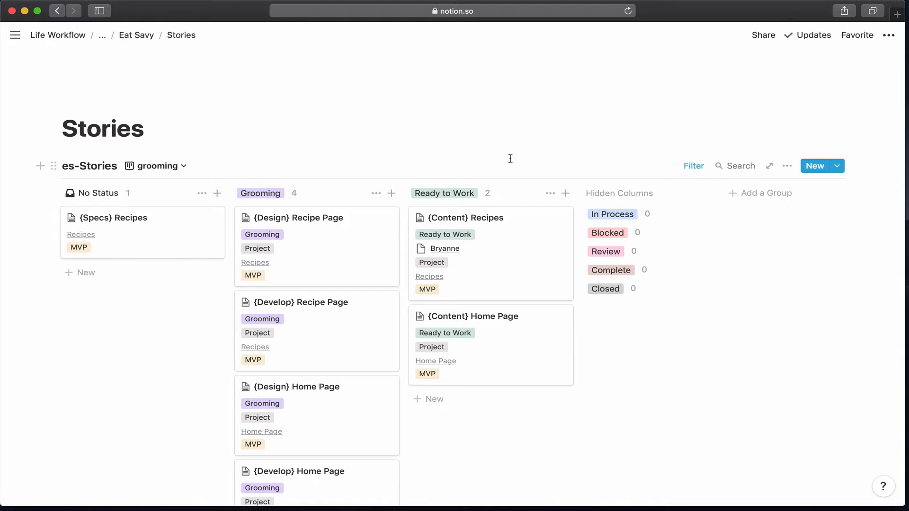
Write two lines on the Stories page: 'Roadmapping & Grooming' and 'Sprint Planning'
scroll(down, 3)
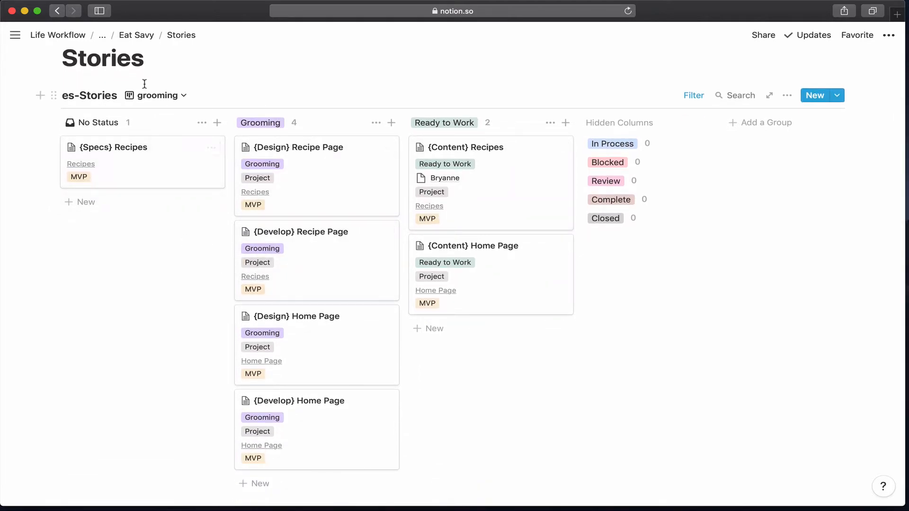
click(184, 95)
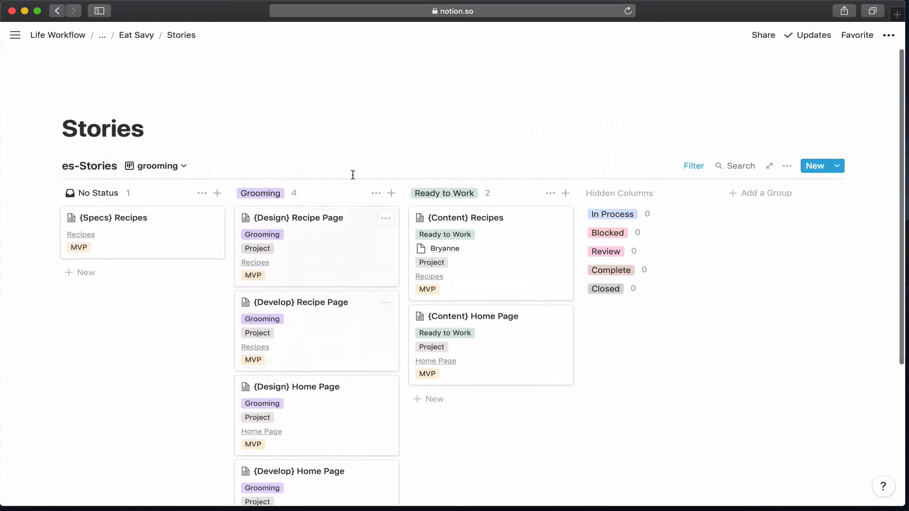
scroll(down, 3)
text(Roadm)
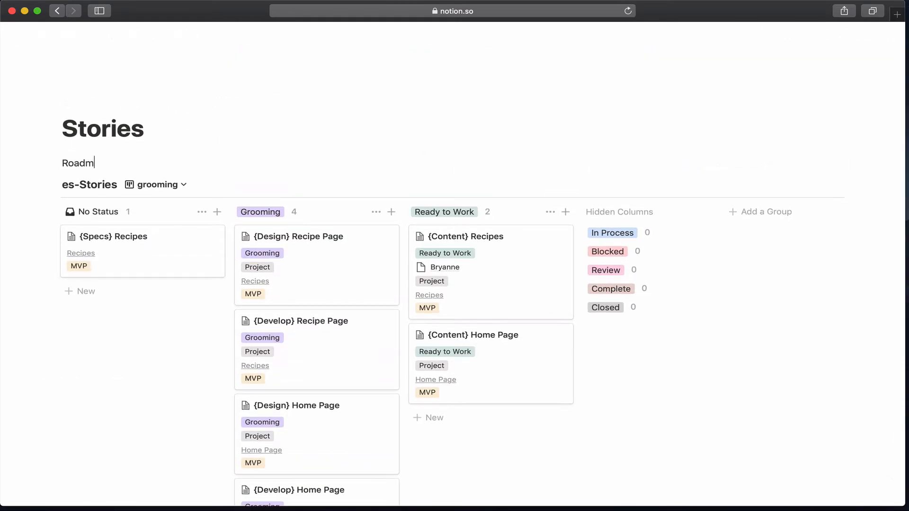
text(apping & Gr)
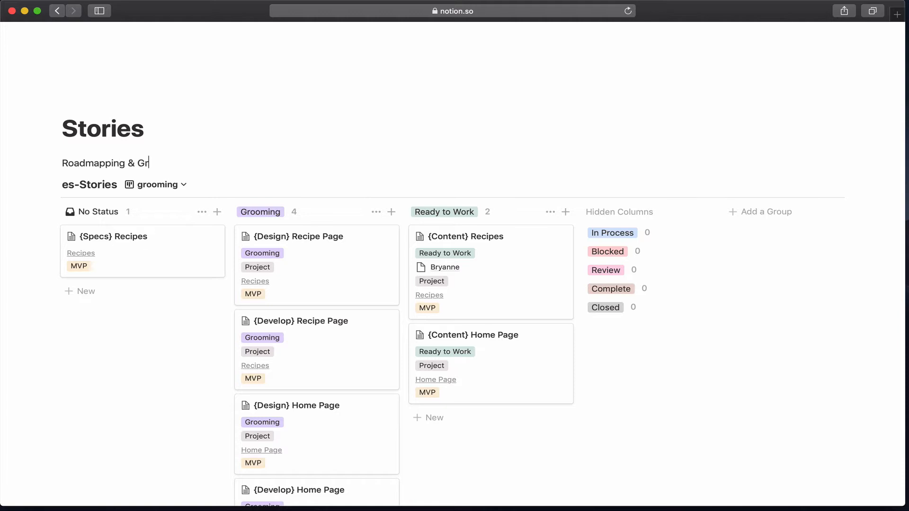
text(ooming)
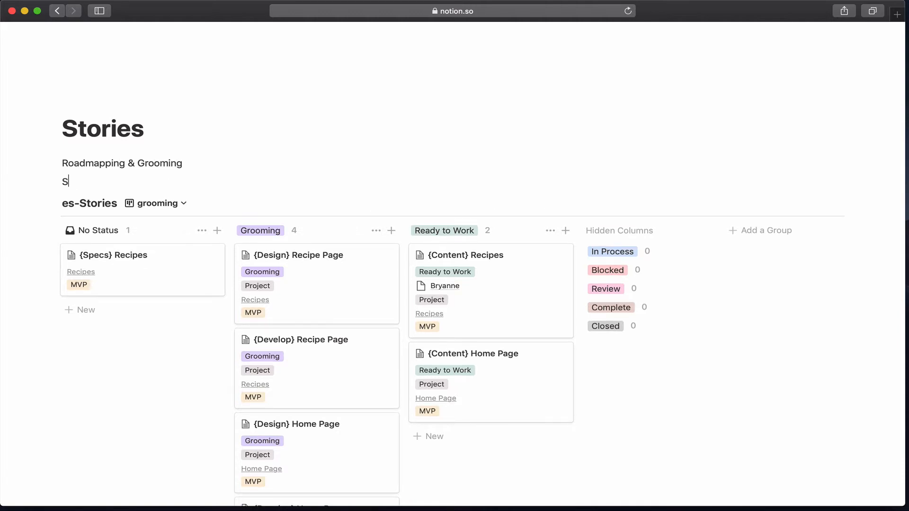
text(pr)
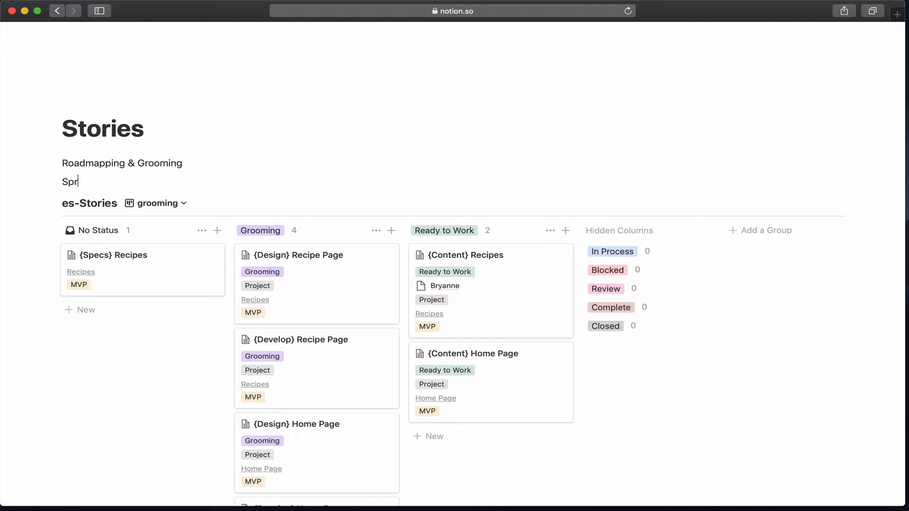
text(int)
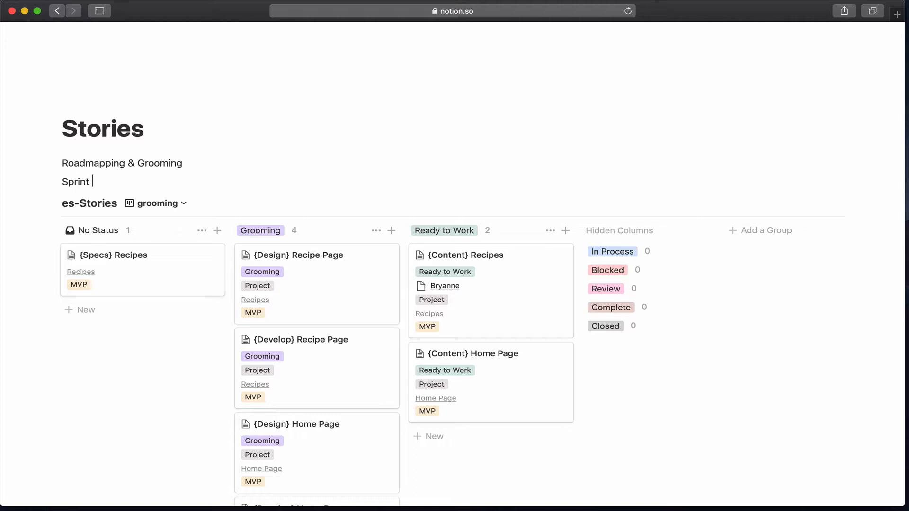
text(Planning)
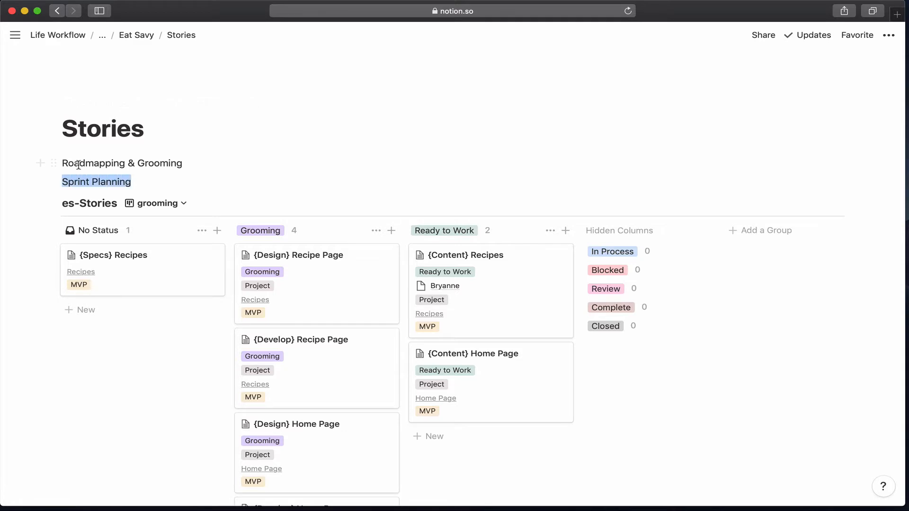
Turn both lines into subpages and move the es-Stories board into Roadmapping & Grooming
click(53, 163)
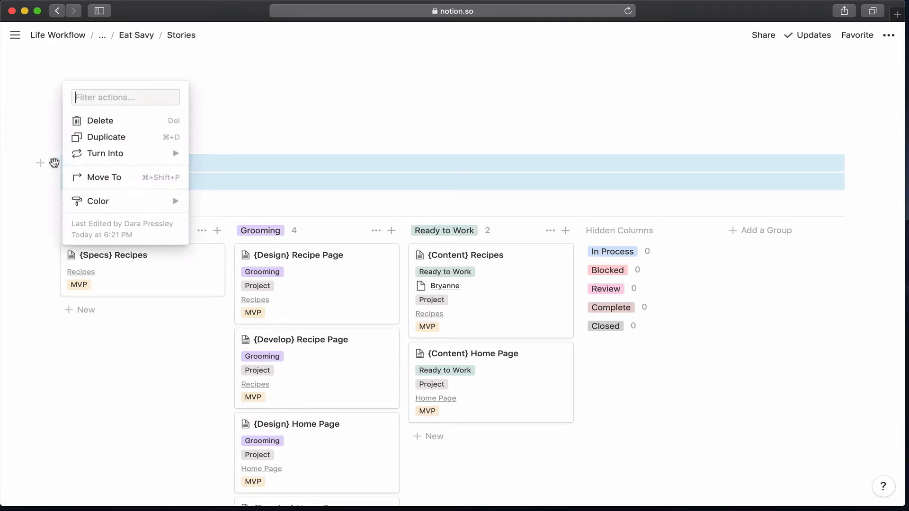
click(105, 154)
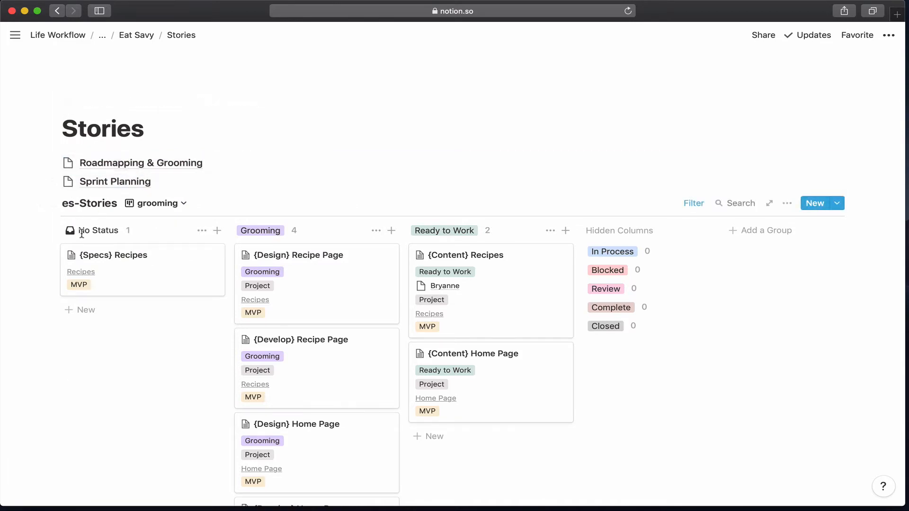
click(179, 203)
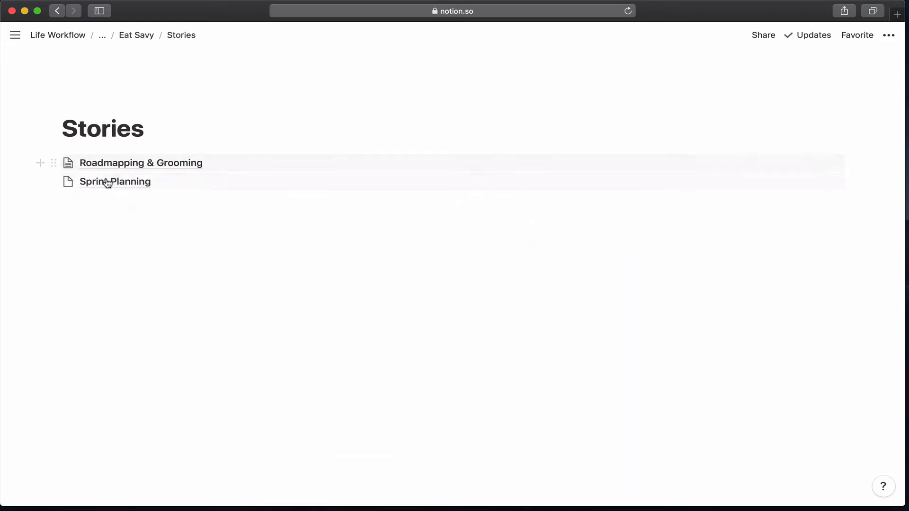
Set Roadmapping & Grooming and the empty Sprint Planning page to full width
click(141, 163)
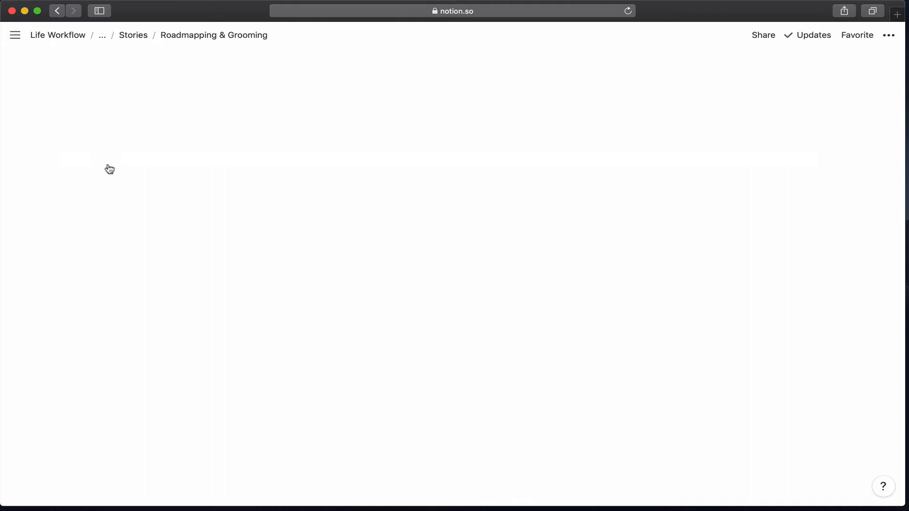
click(889, 34)
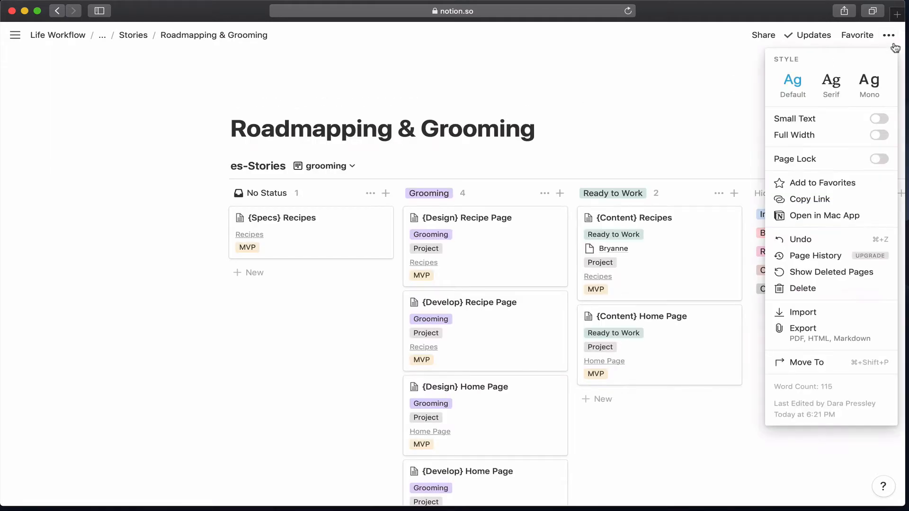
click(879, 134)
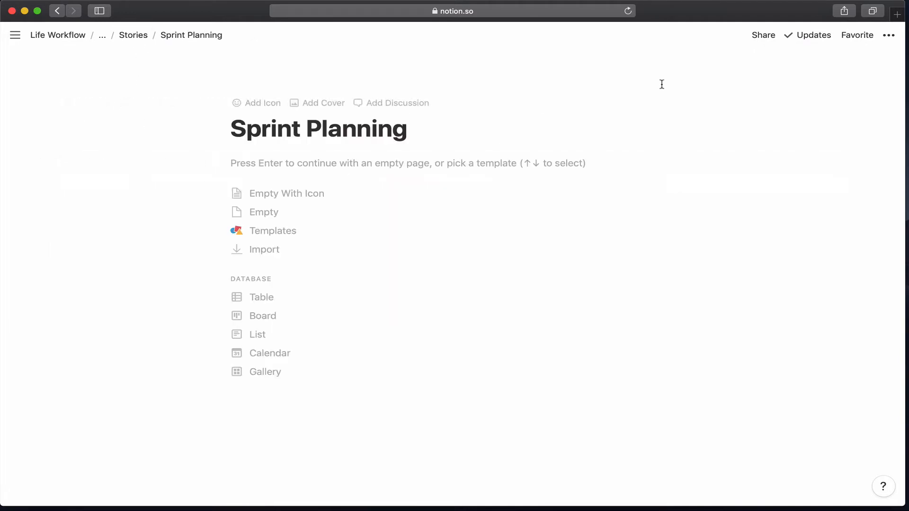
click(891, 35)
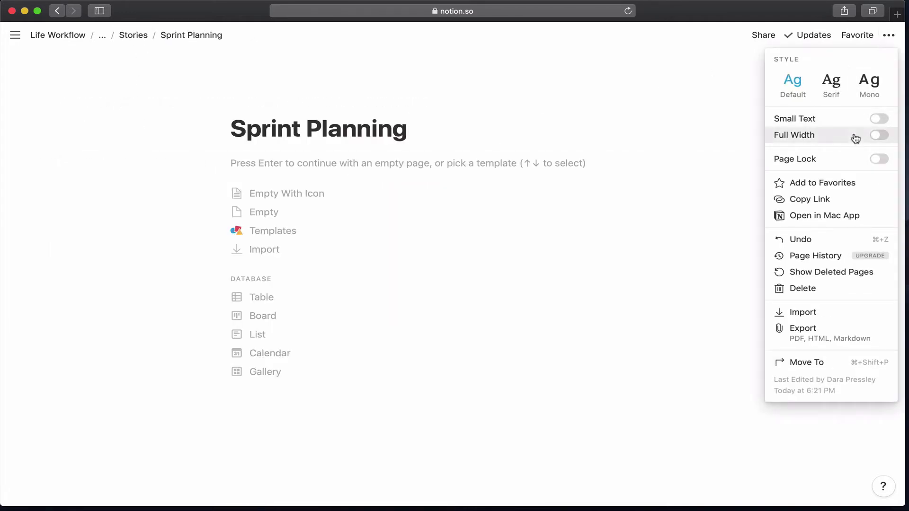
click(879, 134)
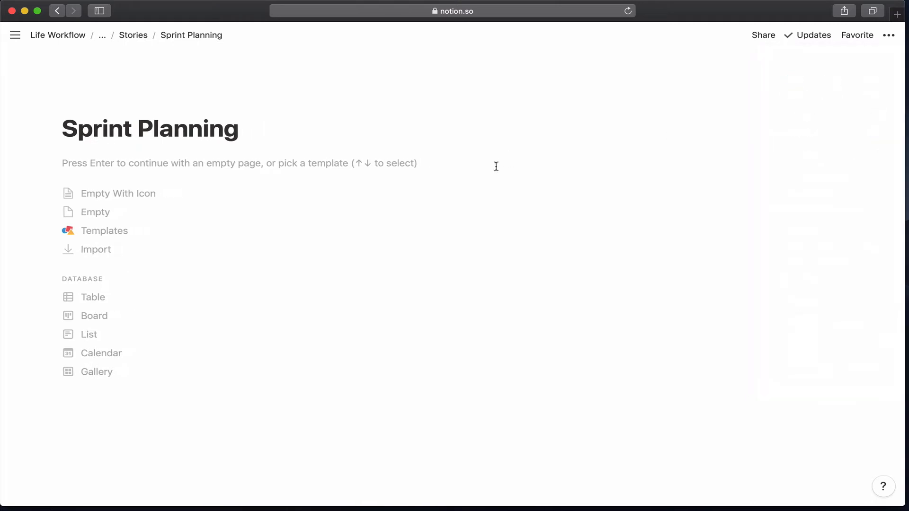
Start Sprint Planning as an empty page with side-by-side Stories and Staff column headings
key(Enter)
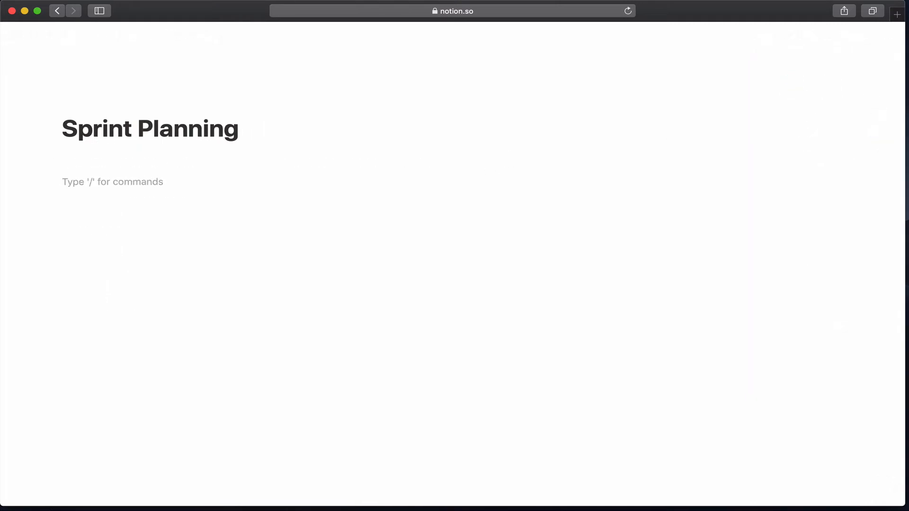
text(STories)
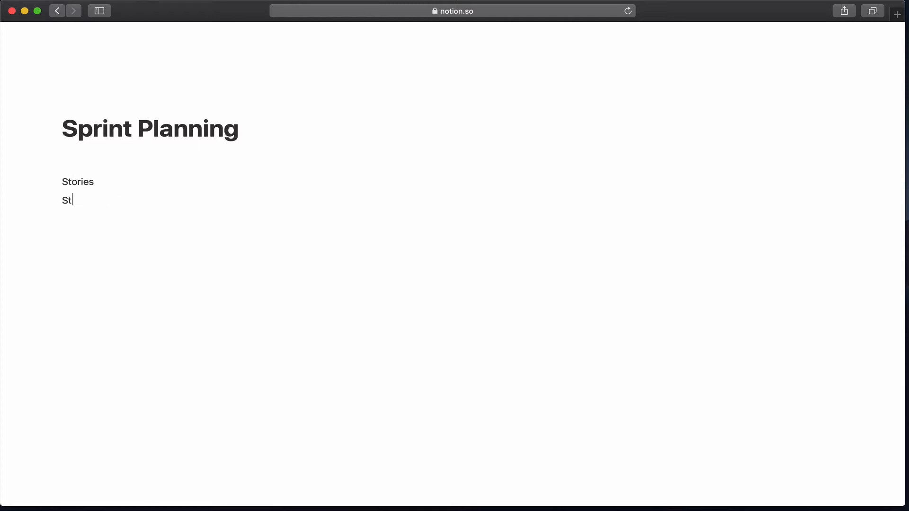
text(aff)
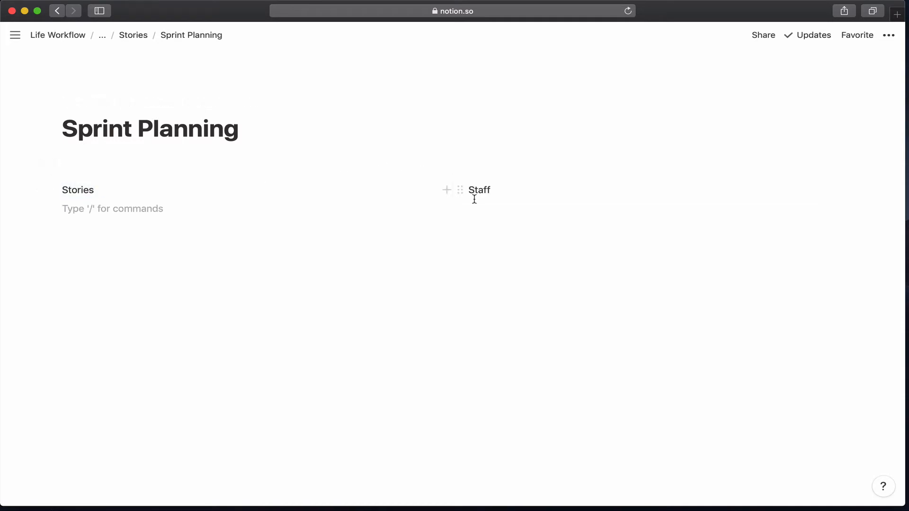
Insert a linked view of the es-Staff database under the Staff heading via /linked
text(/)
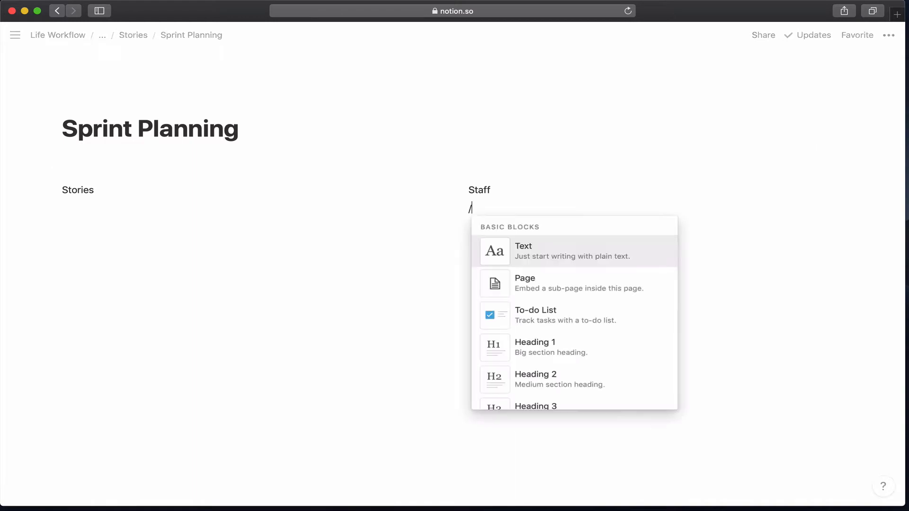
text(lin)
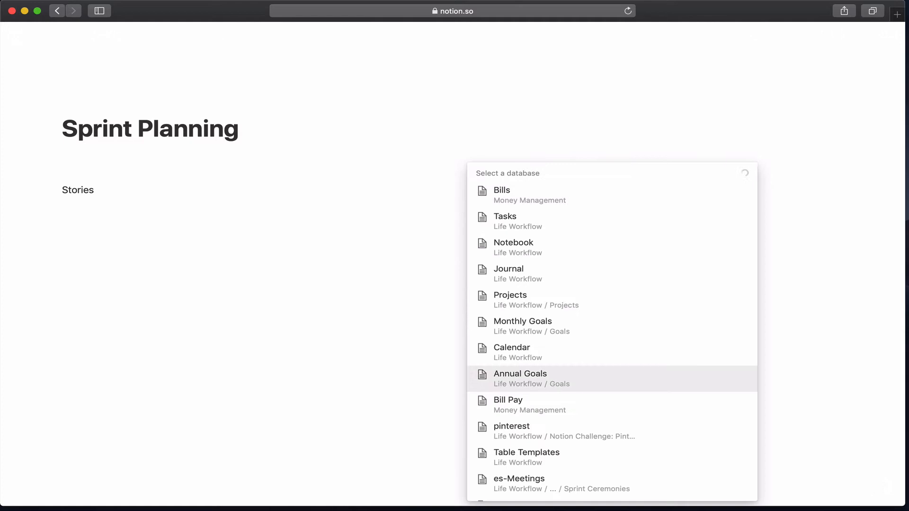
text(es-st)
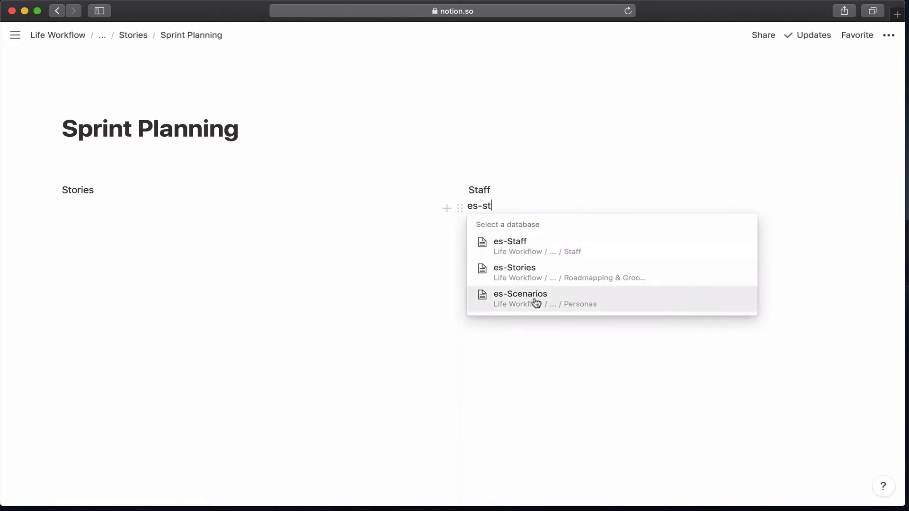
click(510, 242)
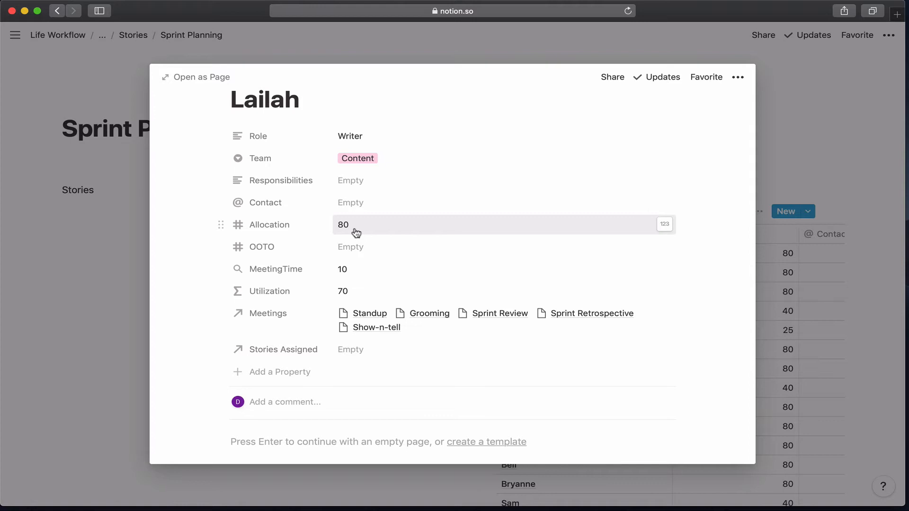
mouse_move(369, 233)
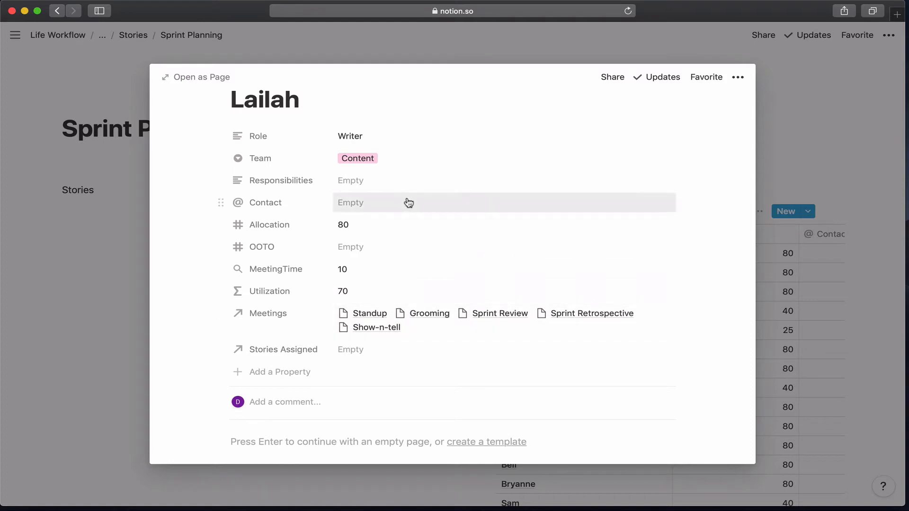
mouse_move(419, 238)
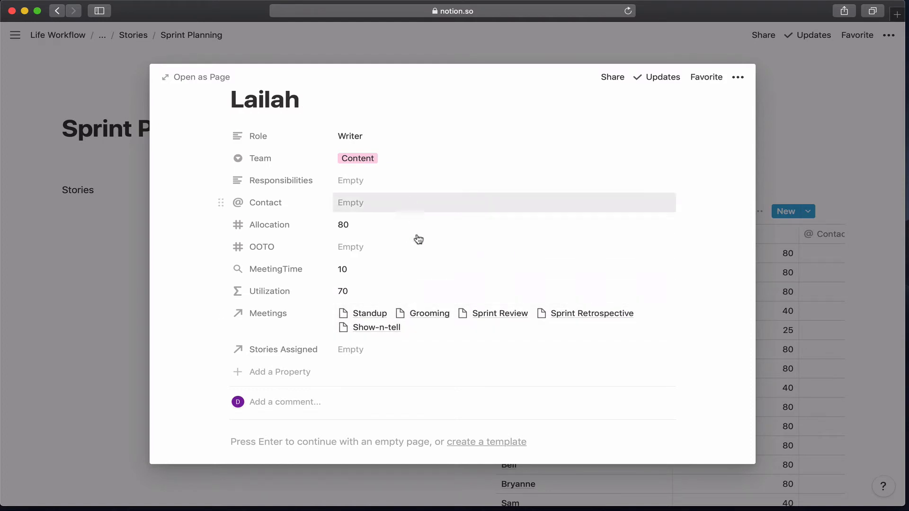
mouse_move(363, 269)
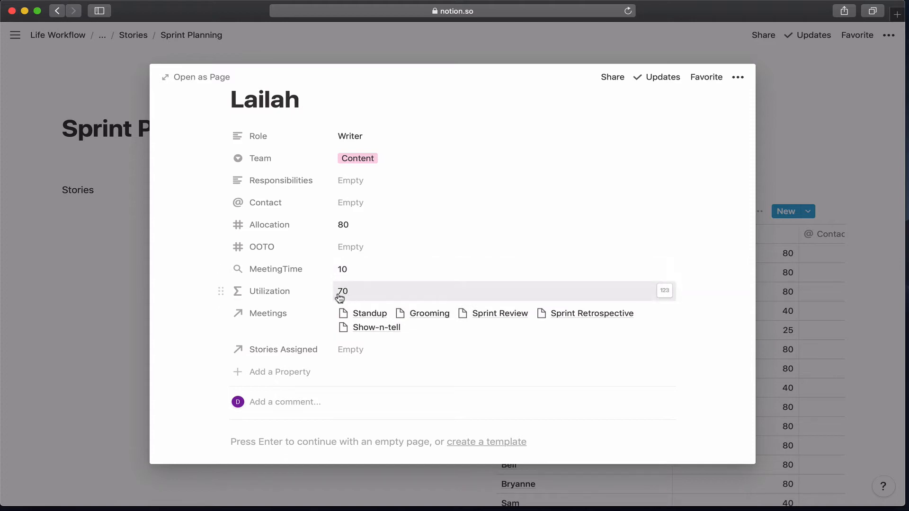
mouse_move(358, 294)
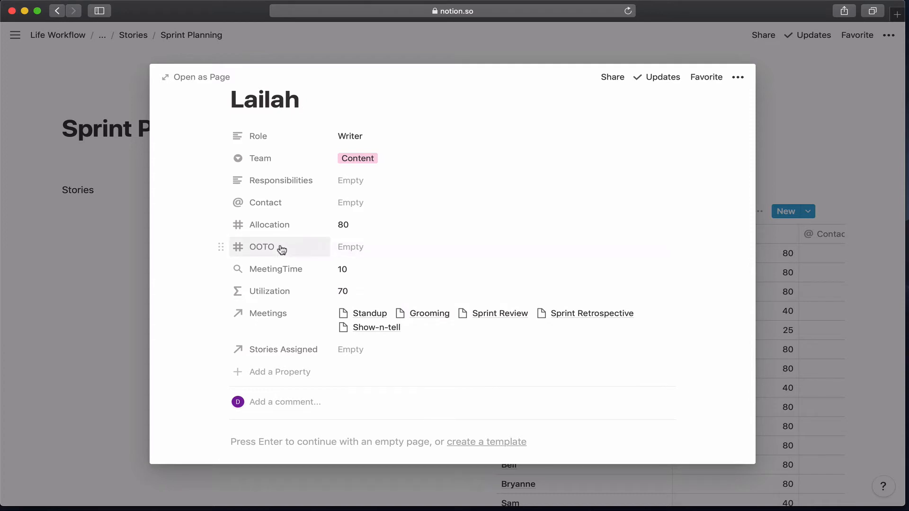
Open Lailah's staff record showing Allocation 80, MeetingTime 10 and Utilization 70
click(351, 247)
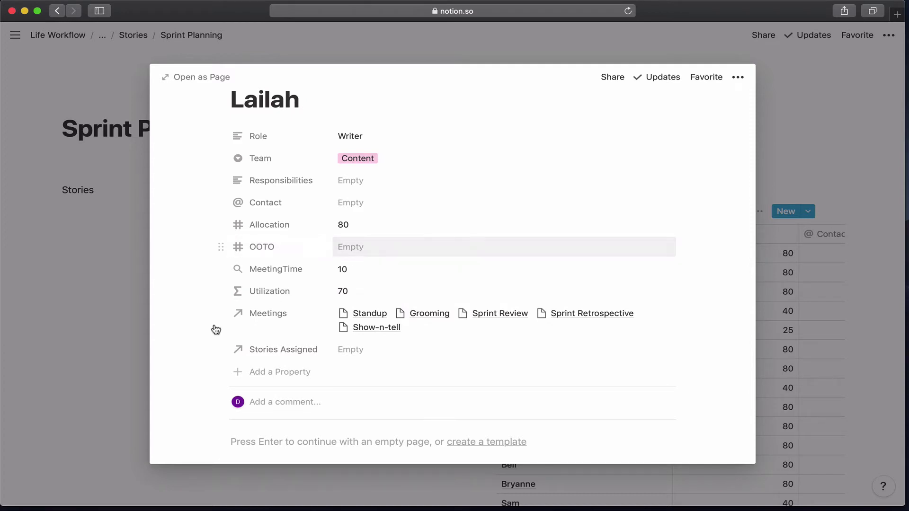
mouse_move(247, 359)
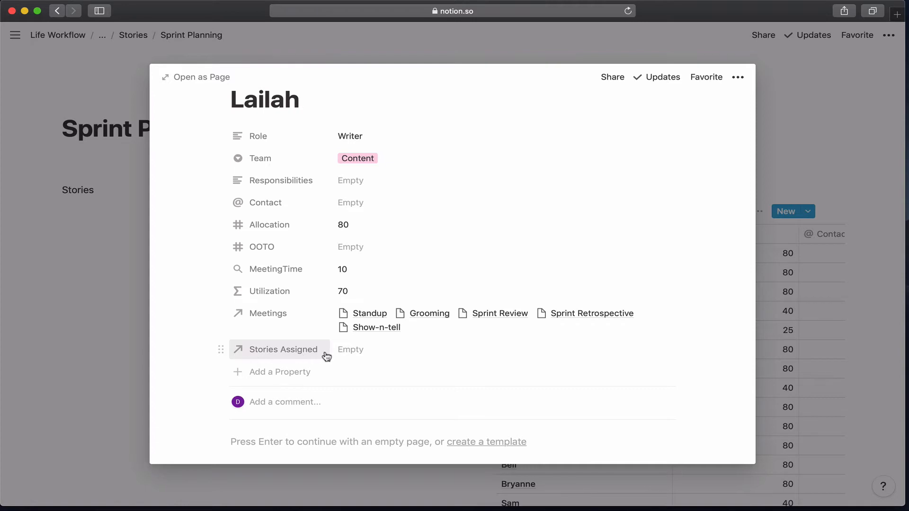
mouse_move(122, 289)
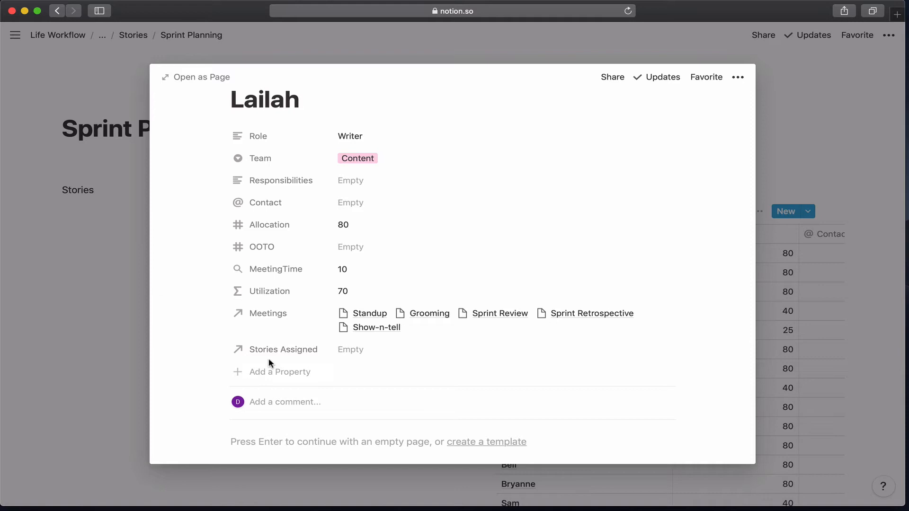
Add a property named Sprint Hours of type Rollup to the staff record
click(279, 372)
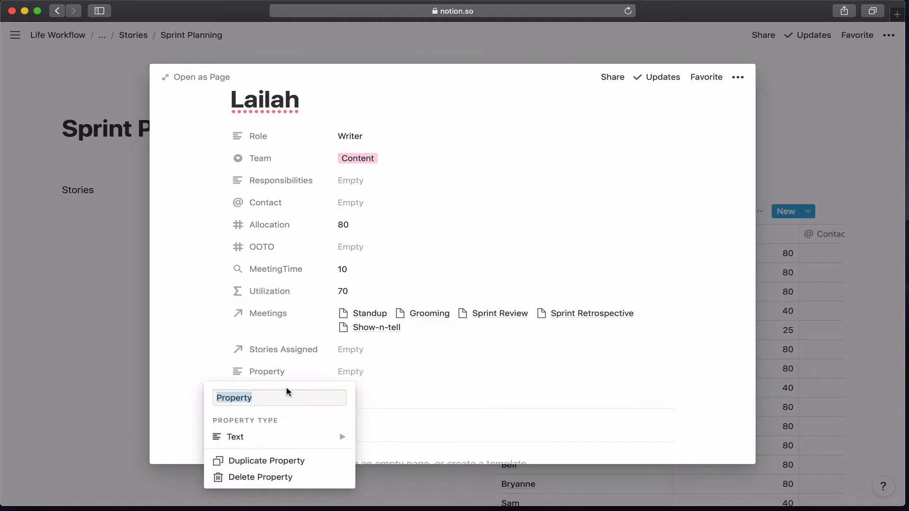
text(Srpi)
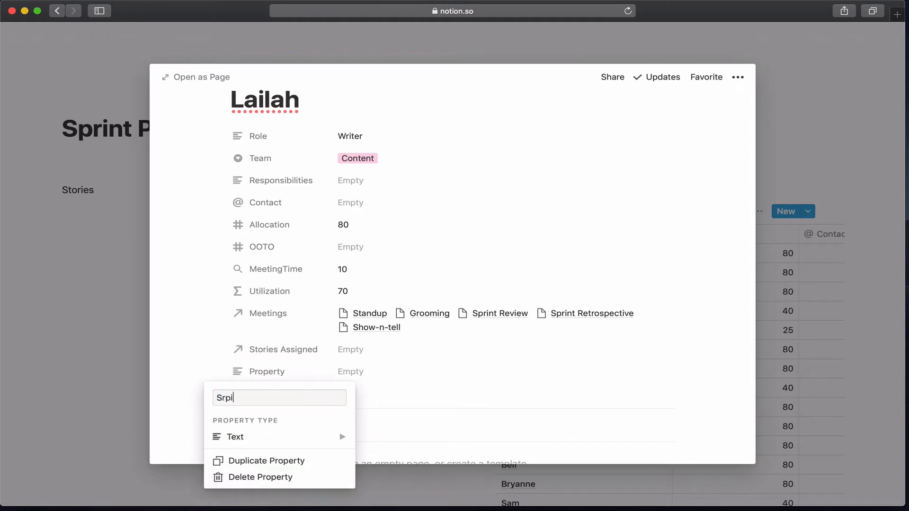
text(Sprint Hours)
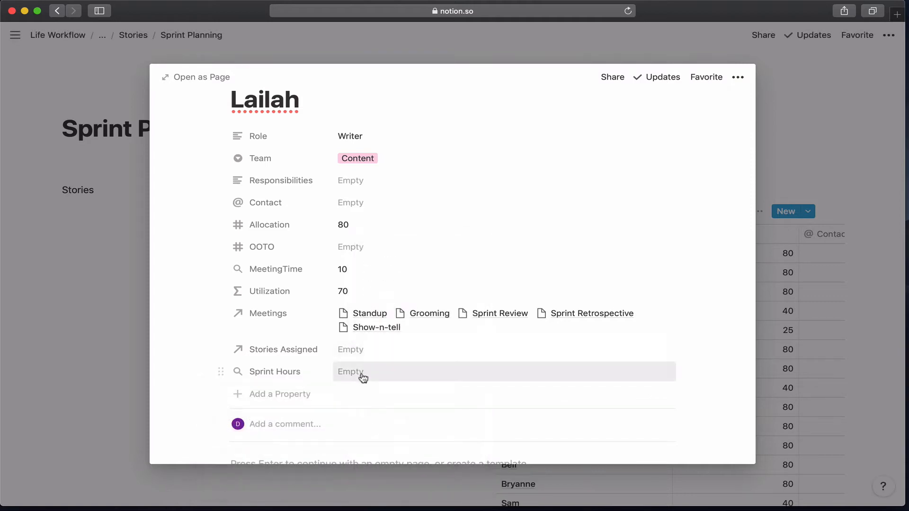
click(360, 372)
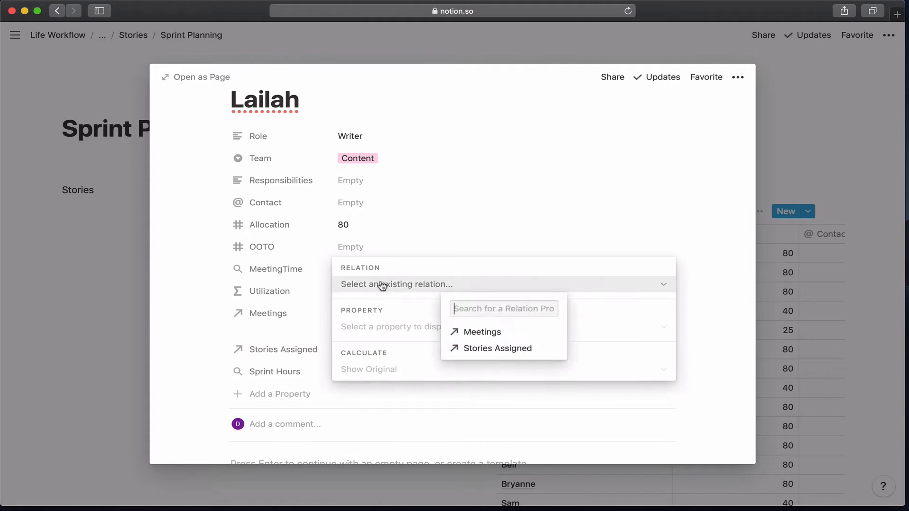
Roll Sprint Hours up from the Stories Assigned relation, totalling the stories' Hours
click(497, 348)
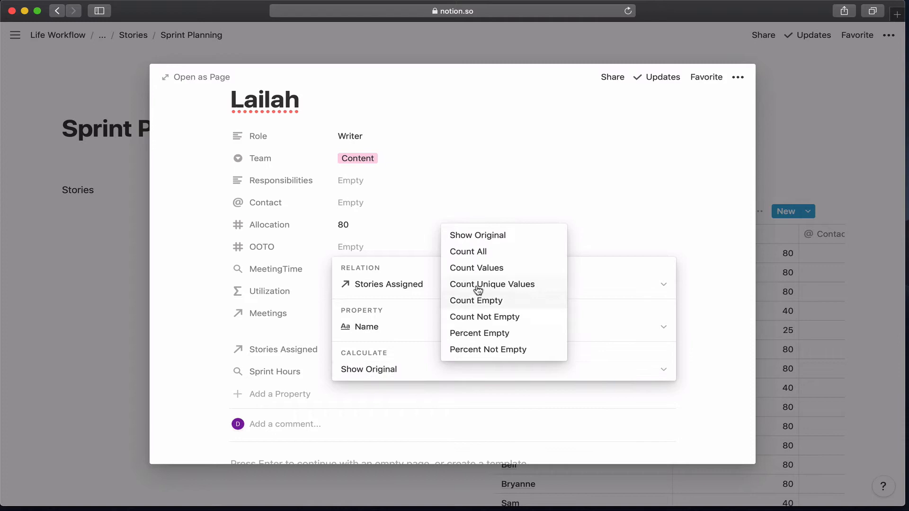
click(366, 327)
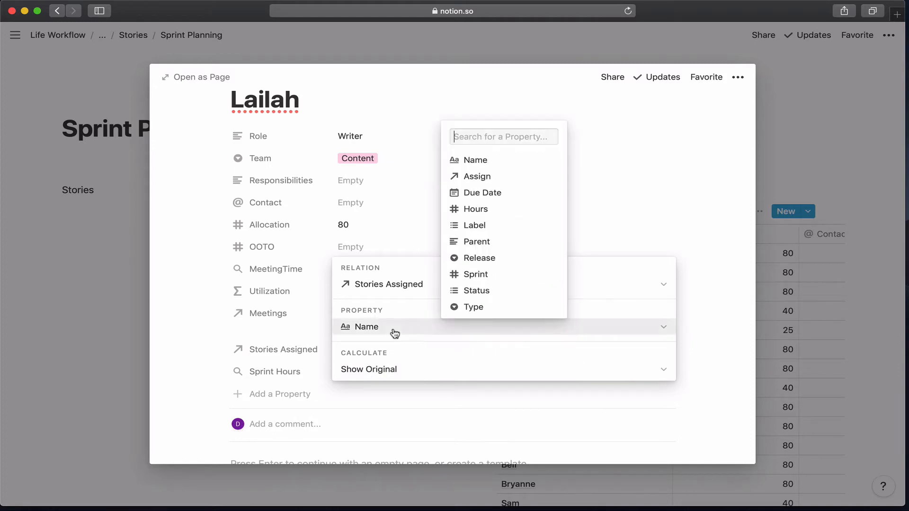
click(476, 208)
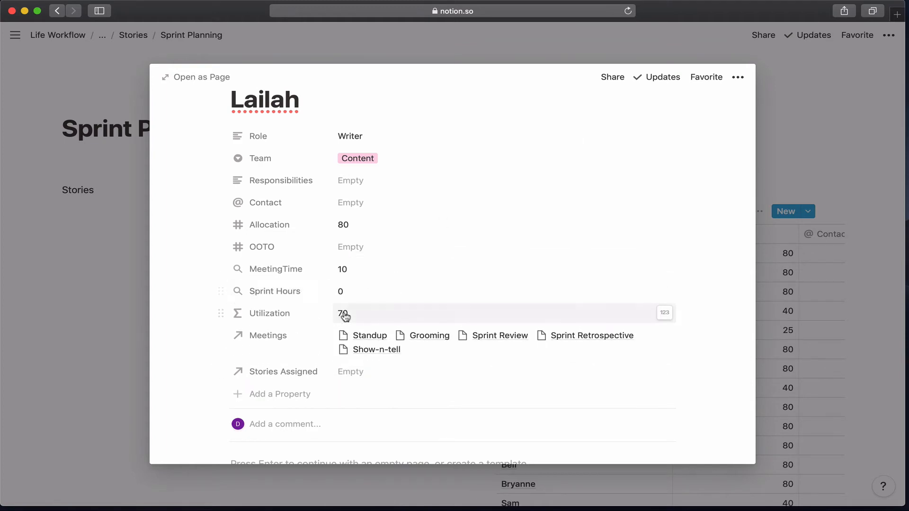
Extend the Utilization formula to subtract prop("MeetingTime") and prop("Sprint Hours") and confirm it
click(343, 314)
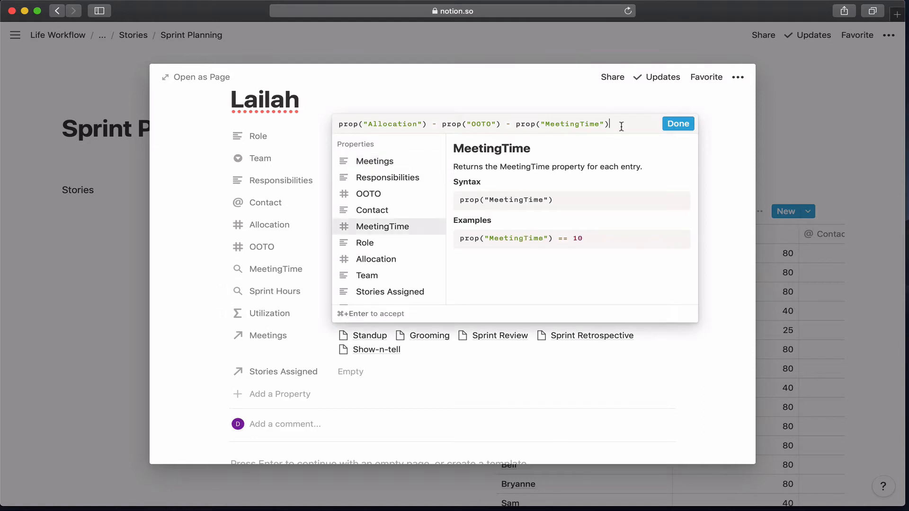
text(-)
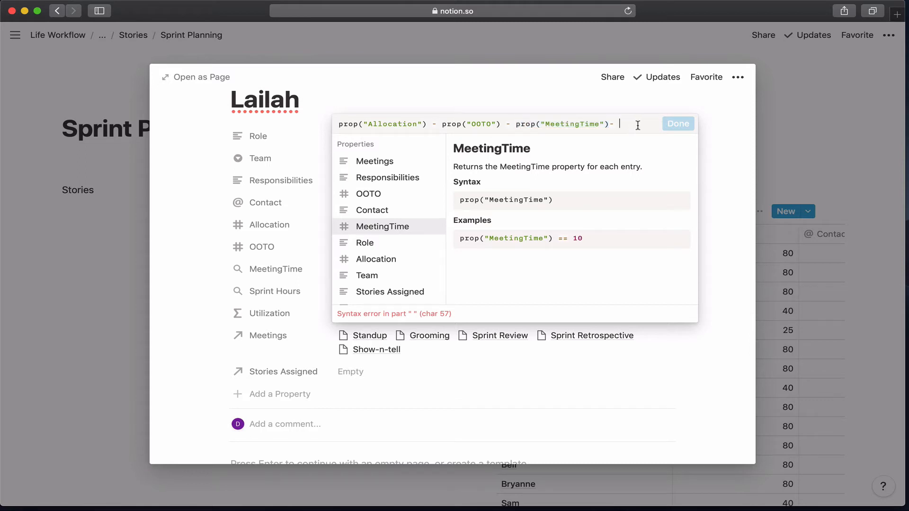
text(prop("MeetingTime"))
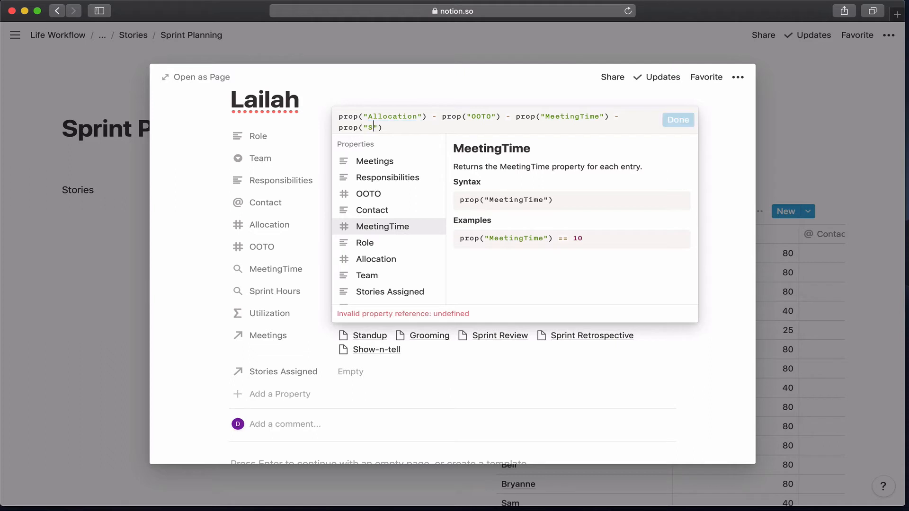
text(print)
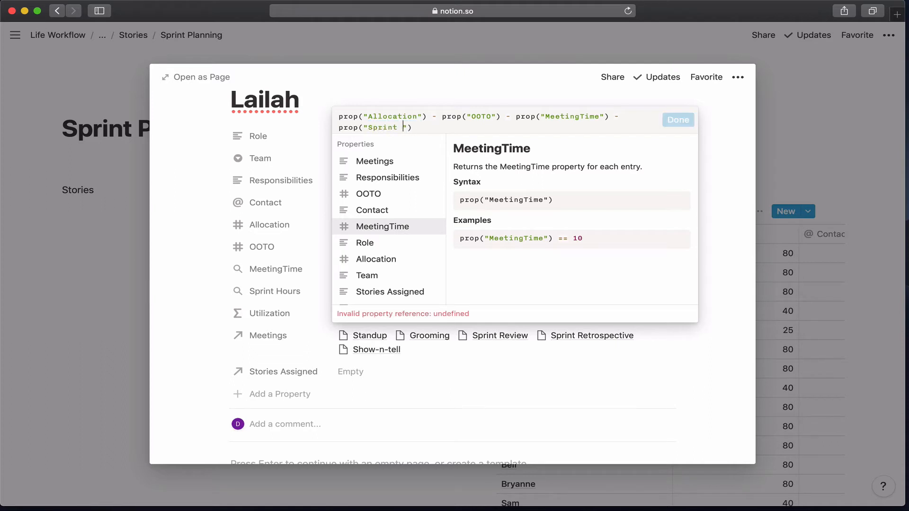
click(678, 120)
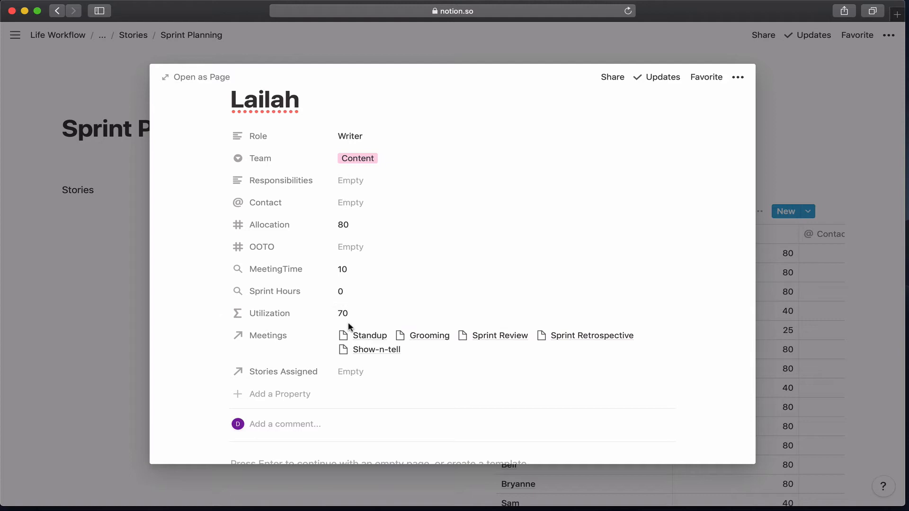
mouse_move(377, 173)
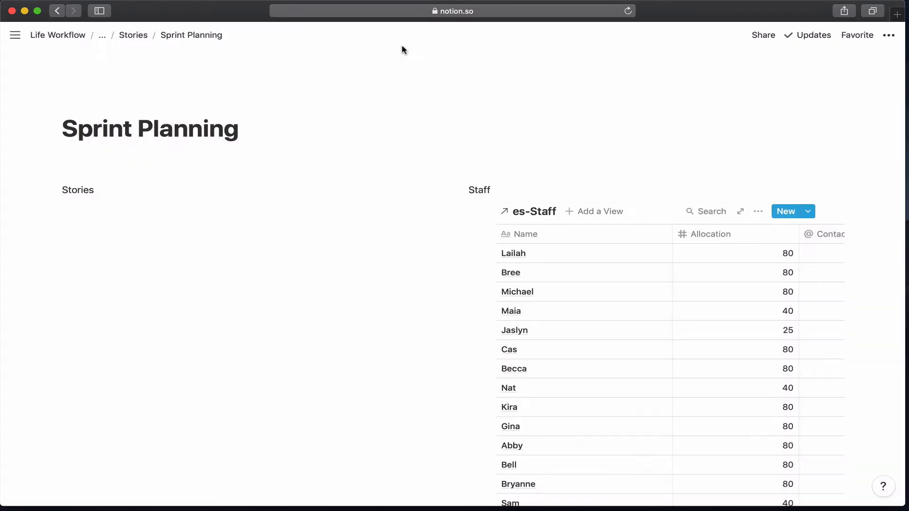
mouse_move(600, 214)
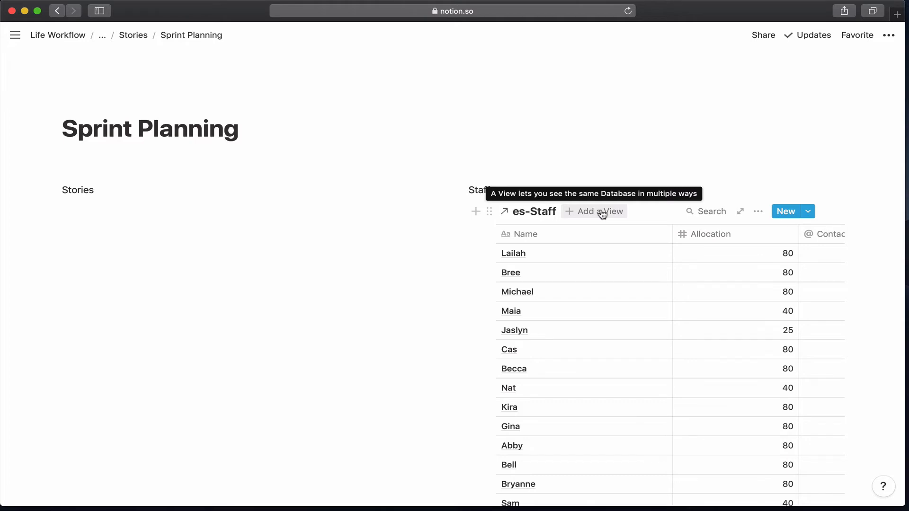
Create a new List view of the staff database named OOTO
click(600, 212)
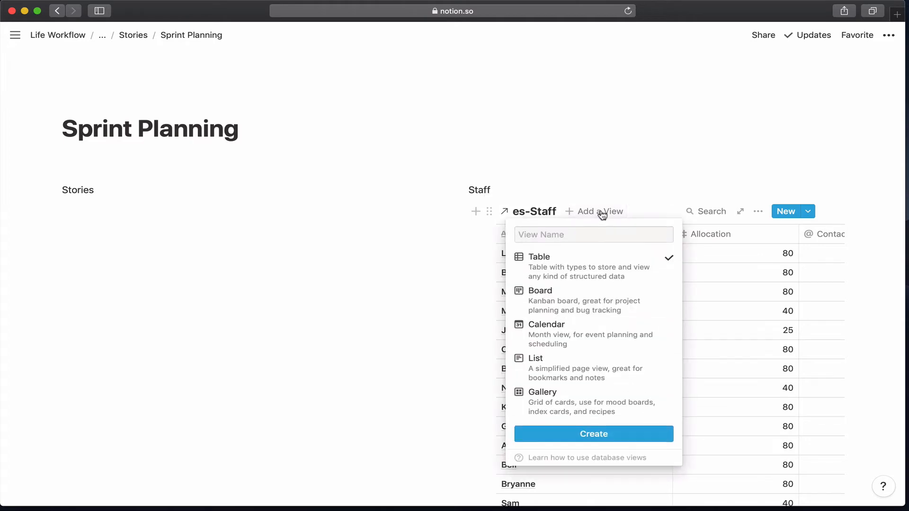
click(535, 358)
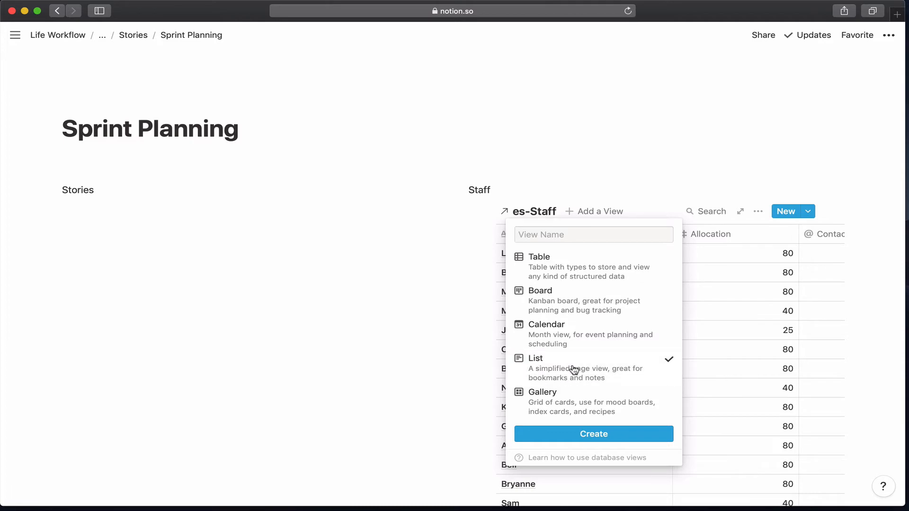
text(O)
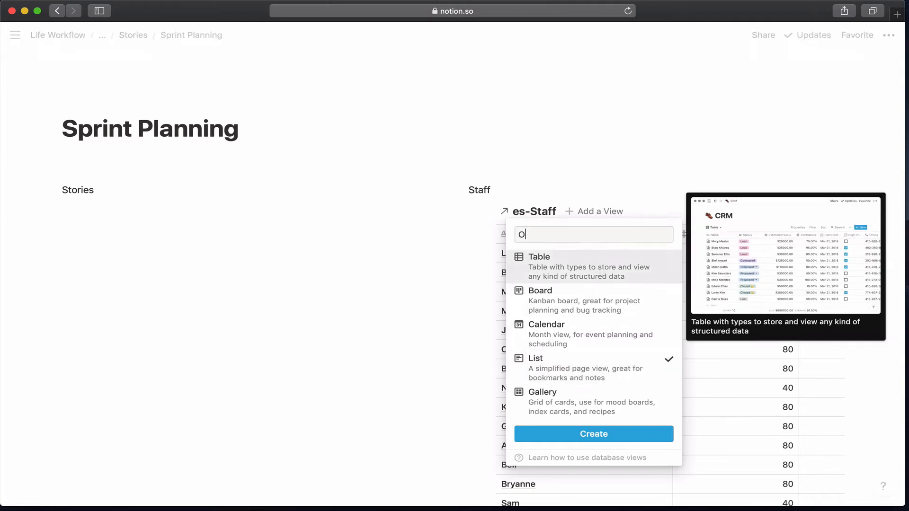
text(OTO)
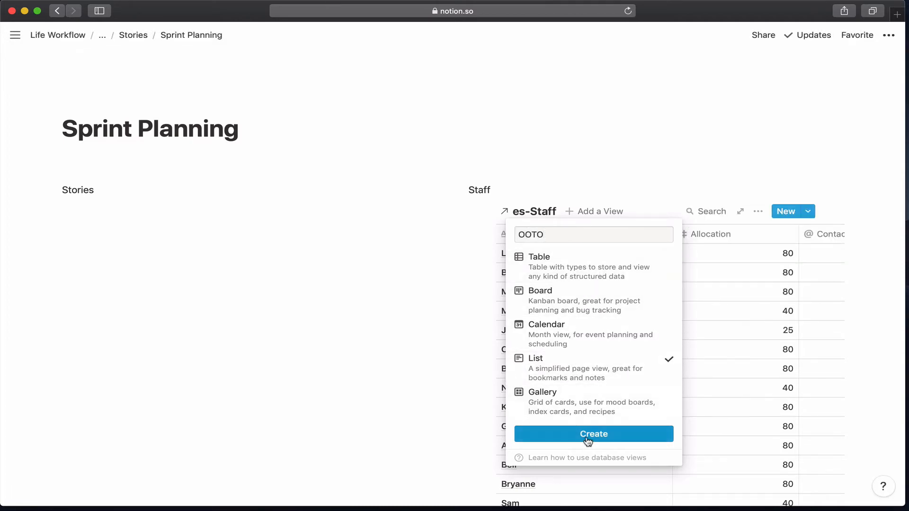
click(594, 434)
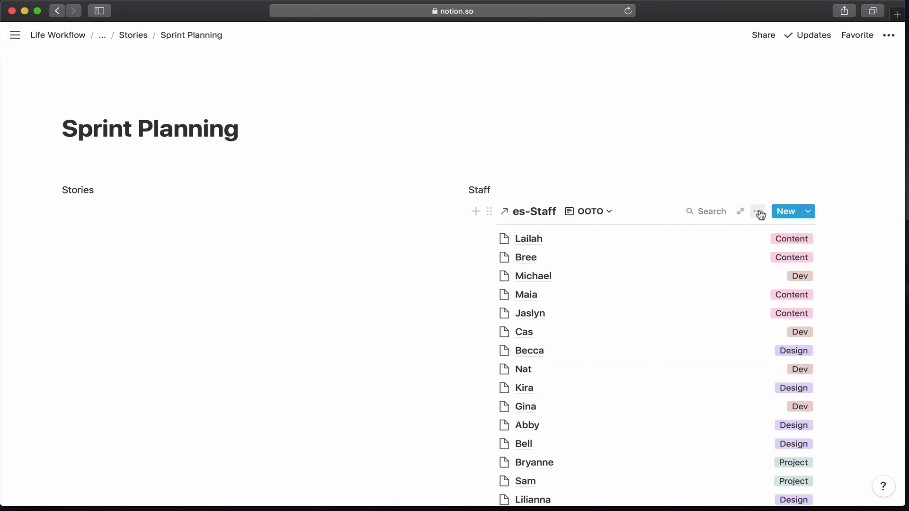
Show only OOTO values in the OOTO view and sort names alphabetically
click(758, 211)
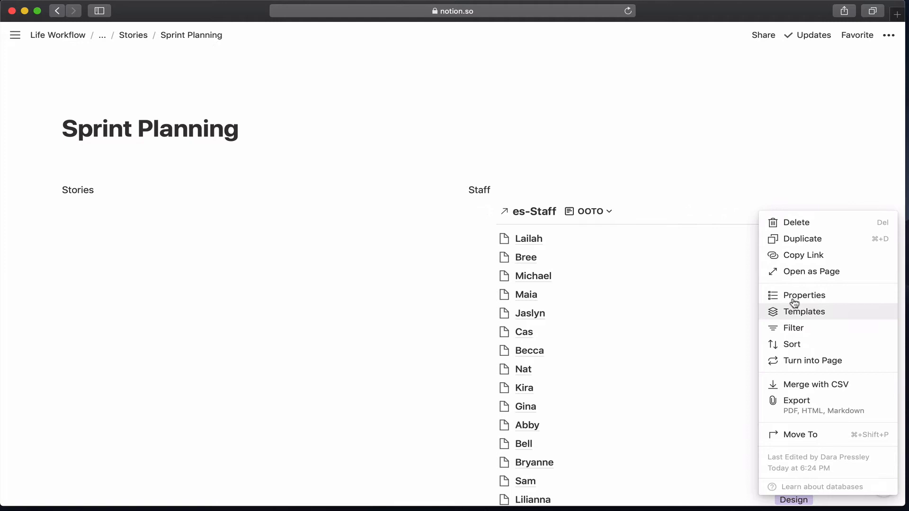
click(804, 295)
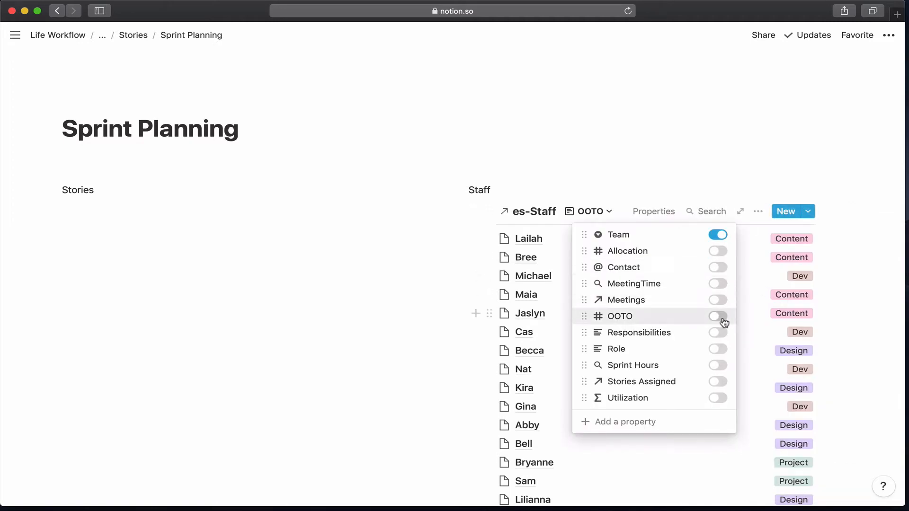
click(718, 316)
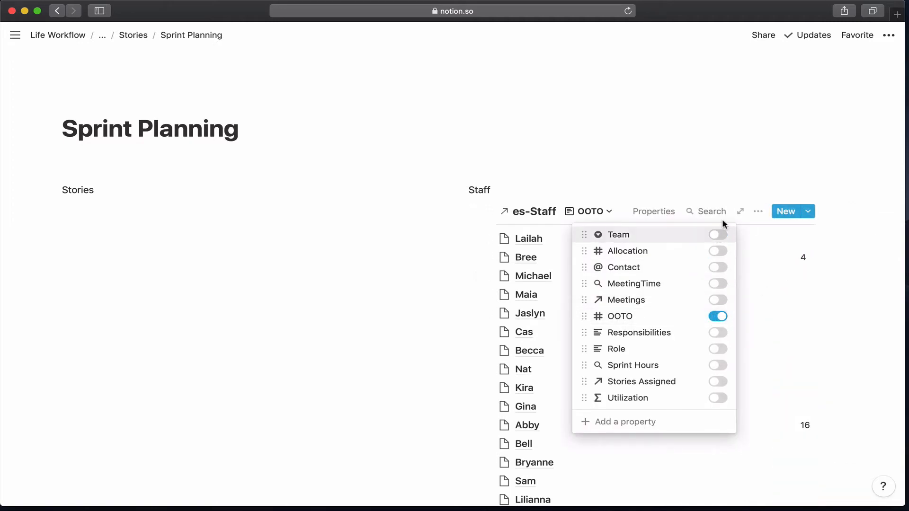
click(758, 212)
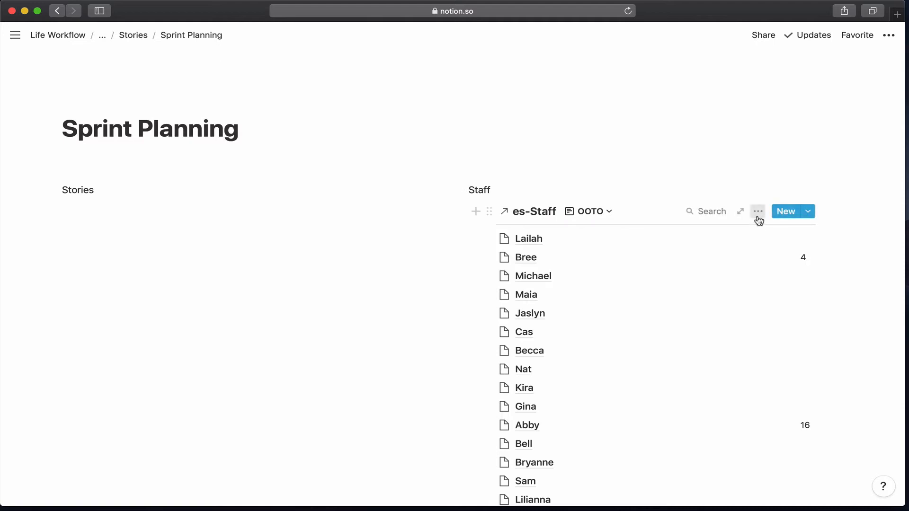
click(758, 211)
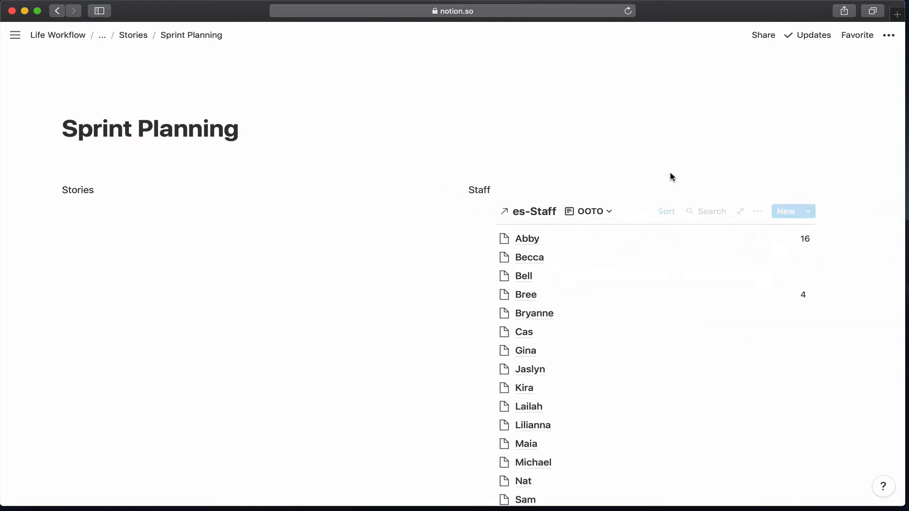
scroll(down, 3)
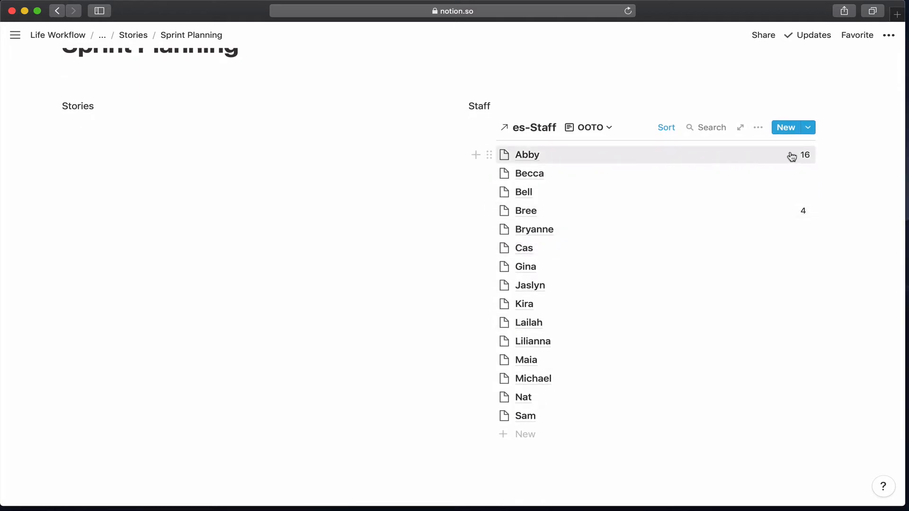
mouse_move(805, 219)
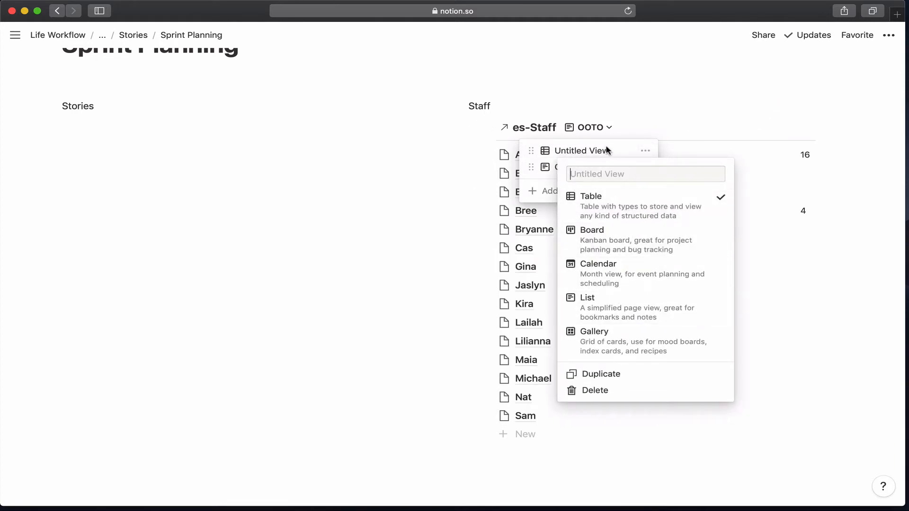
Make the untitled view a List layout named 'list' and display the staff database with it
click(587, 297)
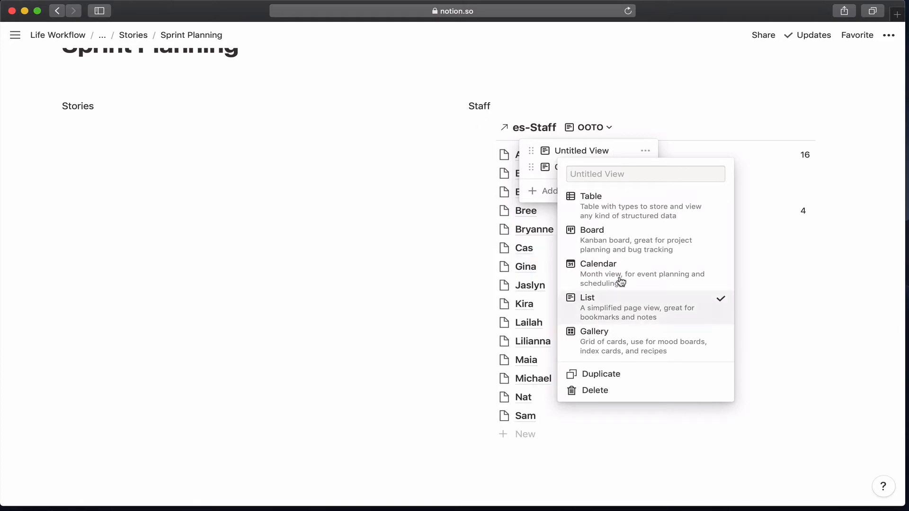
text(list)
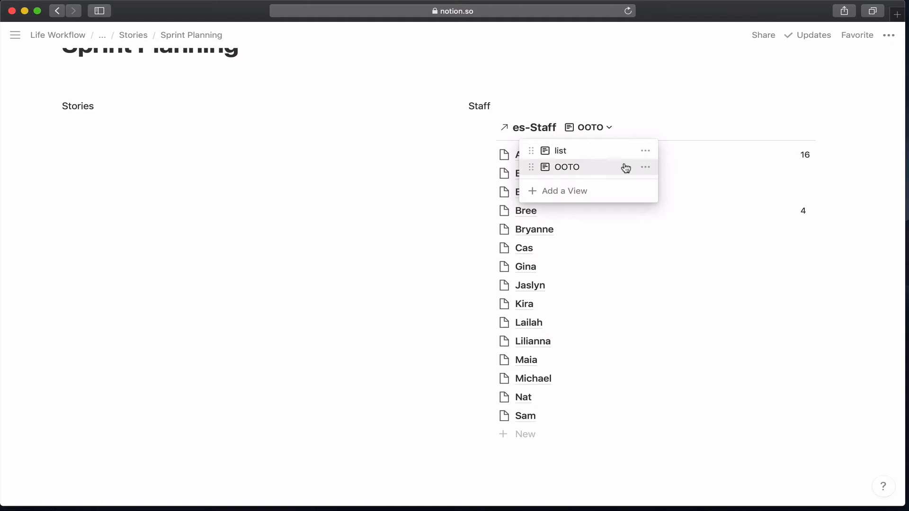
click(645, 151)
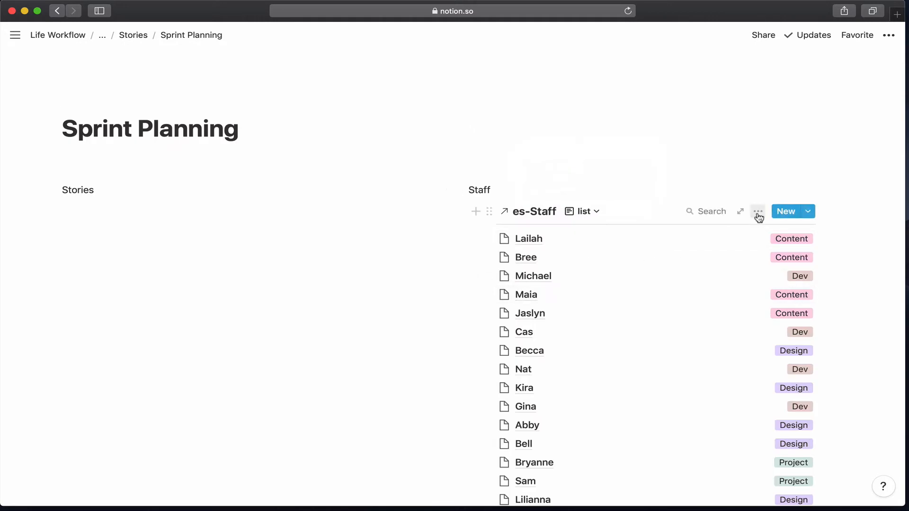
Show Role ahead of Team, plus Utilization, beside each name in the staff list view
click(757, 211)
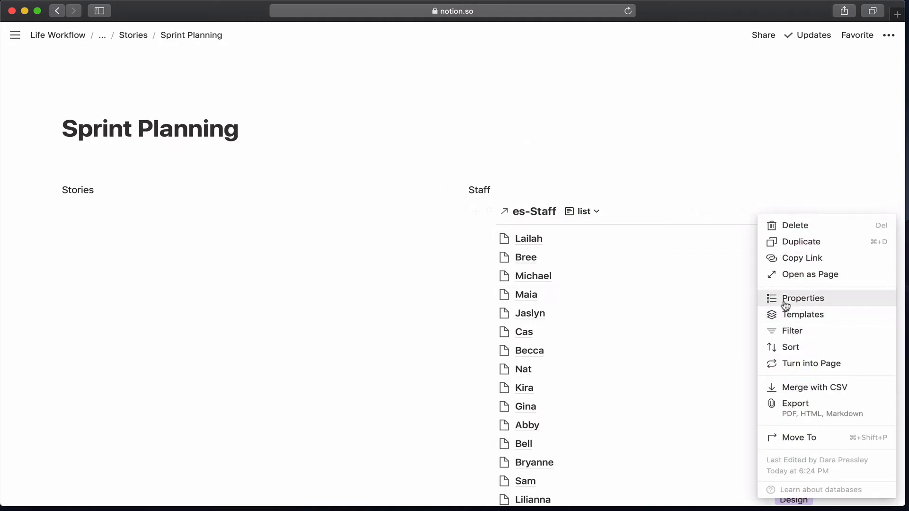
click(803, 299)
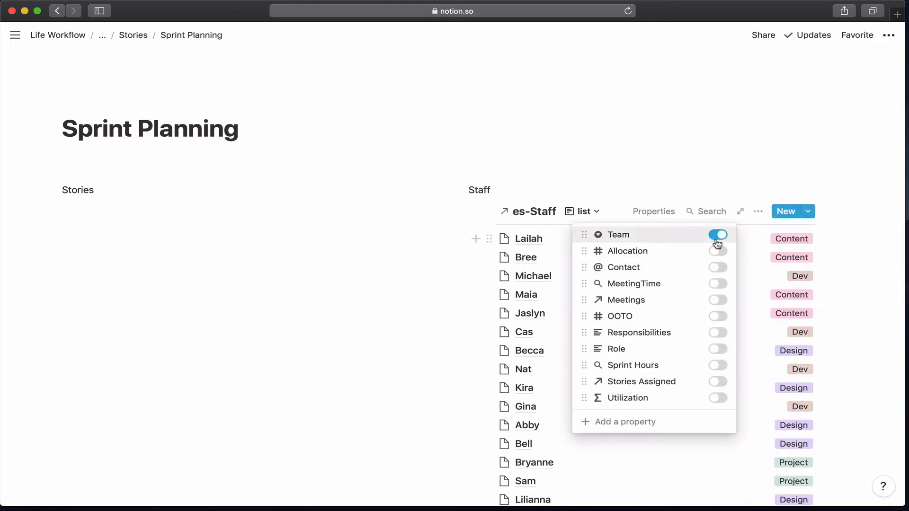
click(718, 348)
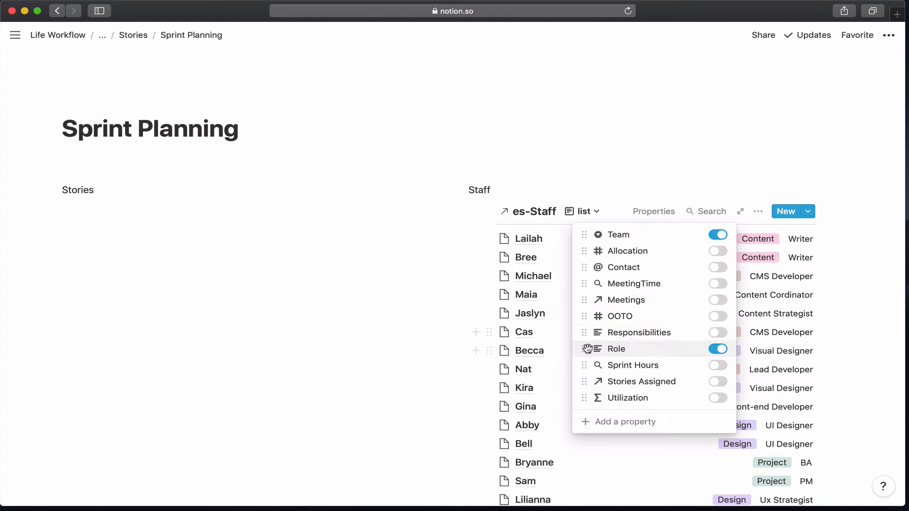
drag(587, 349, 587, 236)
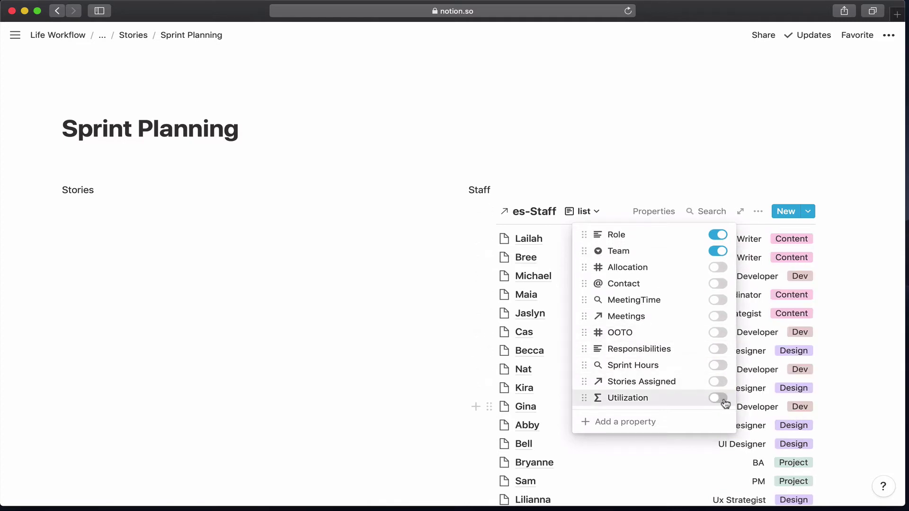
click(718, 397)
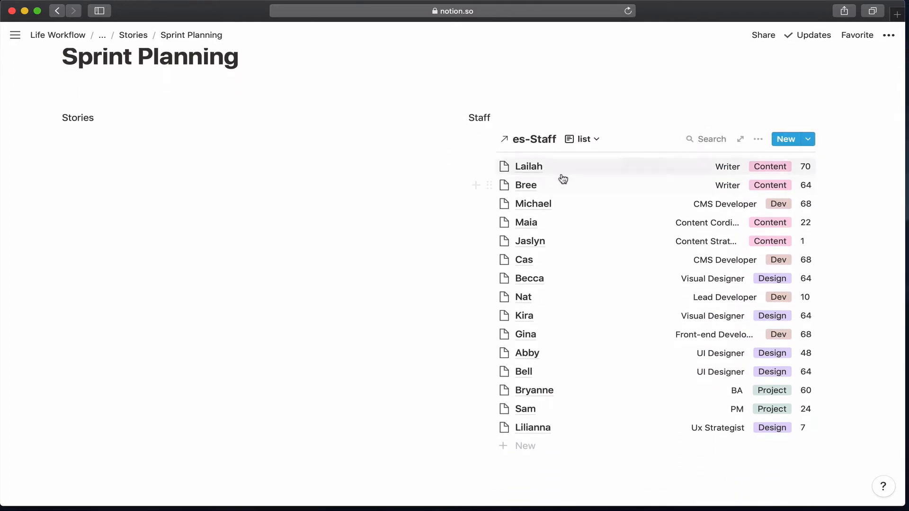
mouse_move(557, 186)
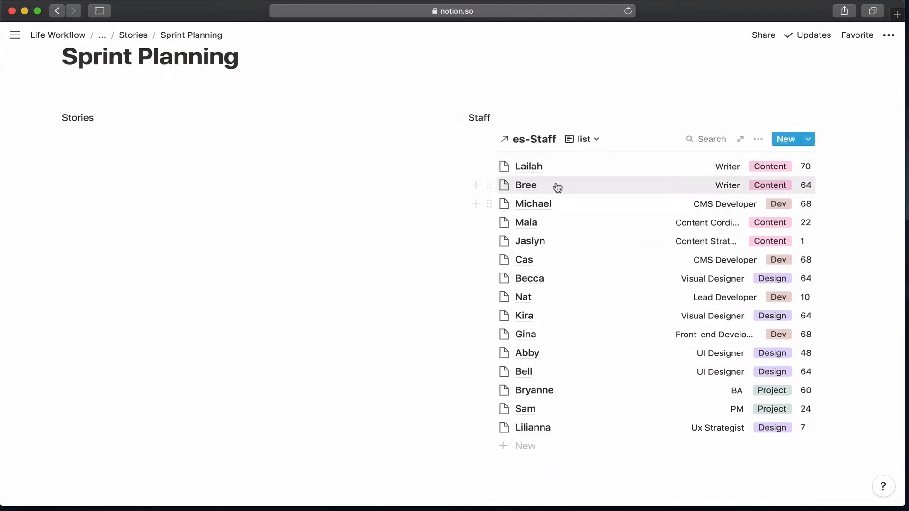
mouse_move(525, 321)
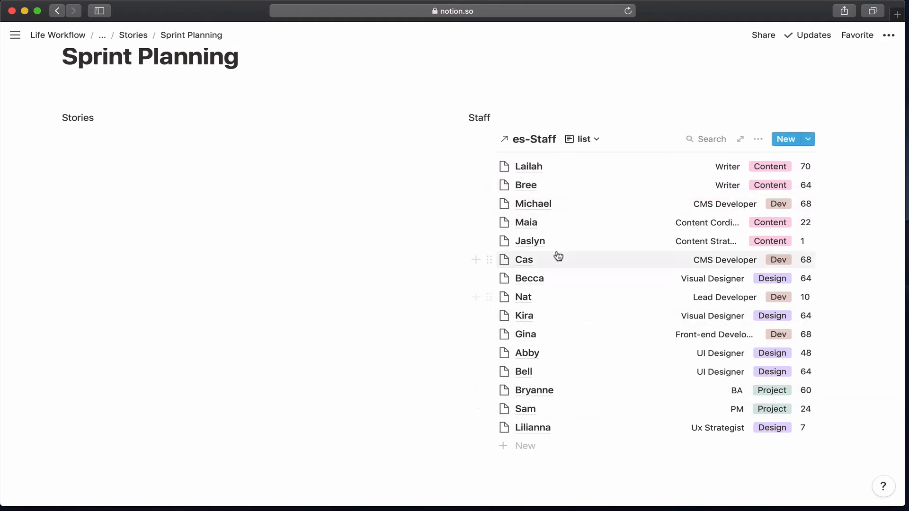
mouse_move(703, 250)
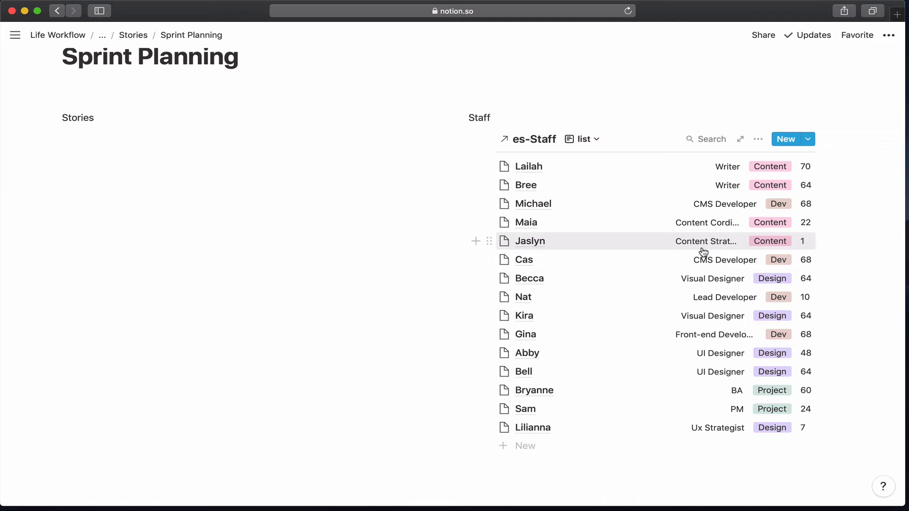
mouse_move(689, 284)
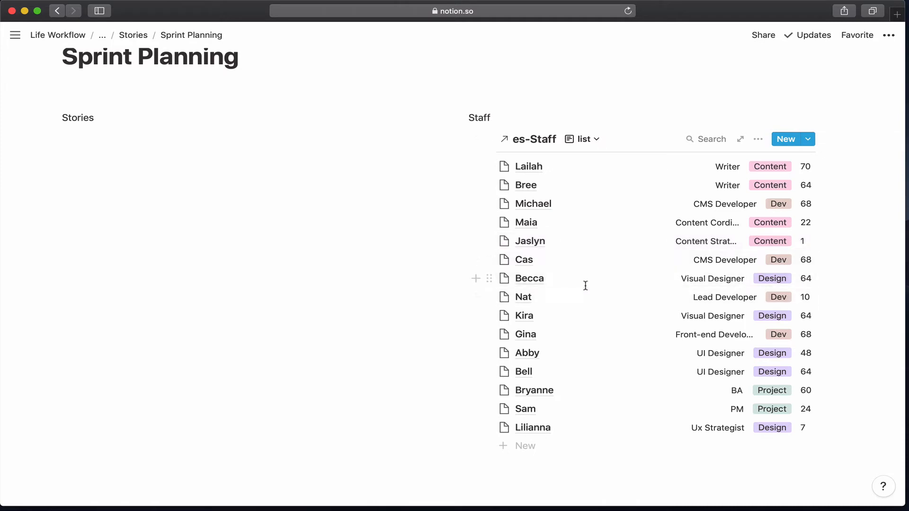
mouse_move(536, 303)
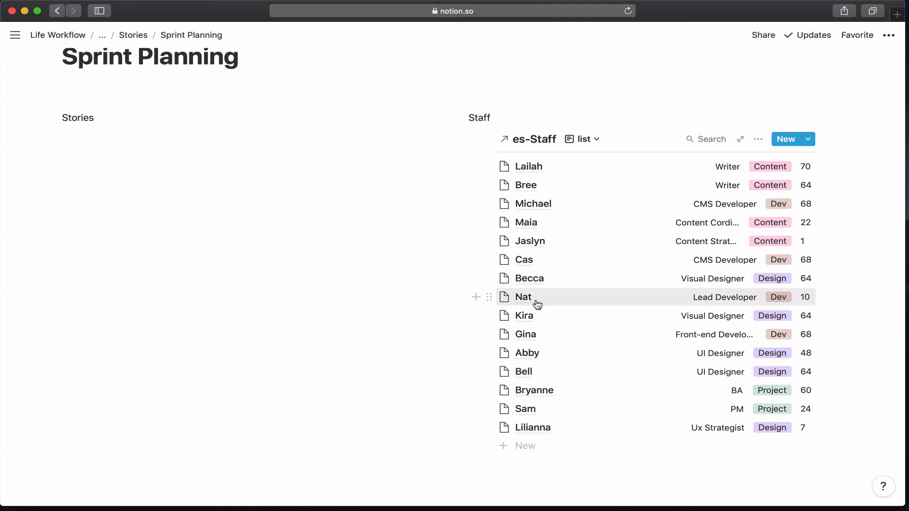
mouse_move(567, 303)
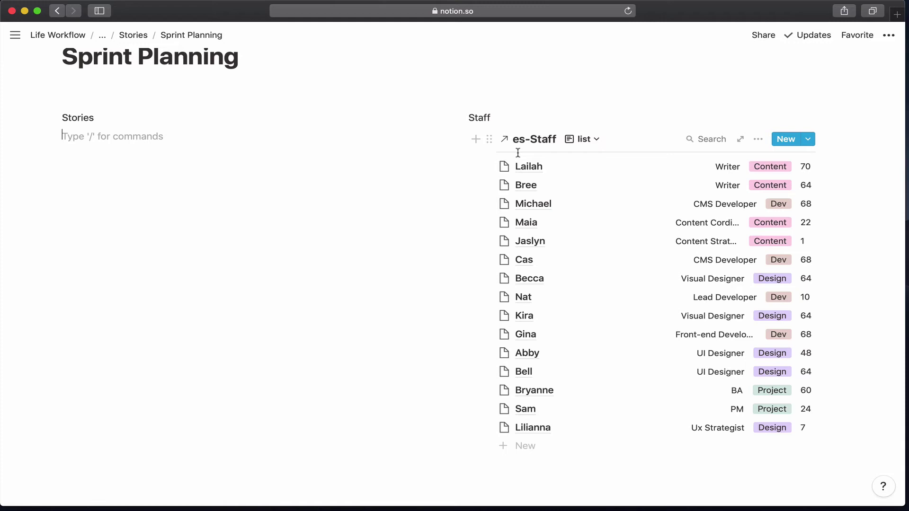
mouse_move(543, 143)
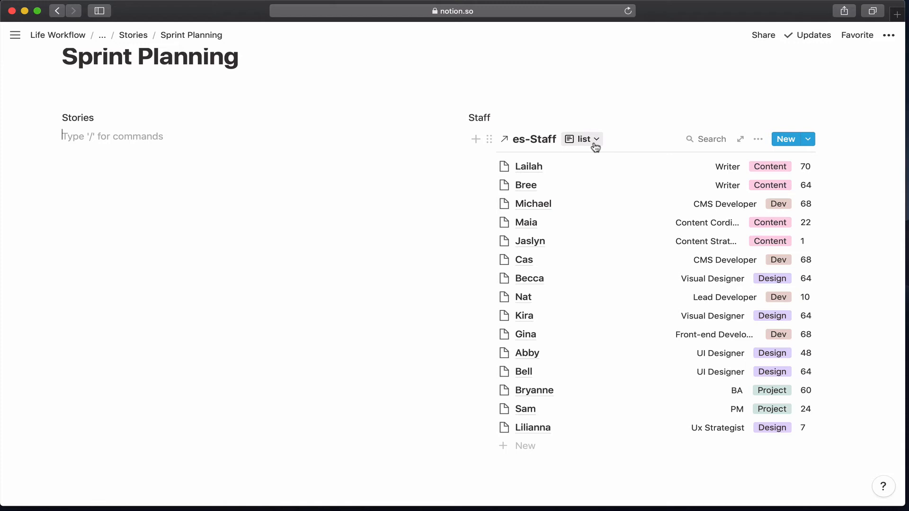
mouse_move(566, 398)
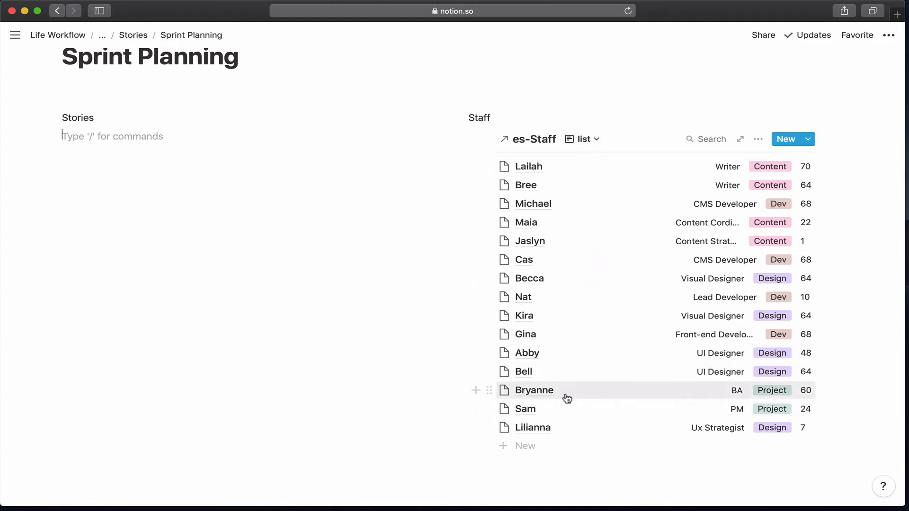
mouse_move(569, 410)
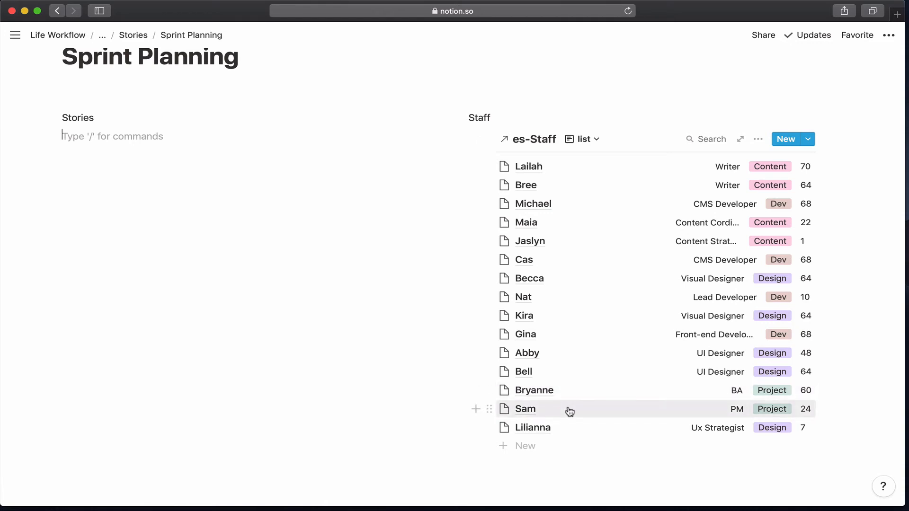
mouse_move(566, 395)
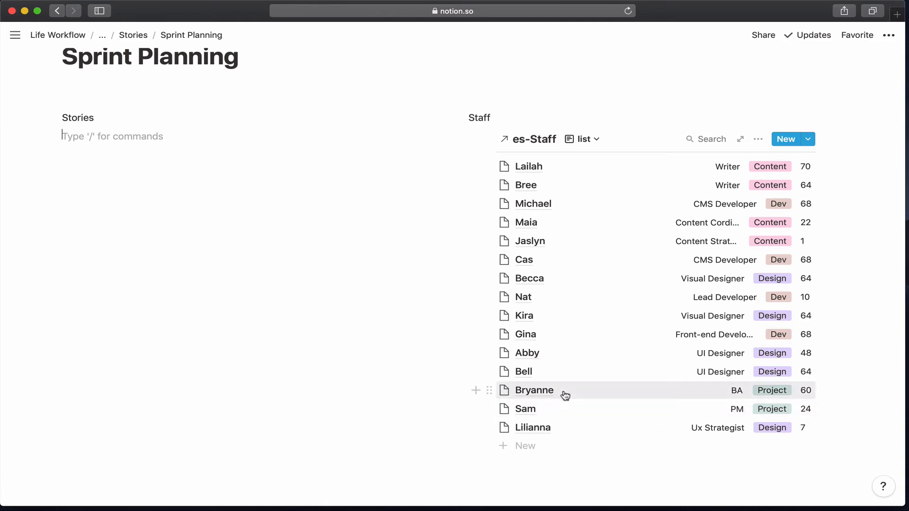
mouse_move(537, 416)
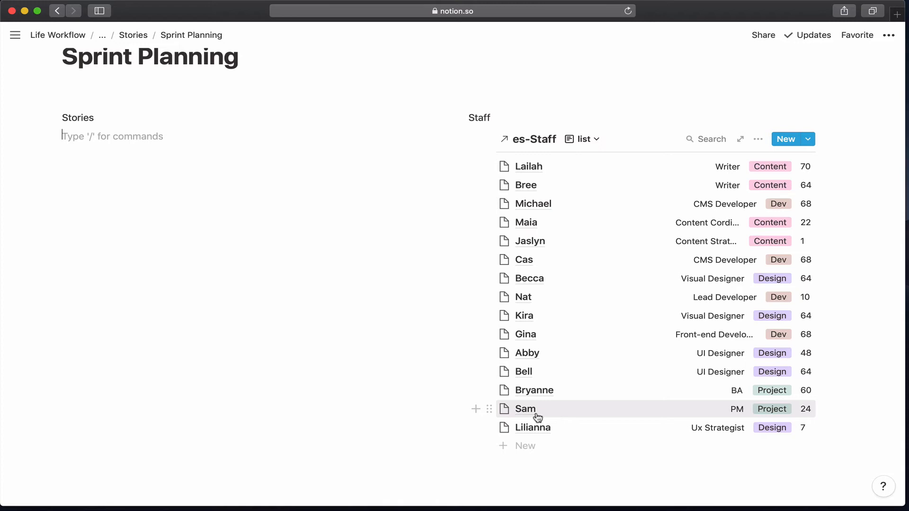
mouse_move(548, 420)
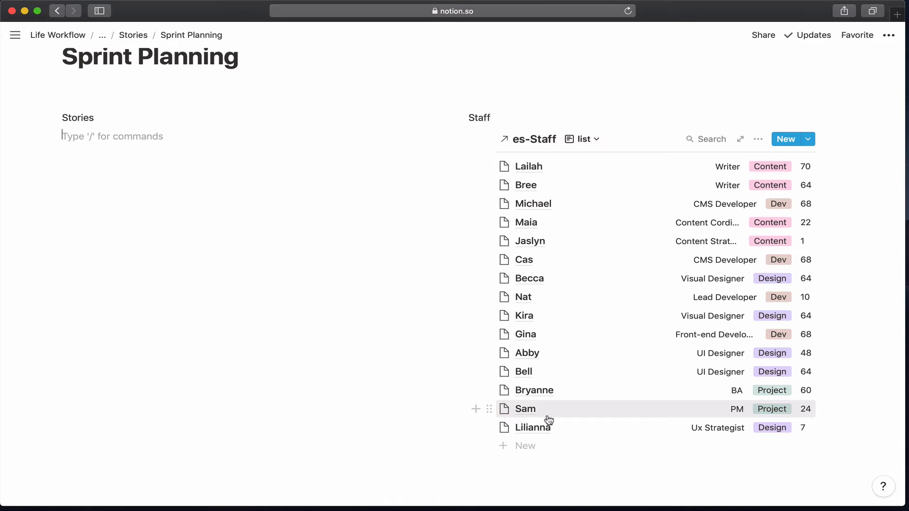
mouse_move(563, 419)
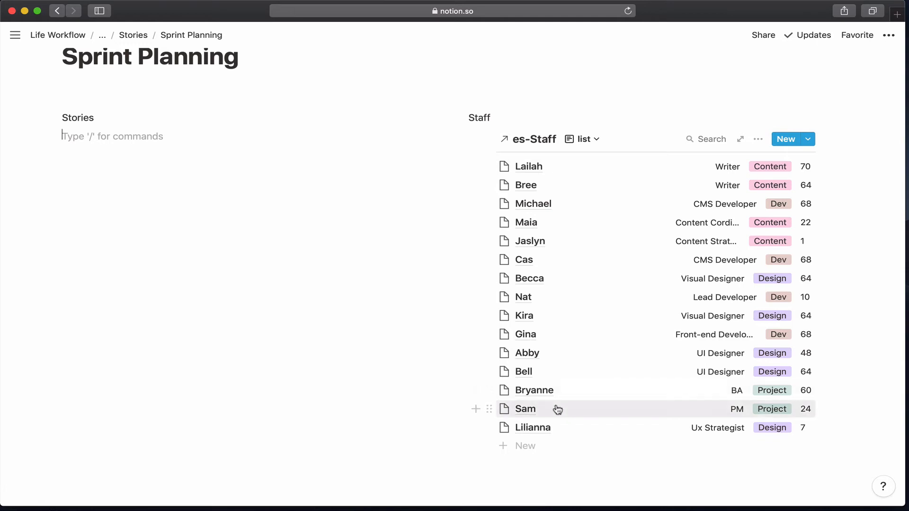
mouse_move(553, 414)
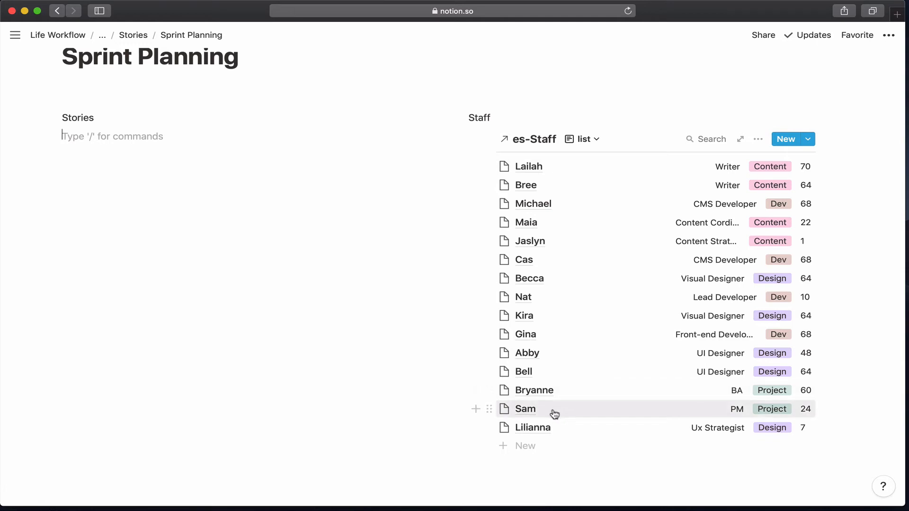
mouse_move(606, 401)
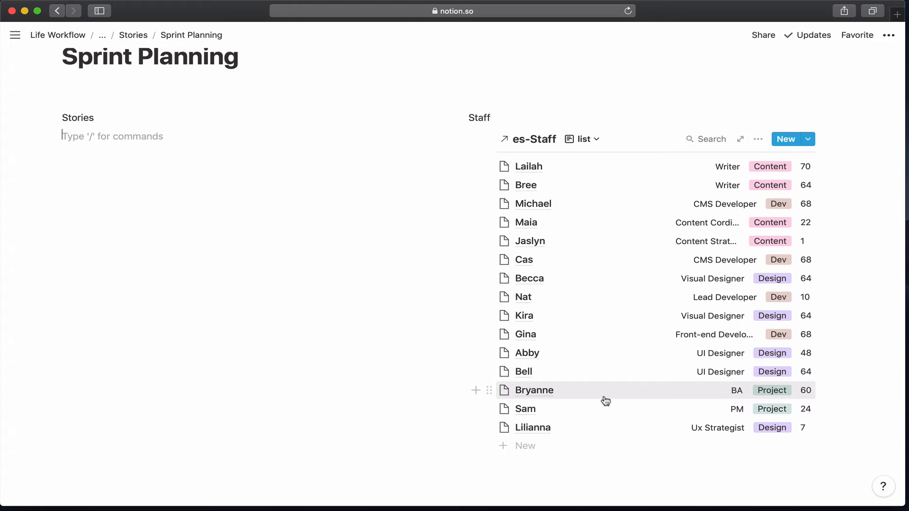
mouse_move(108, 147)
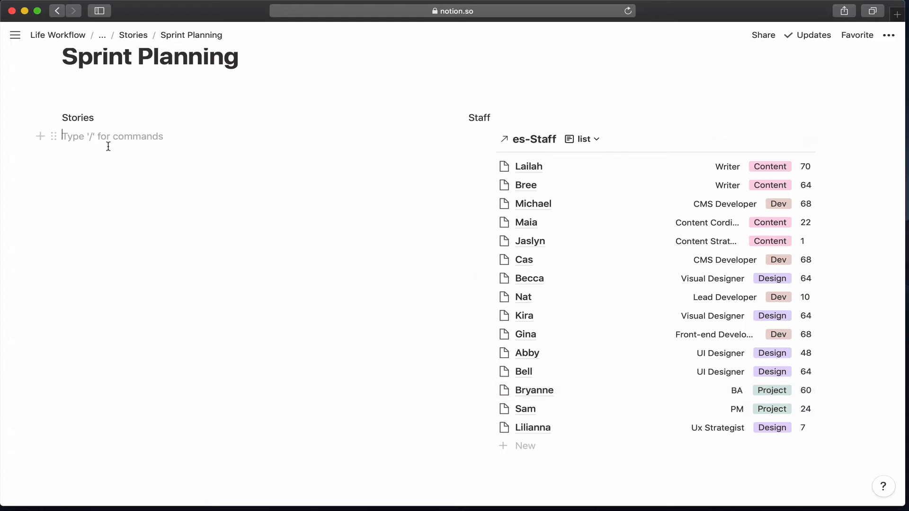
Insert a linked es-Stories table under Stories, showing Assign and Due Date columns
text(/)
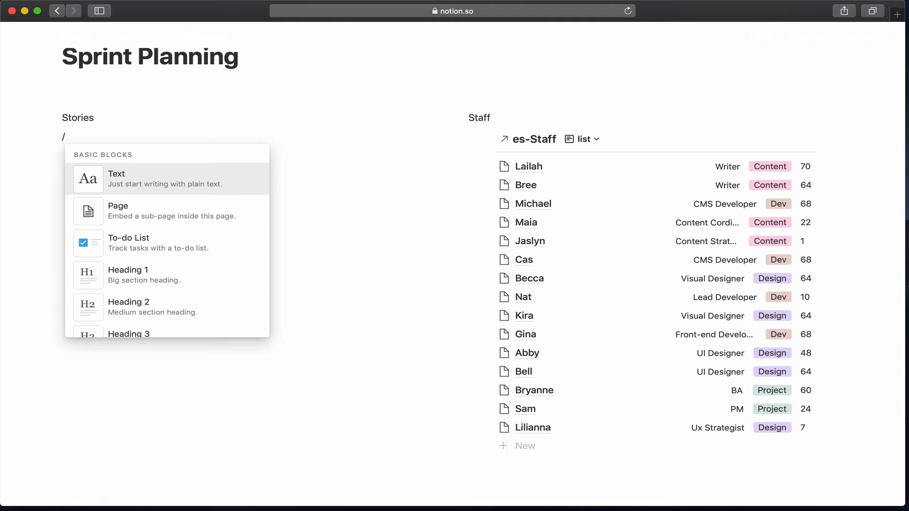
text(link)
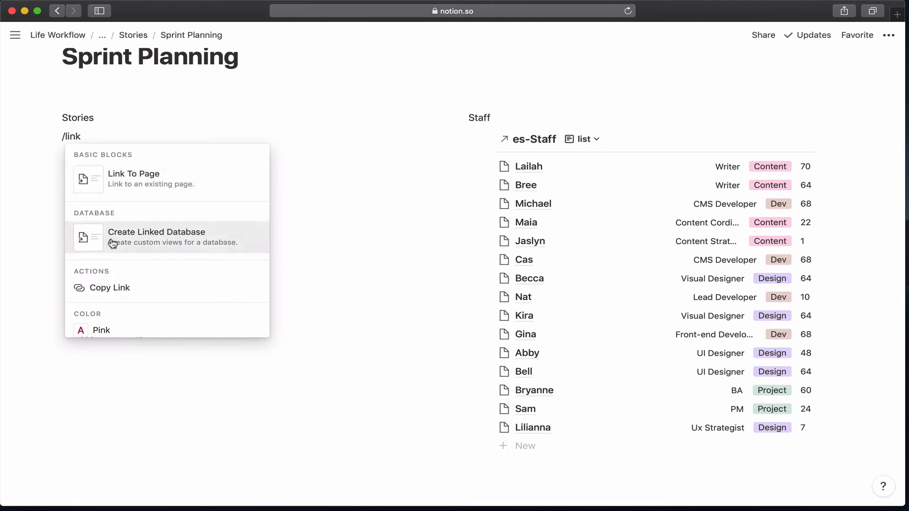
click(156, 232)
text(es-s)
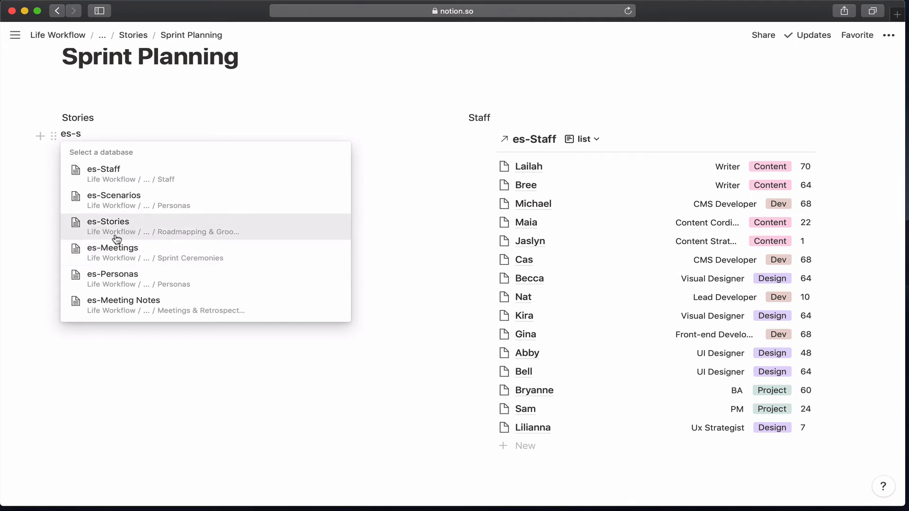
click(107, 221)
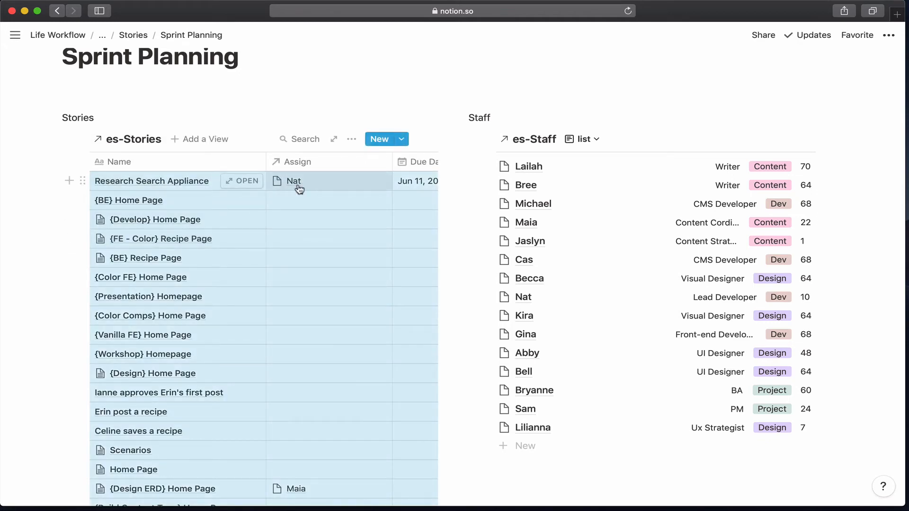
scroll(down, 3)
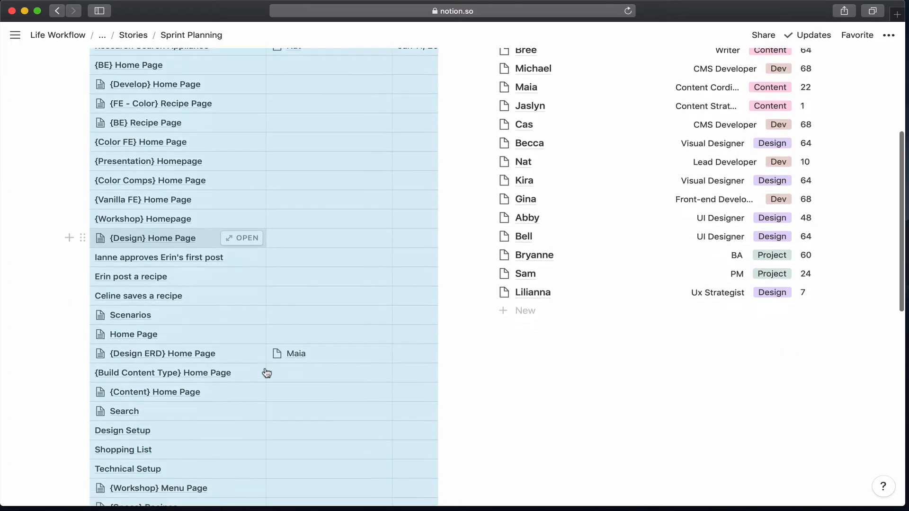
scroll(down, 3)
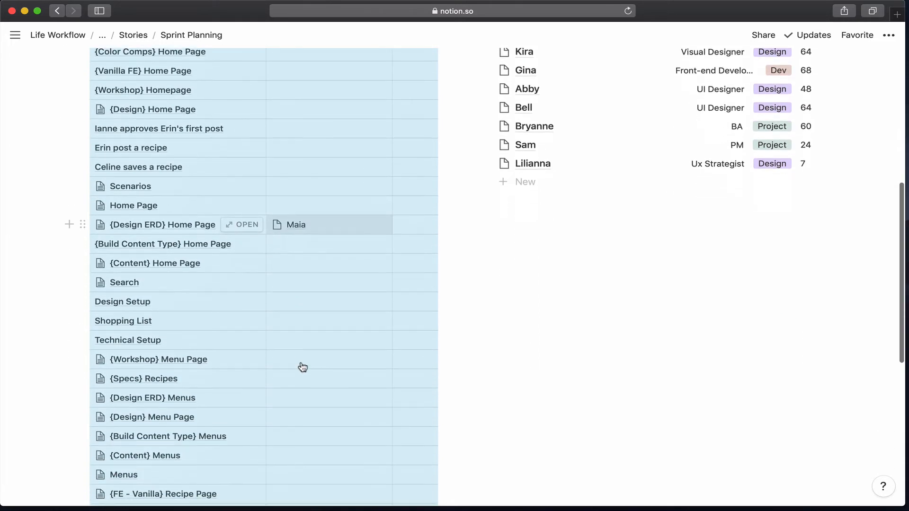
scroll(down, 3)
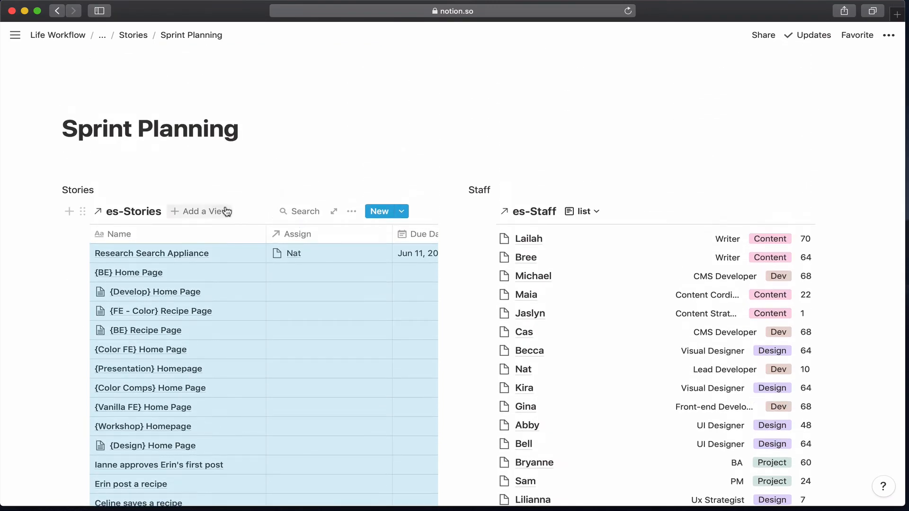
mouse_move(247, 291)
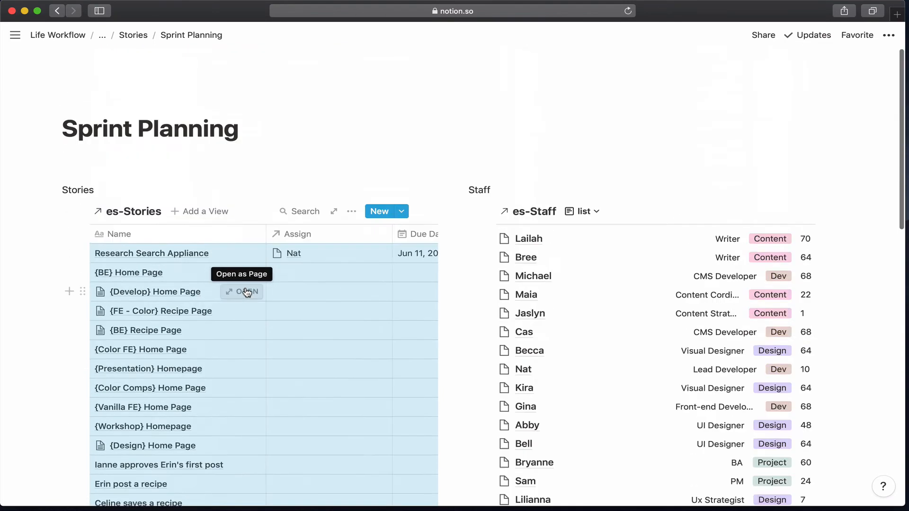
mouse_move(219, 214)
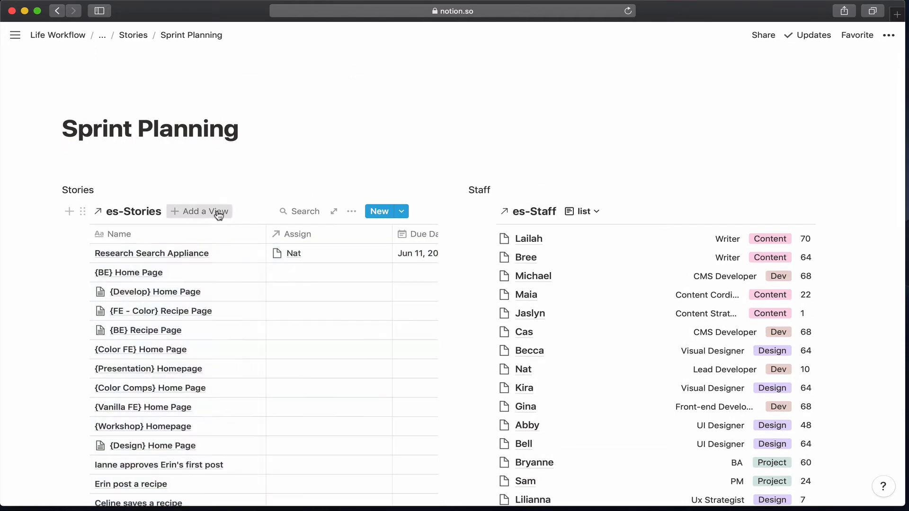
Add a List view to the es-Stories database and remove its original table view
click(205, 211)
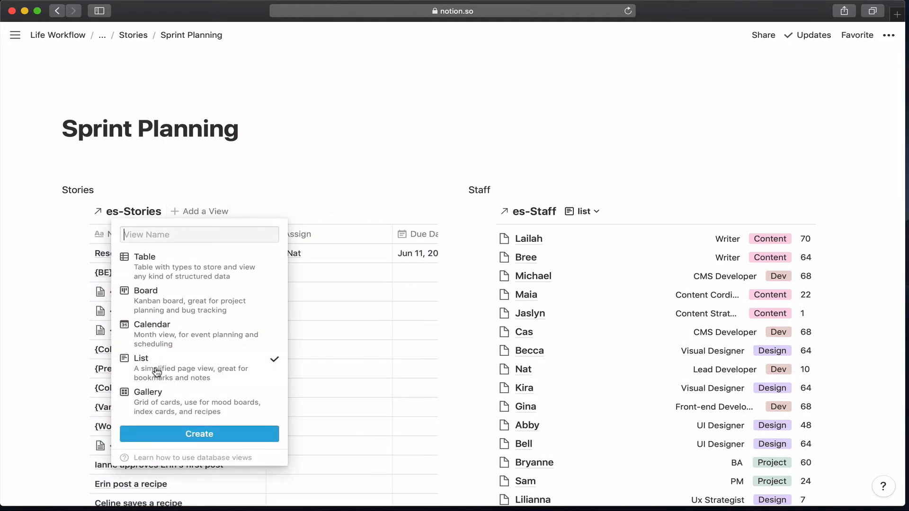
click(198, 434)
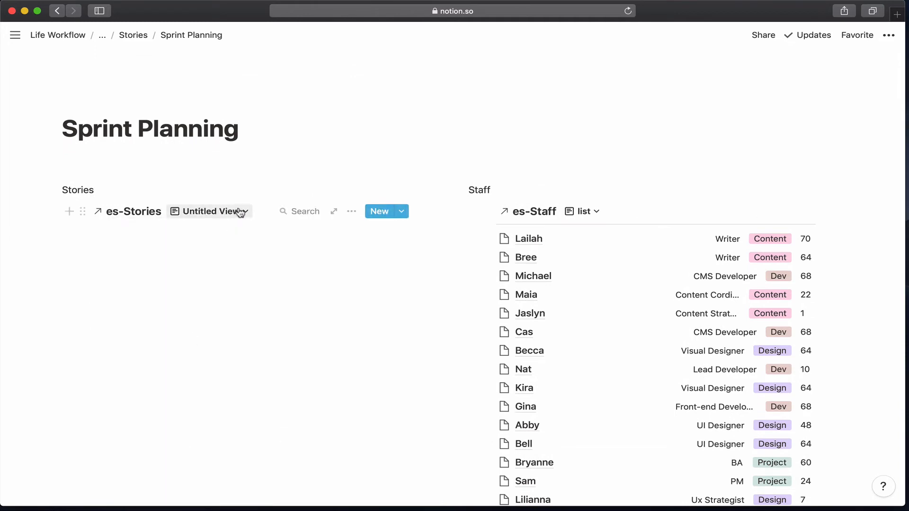
click(209, 211)
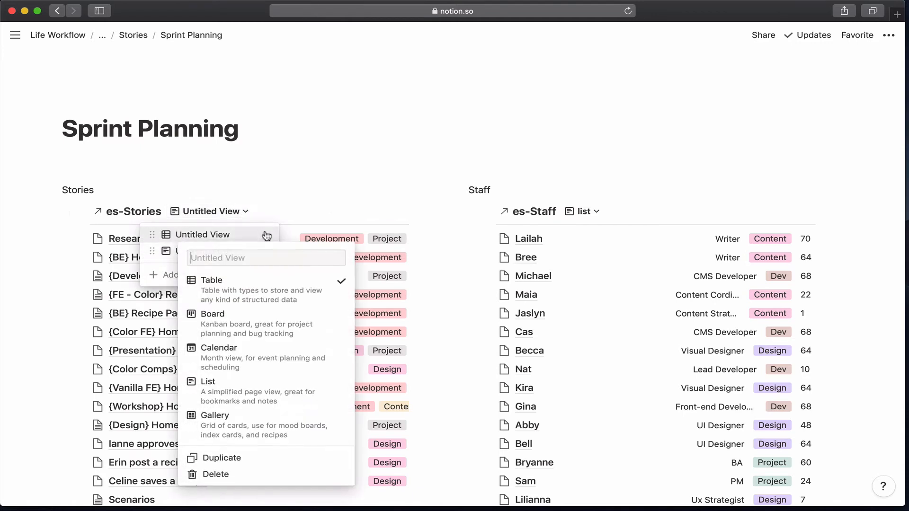
click(216, 473)
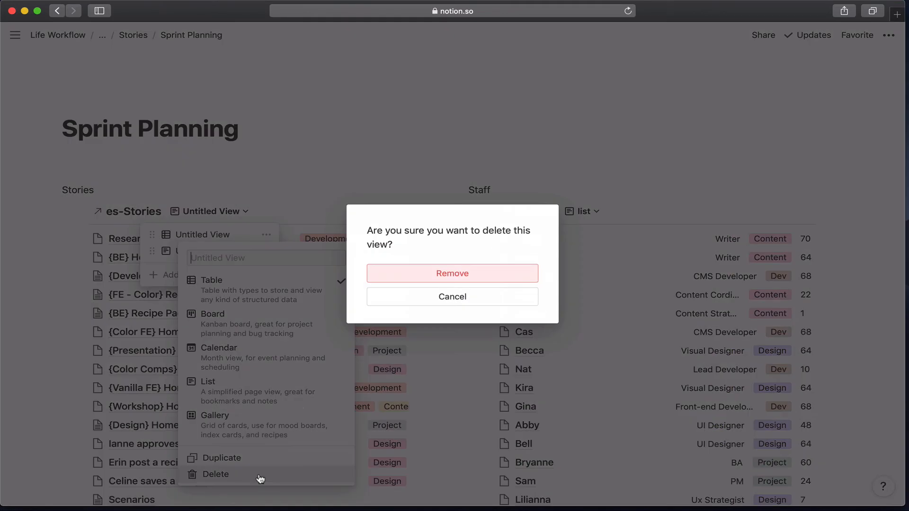
click(453, 273)
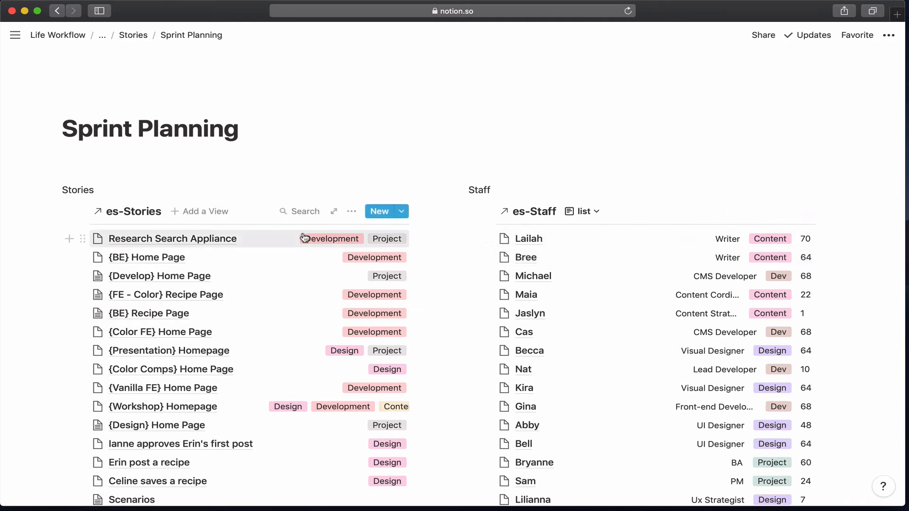
mouse_move(352, 212)
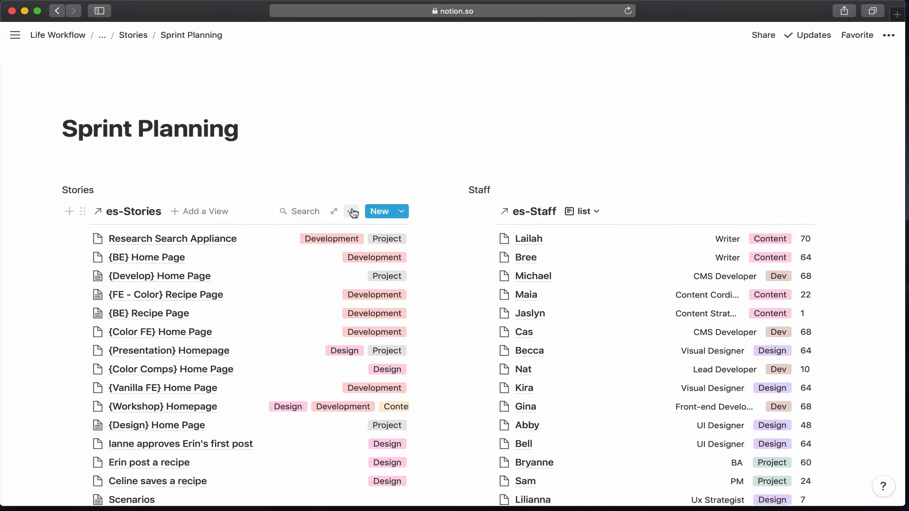
Add a Status filter to the es-Stories list keeping only Ready to Work stories
click(353, 211)
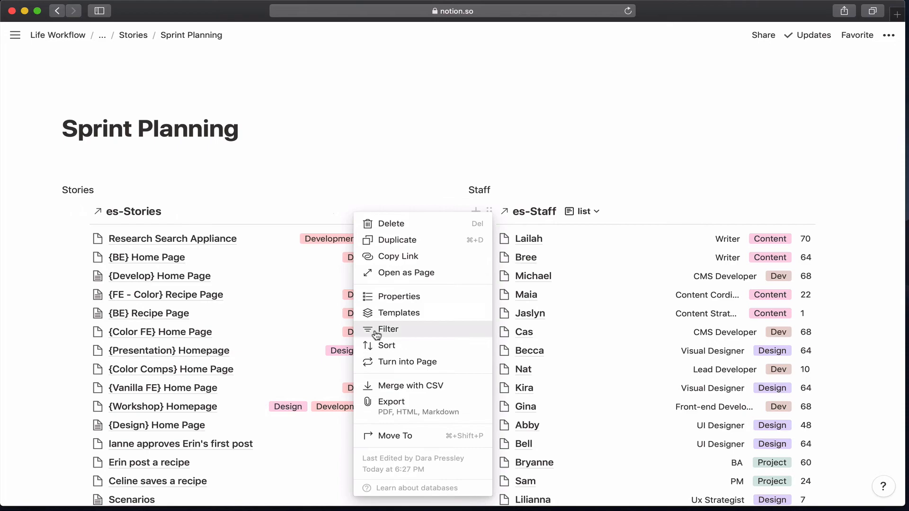
click(389, 329)
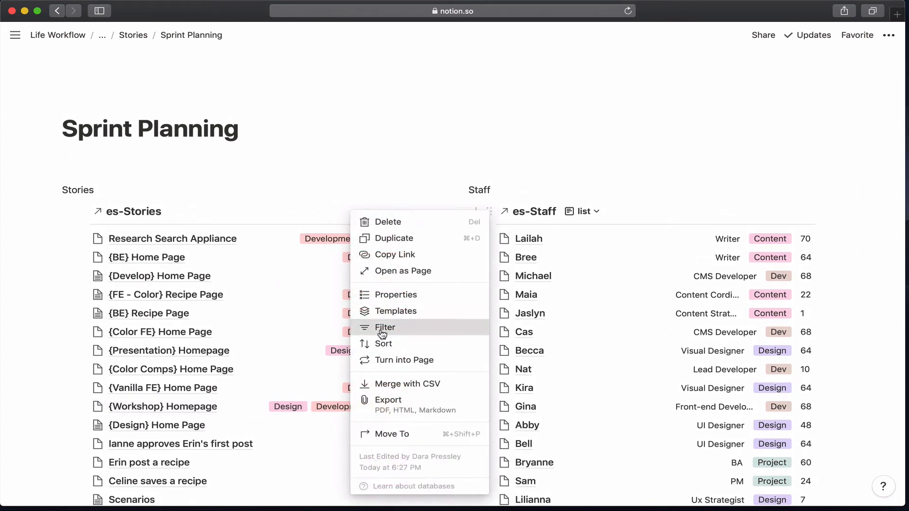
click(385, 327)
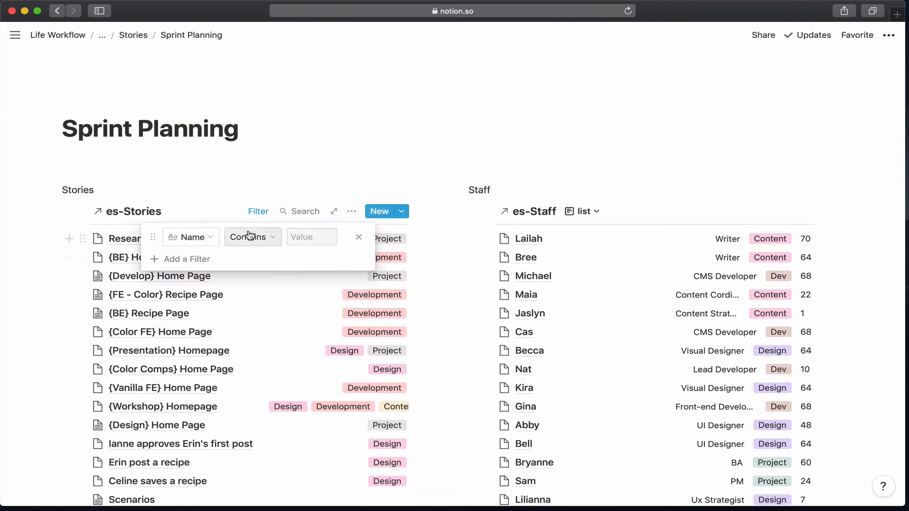
click(191, 236)
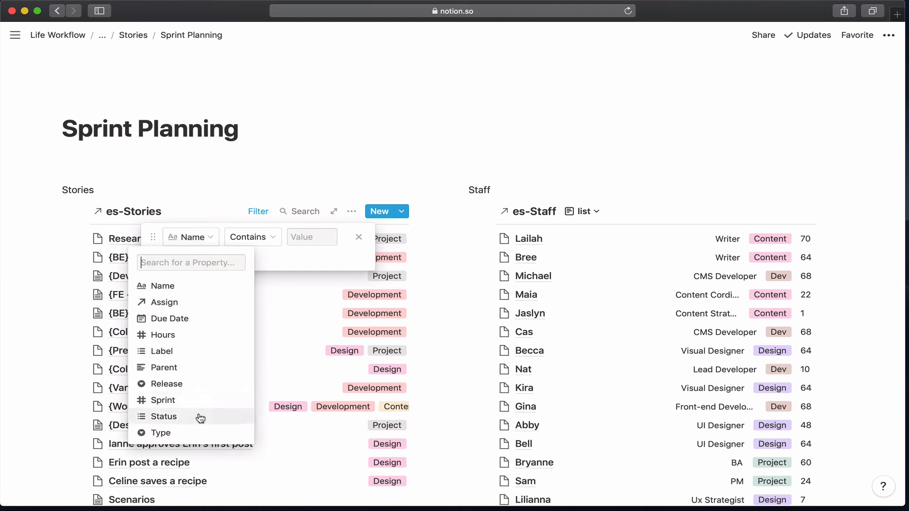
click(163, 417)
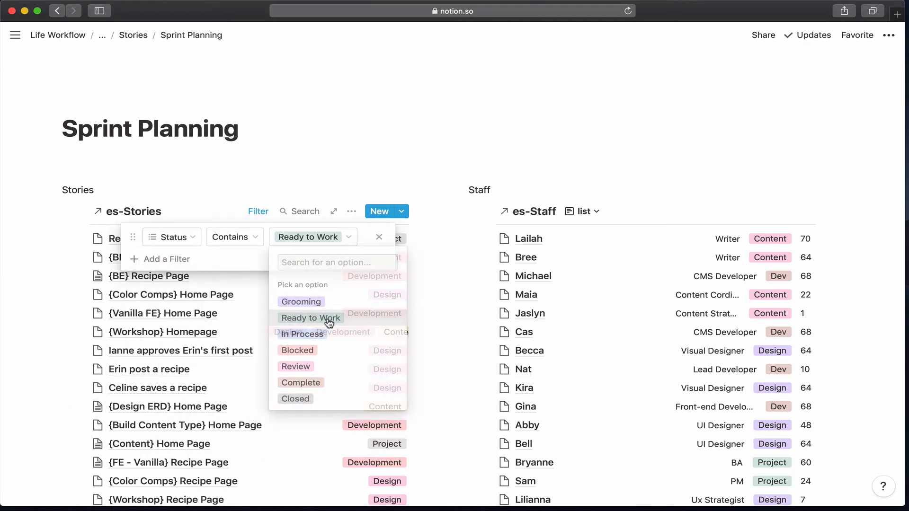
click(378, 237)
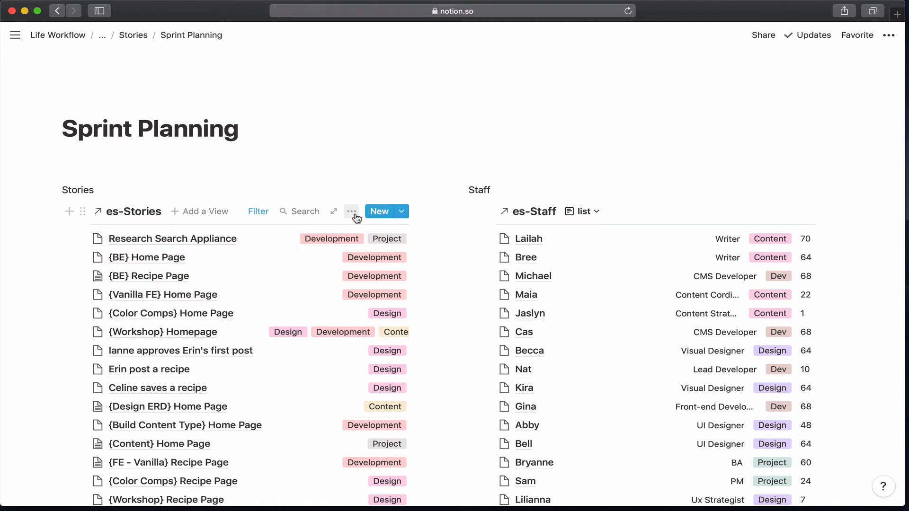
Show the Assign, Hours and Type properties on the stories list, then reach {Content} Home Page
click(352, 211)
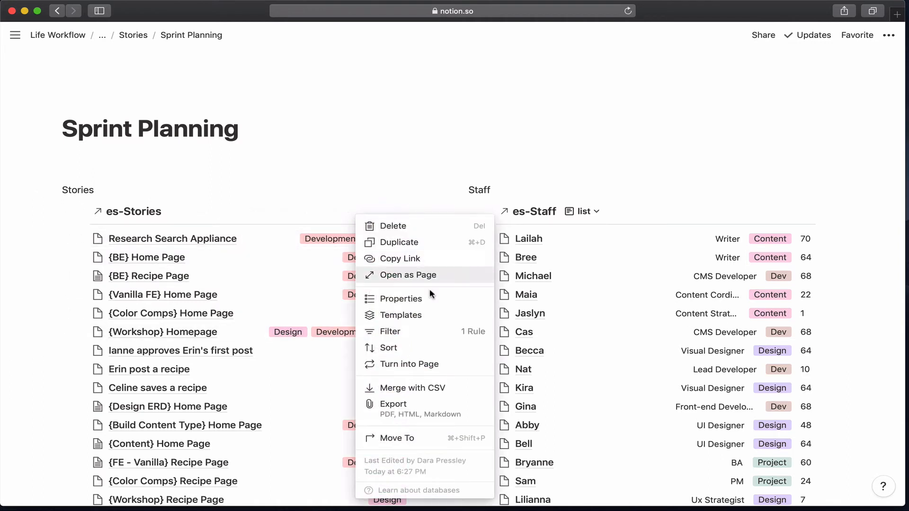
mouse_move(438, 307)
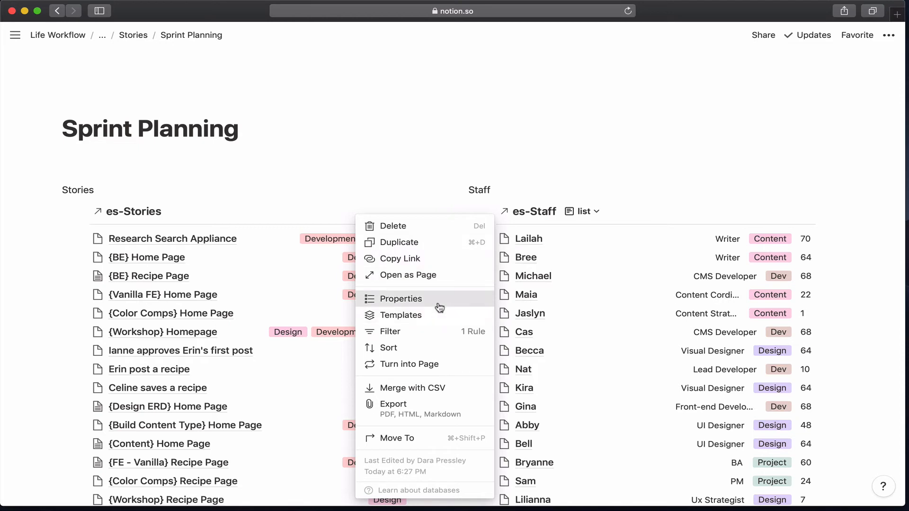
click(400, 298)
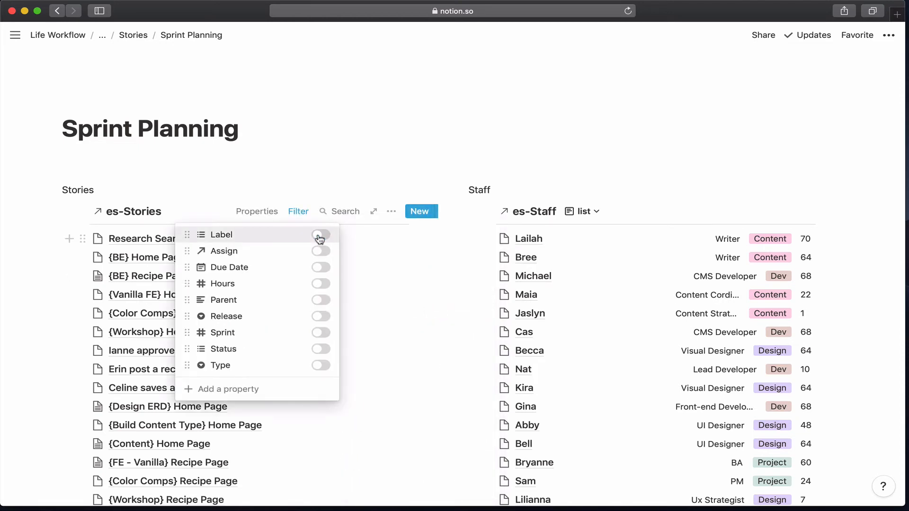
click(320, 251)
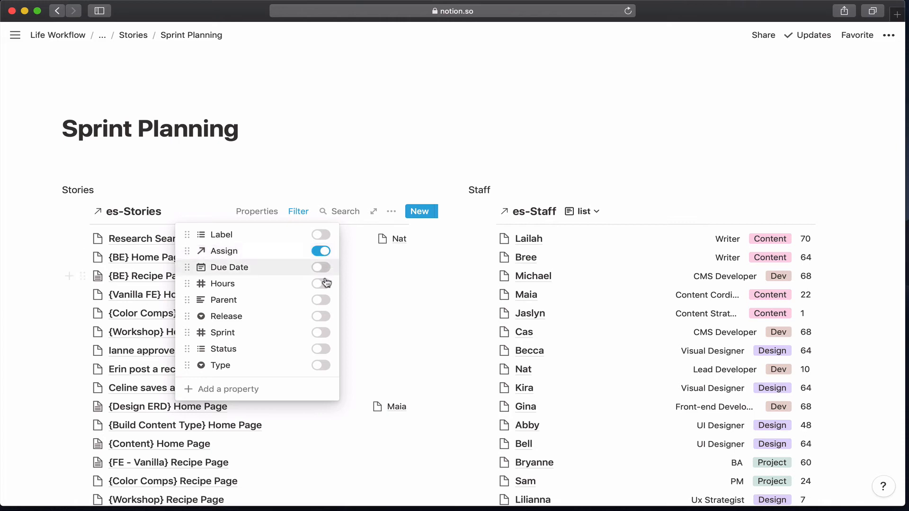
click(321, 284)
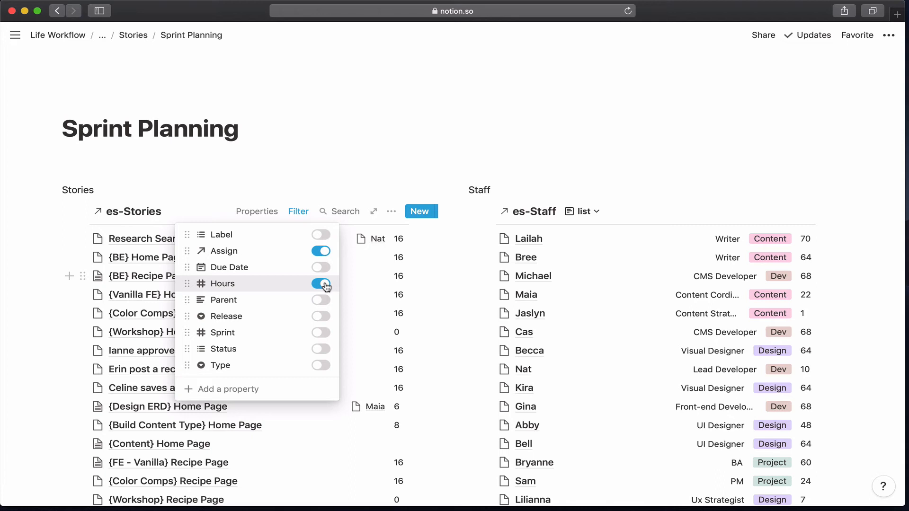
click(320, 366)
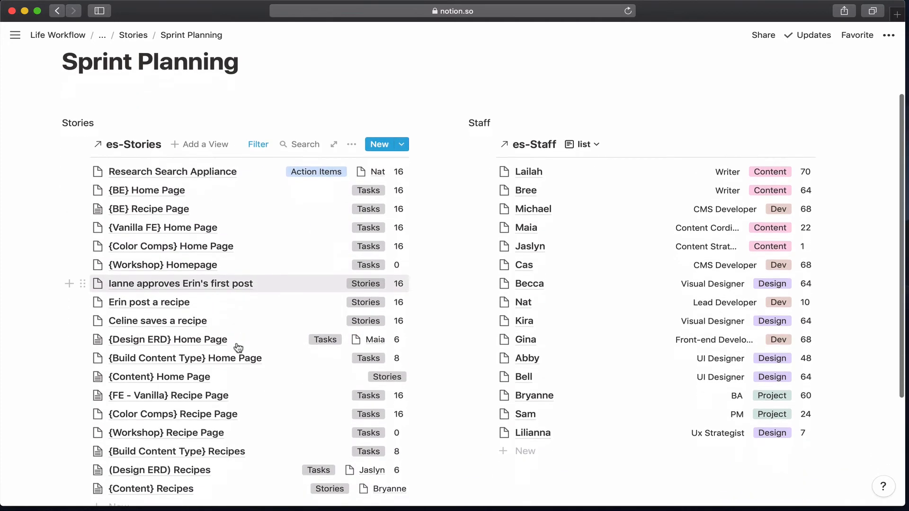
scroll(down, 3)
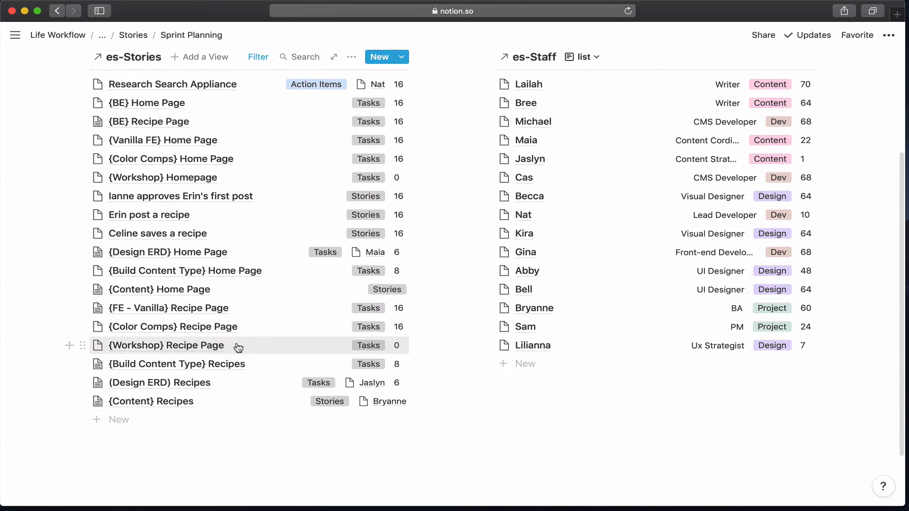
mouse_move(226, 295)
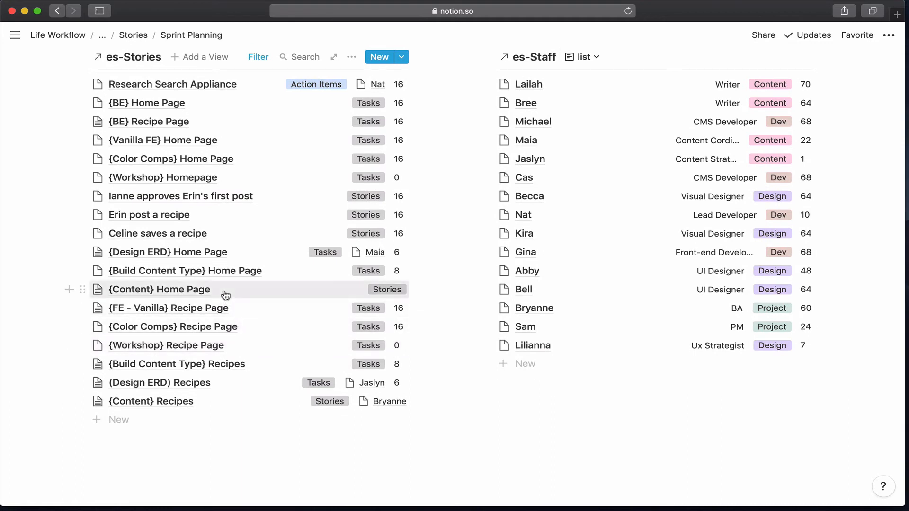
mouse_move(160, 292)
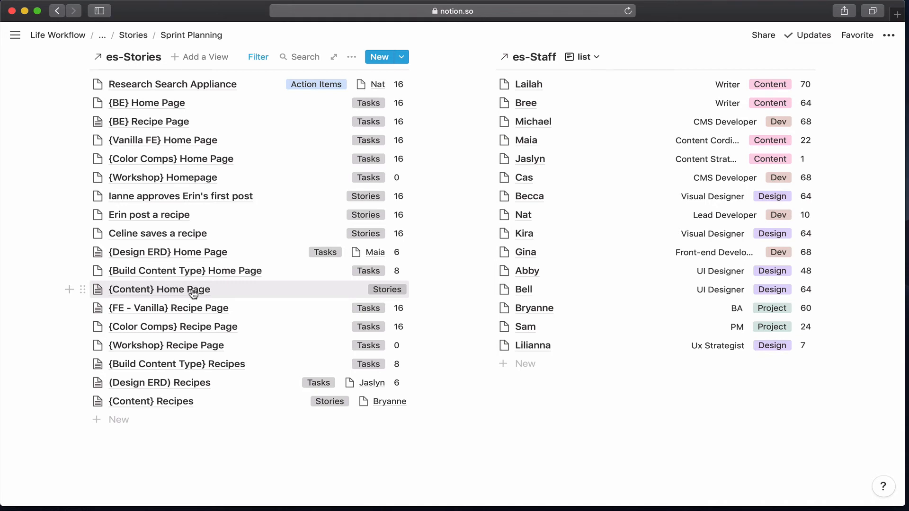
click(159, 290)
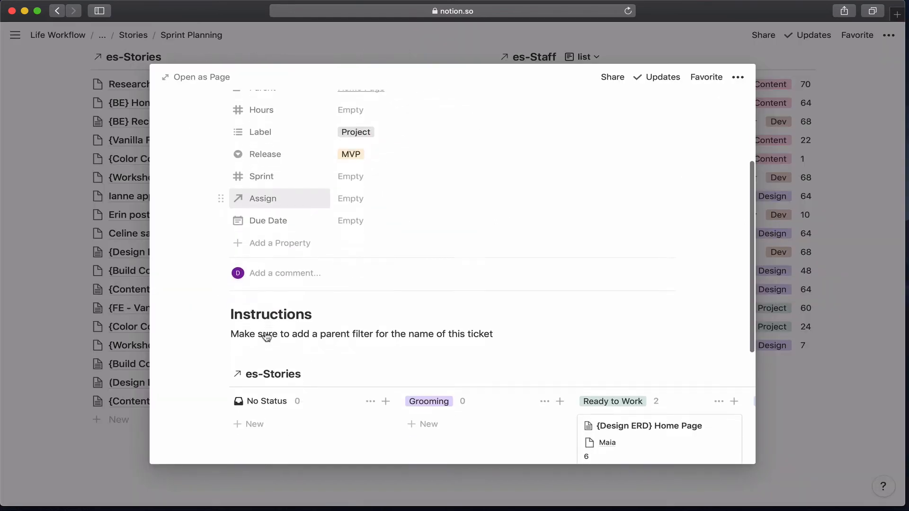
Assign Bryanne to the {Content} Home Page story and enter .5 as its hours estimate
scroll(down, 3)
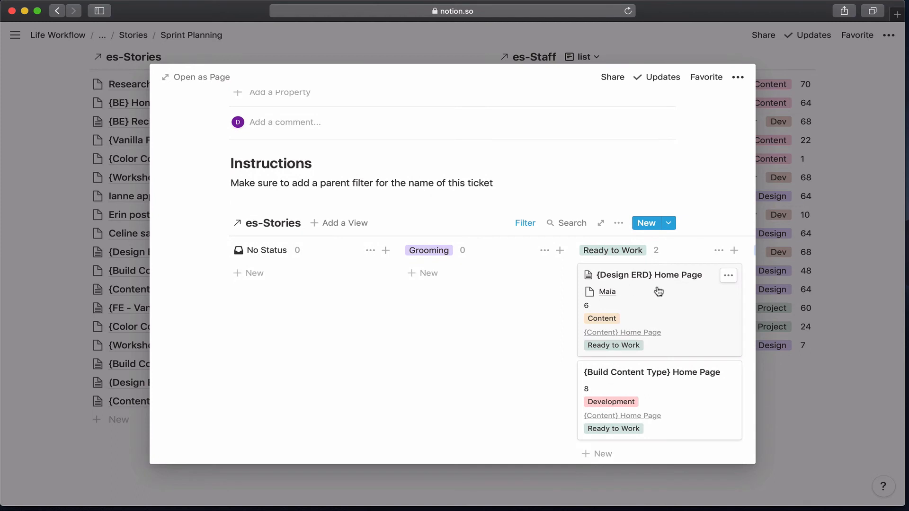
mouse_move(661, 344)
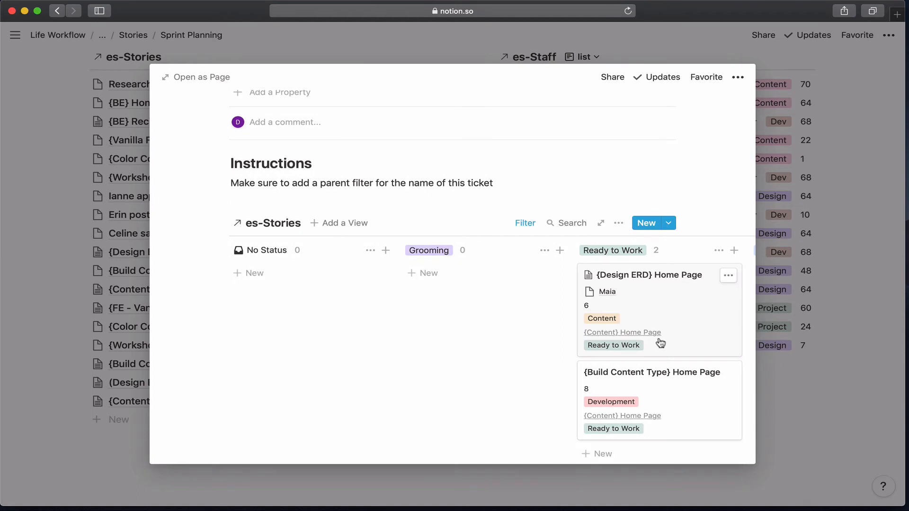
scroll(down, 3)
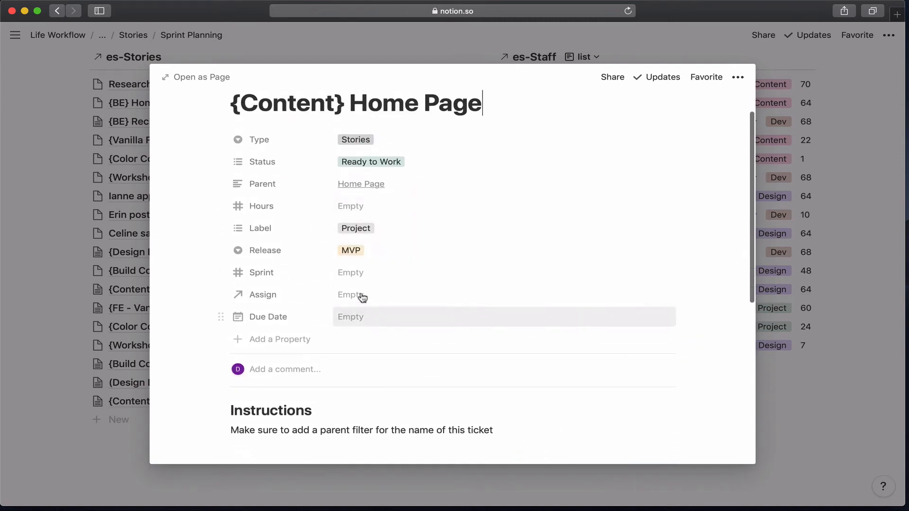
mouse_move(363, 208)
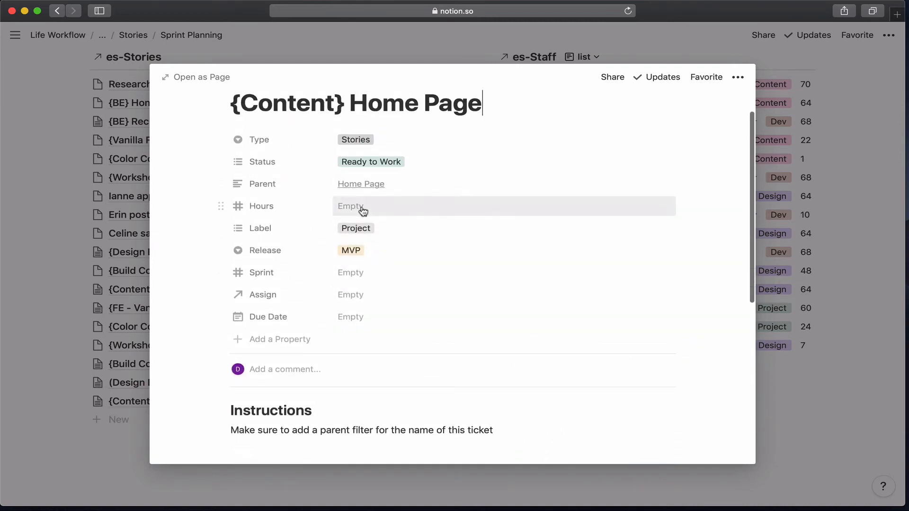
scroll(down, 3)
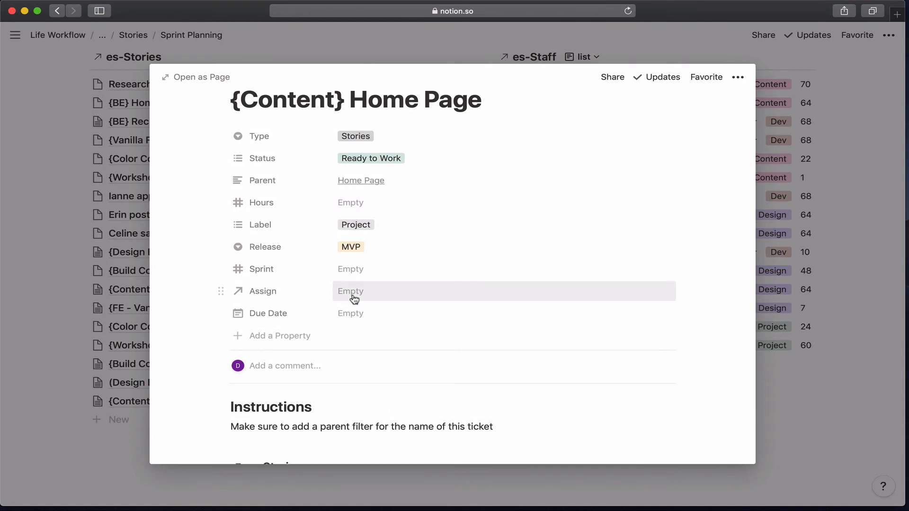
click(350, 292)
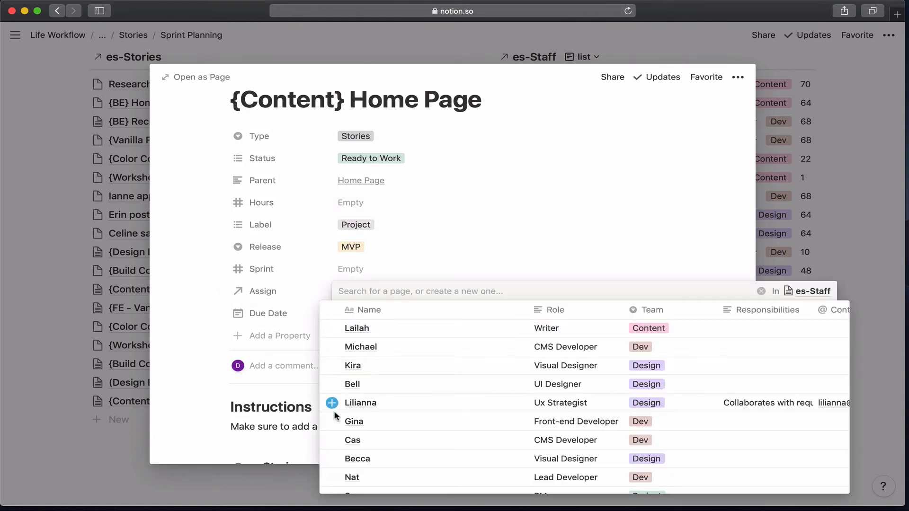
scroll(down, 3)
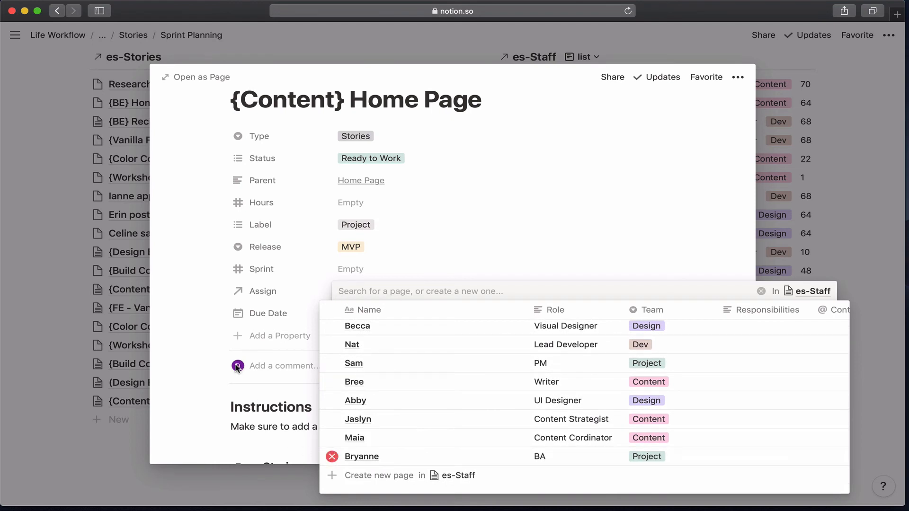
click(361, 456)
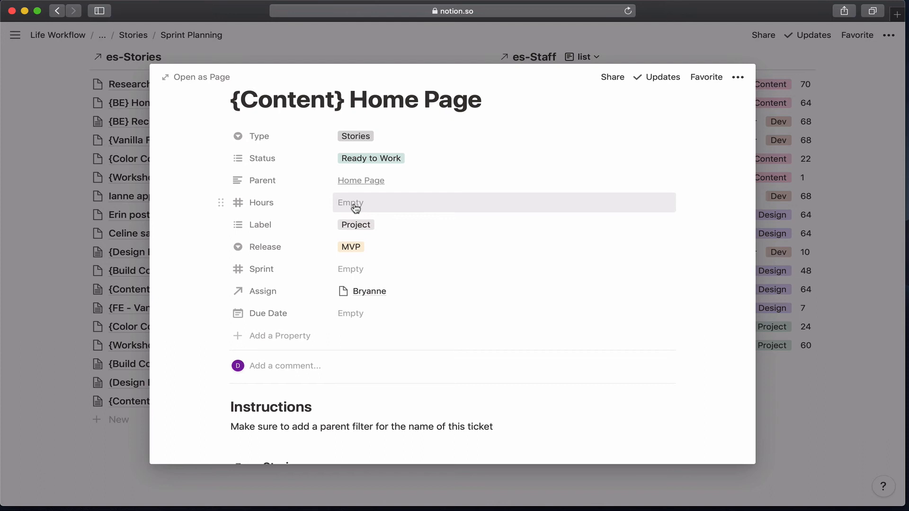
click(355, 203)
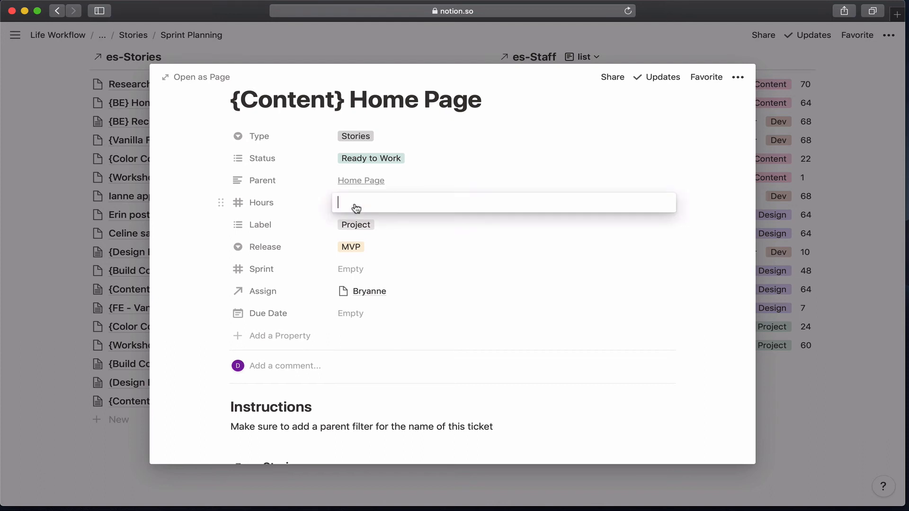
text(.5)
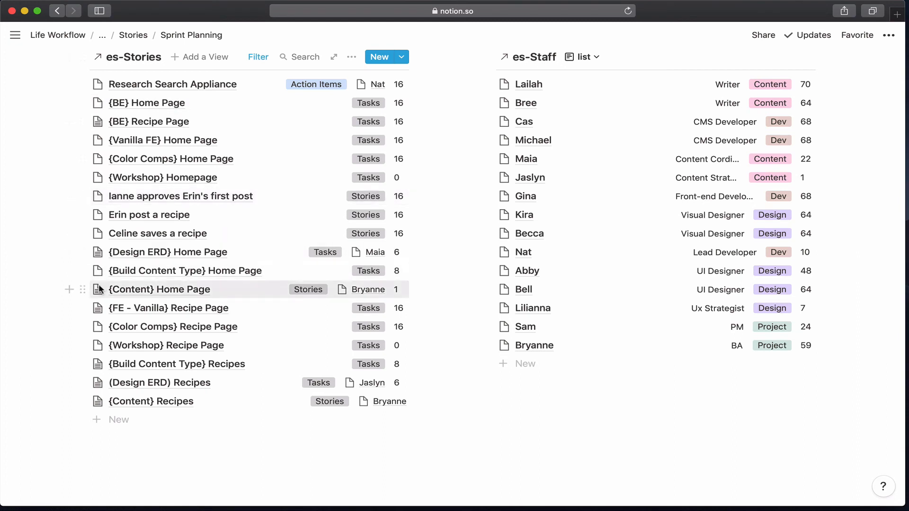
Drag {Content} Home Page below Research Search Appliance and set its Sprint to 1
drag(159, 290, 180, 199)
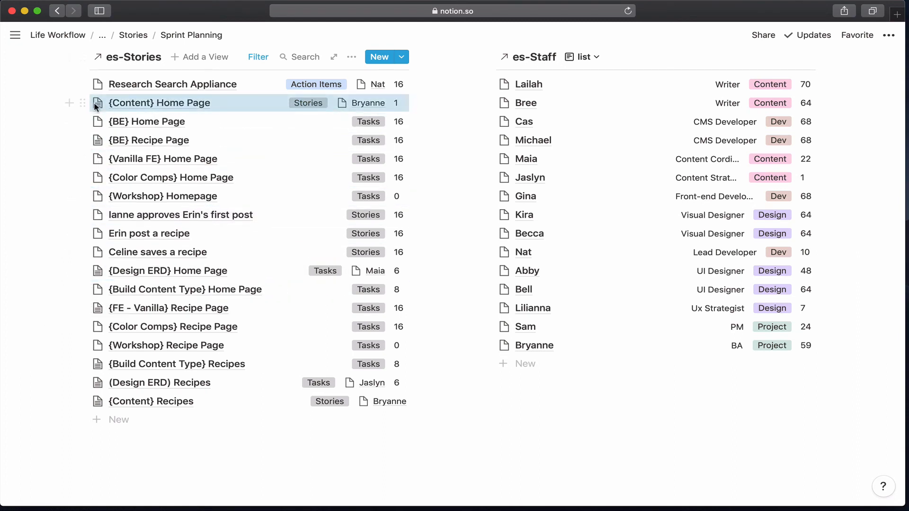
mouse_move(85, 290)
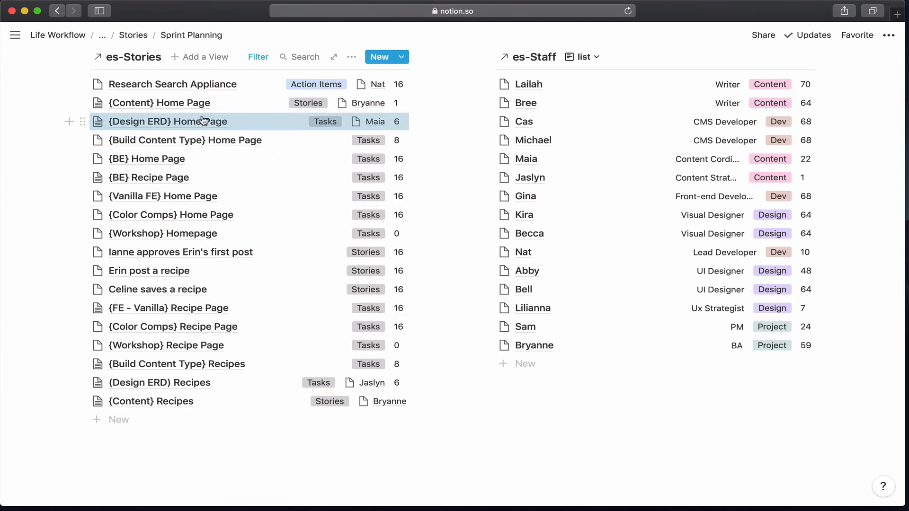
click(166, 122)
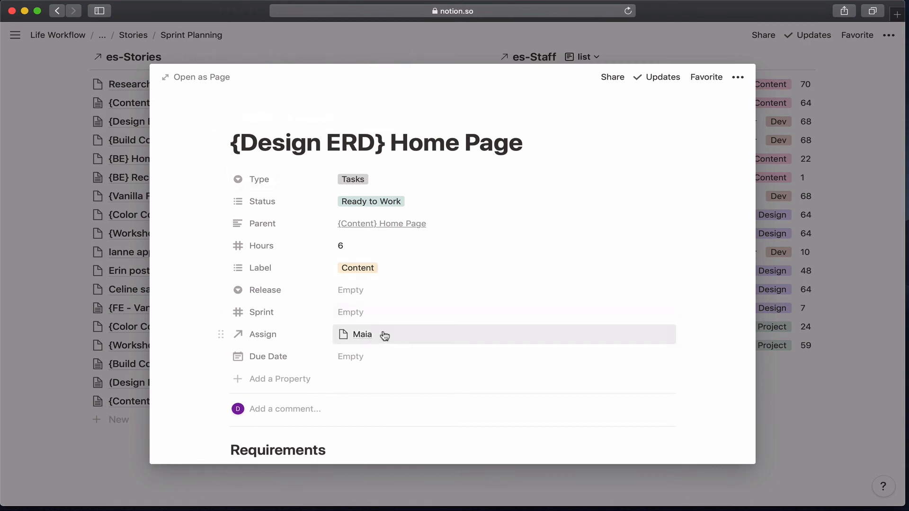
mouse_move(352, 316)
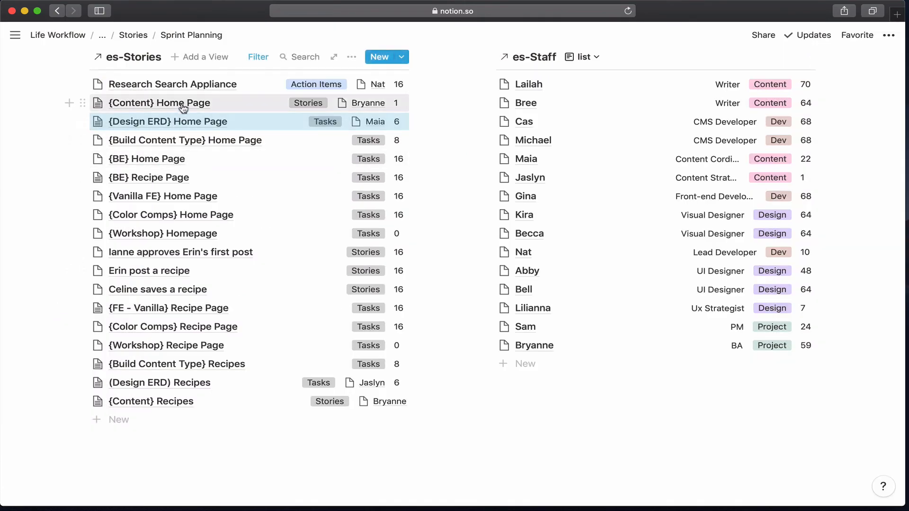
click(159, 102)
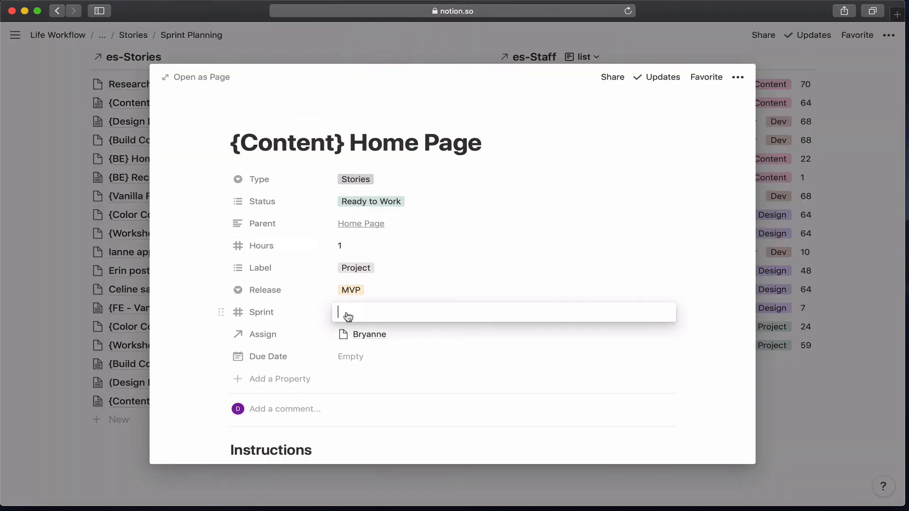
text(1)
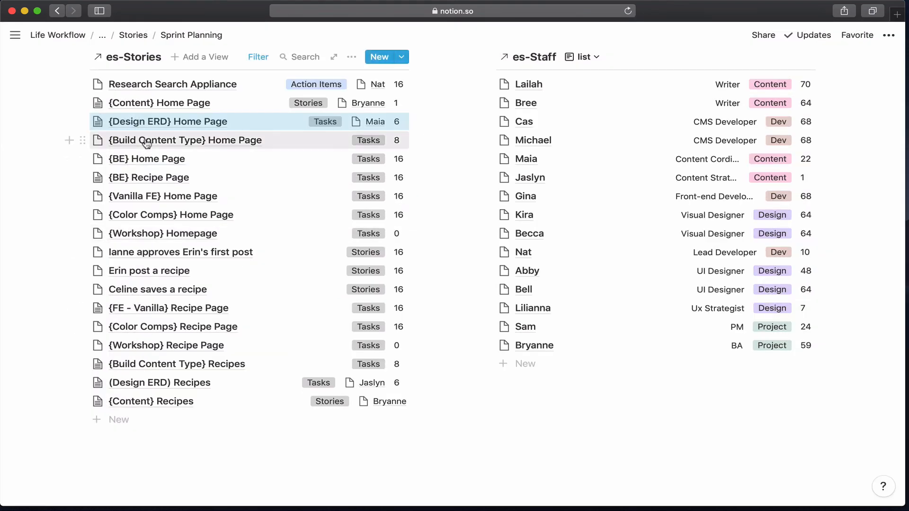
Set {Build Content Type} Home Page to Sprint 1 and assign Michael to it
click(185, 140)
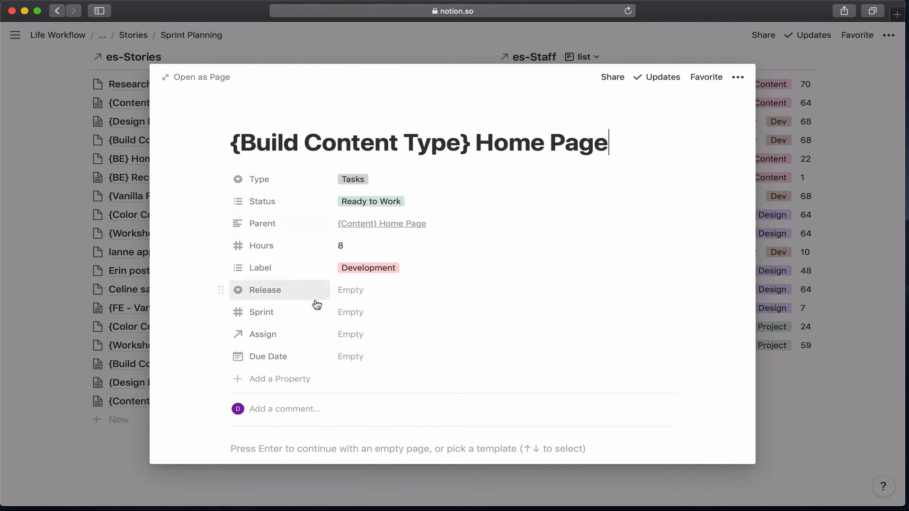
text(1)
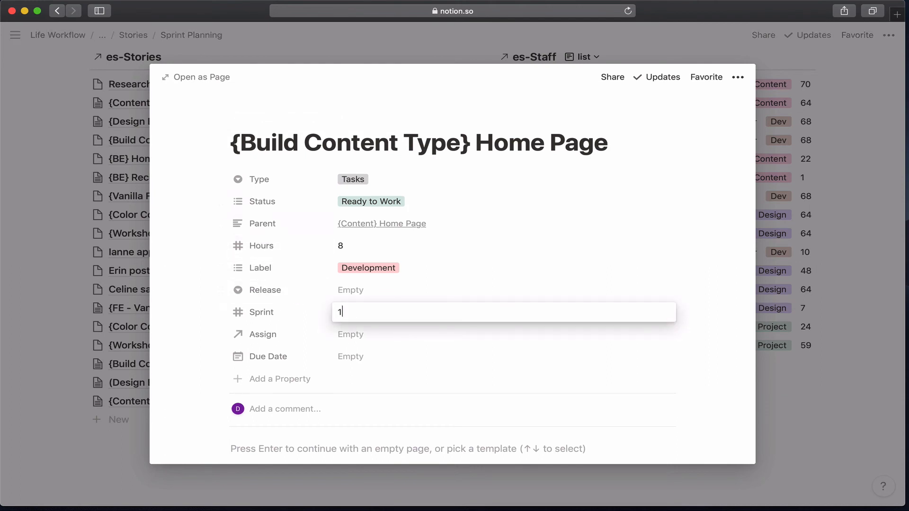
click(350, 334)
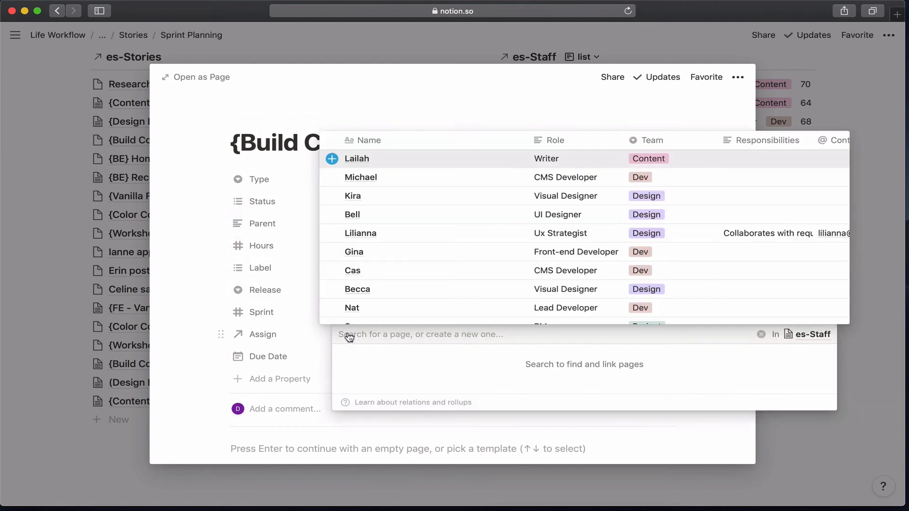
mouse_move(345, 207)
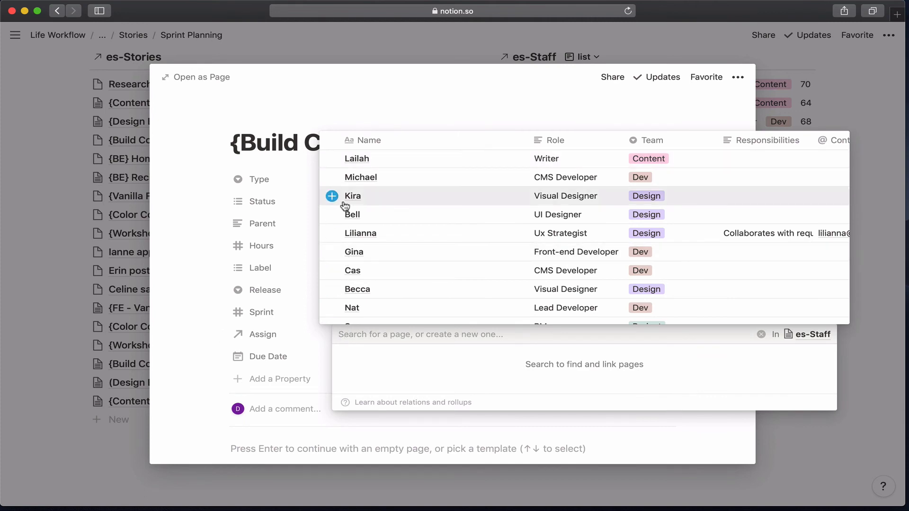
click(361, 177)
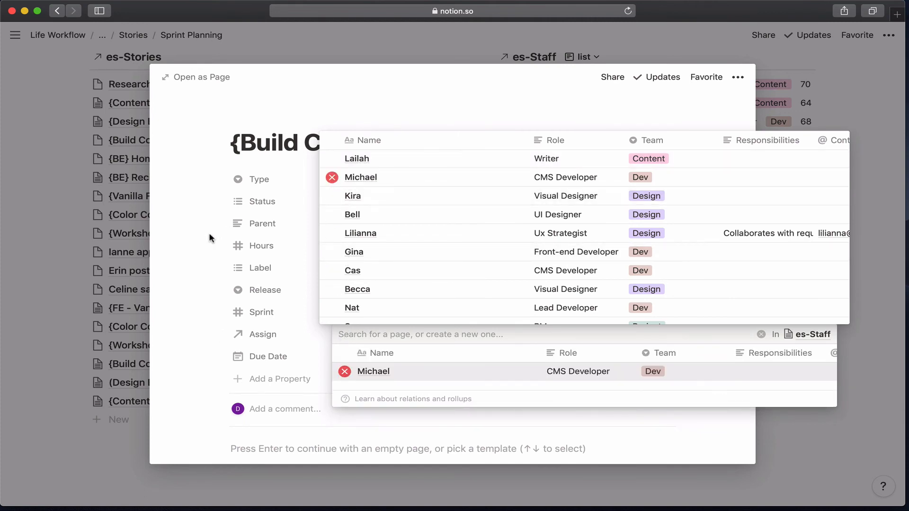
click(373, 372)
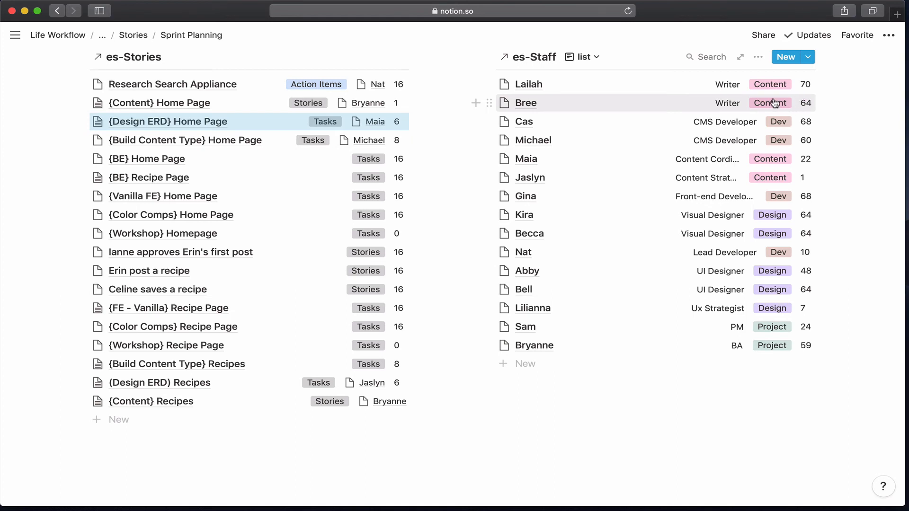
mouse_move(742, 134)
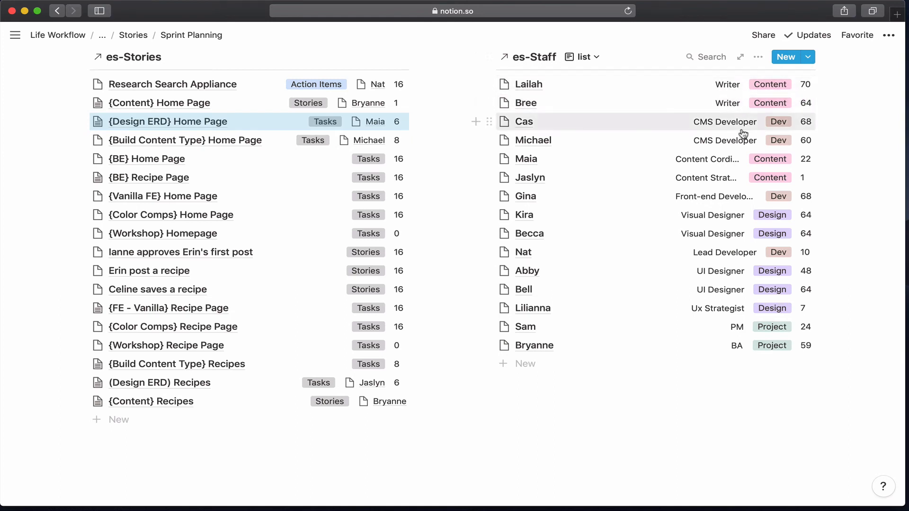
mouse_move(744, 147)
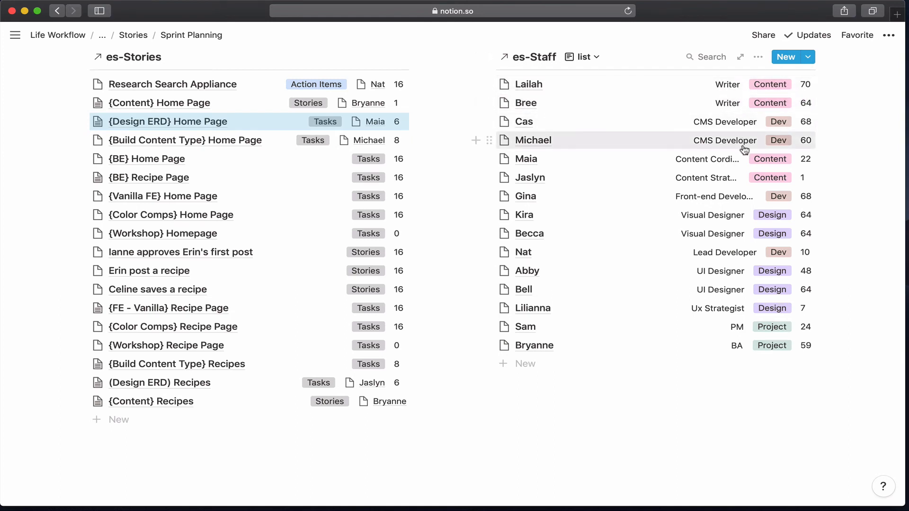
mouse_move(743, 159)
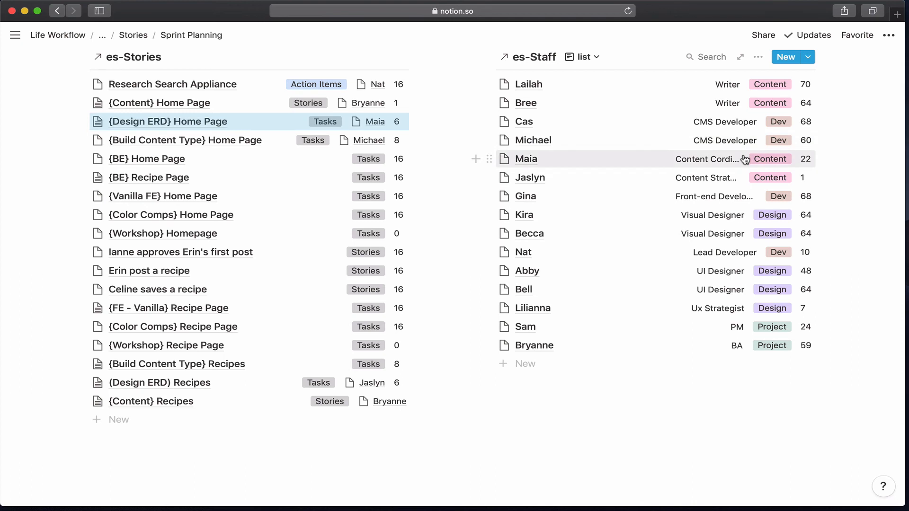
mouse_move(724, 293)
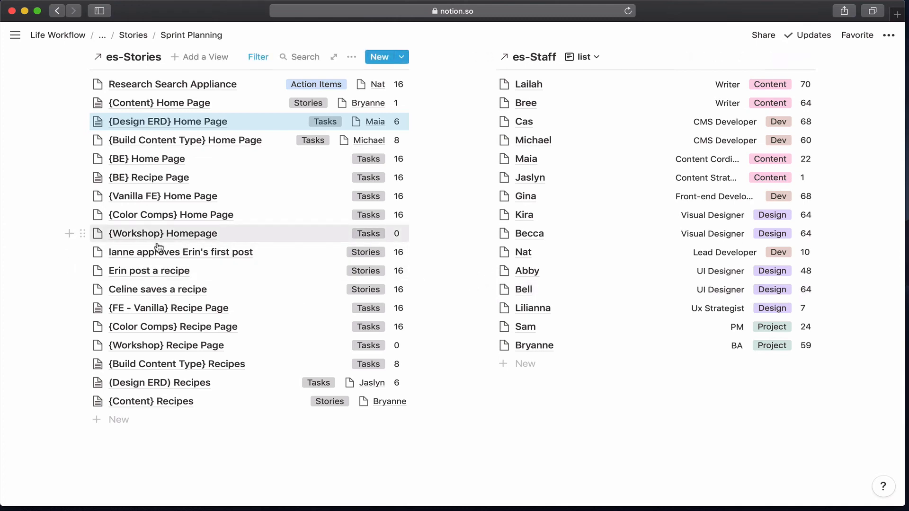
Assign Bell to the Ianne approves Erin's first post story
click(180, 252)
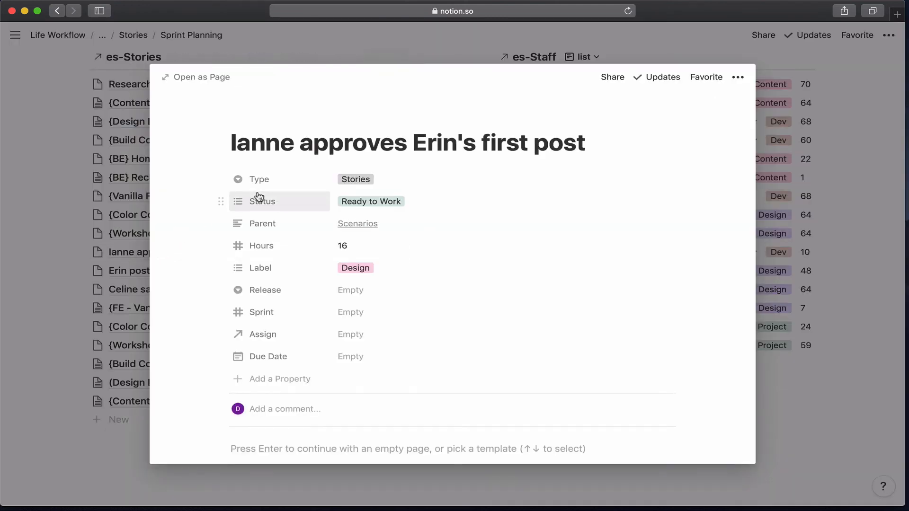
scroll(down, 3)
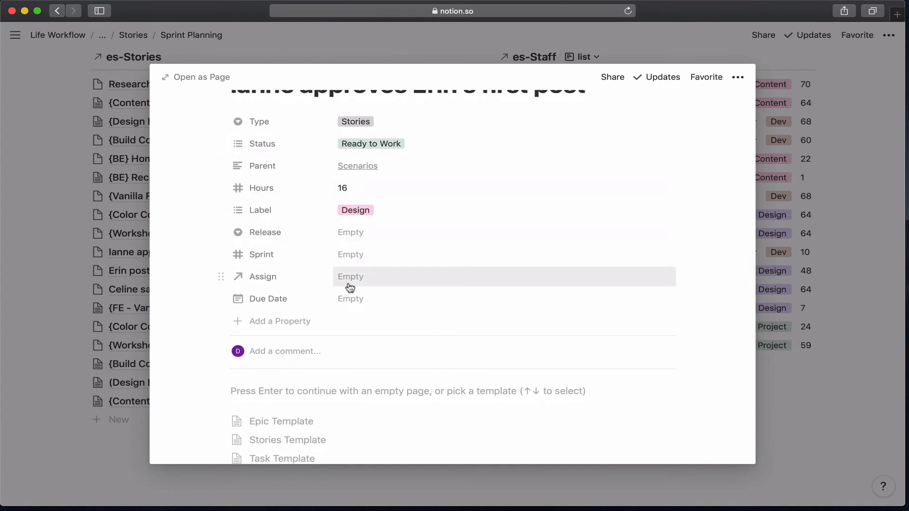
click(350, 276)
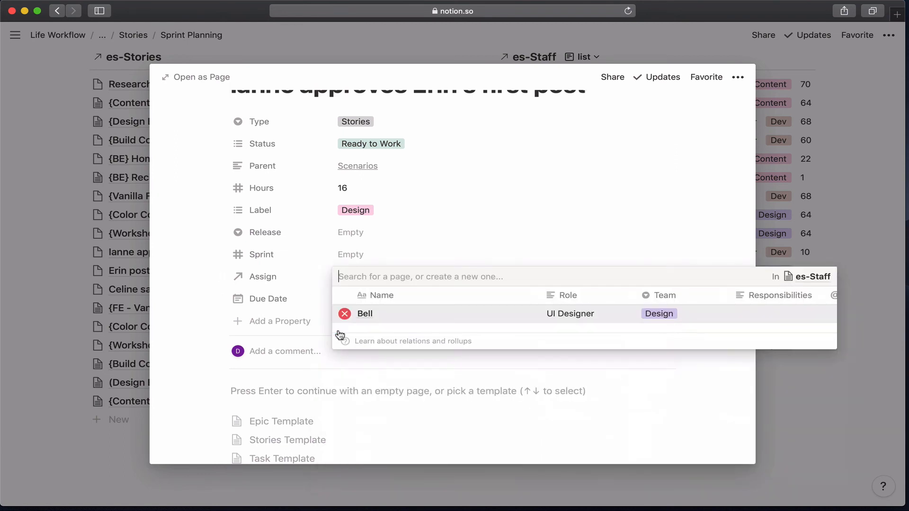
click(365, 314)
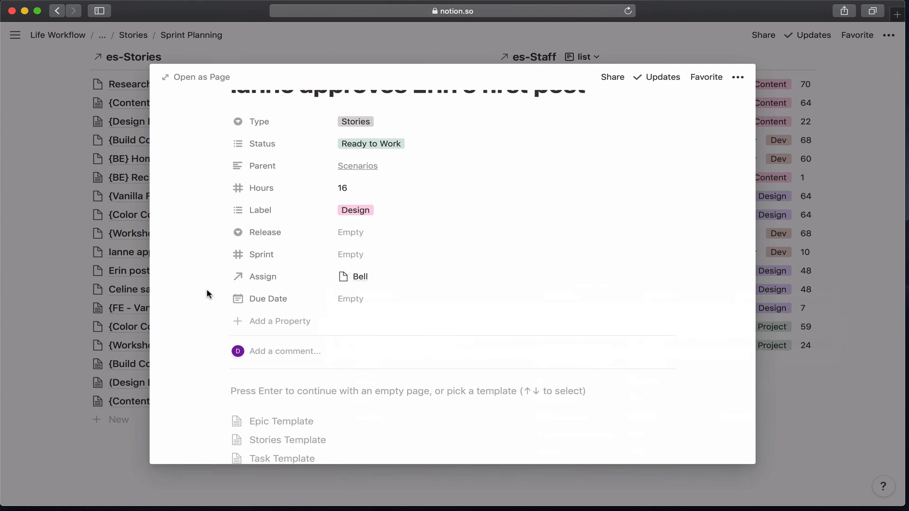
mouse_move(337, 258)
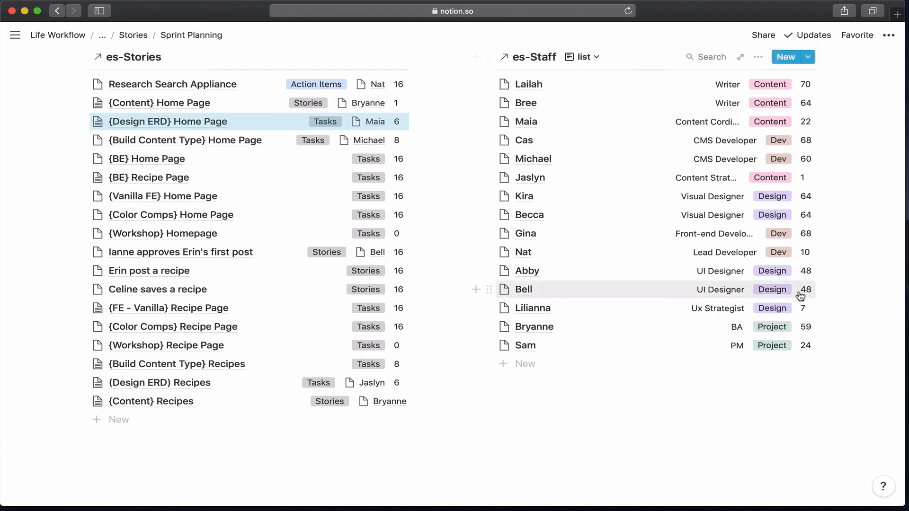
click(524, 290)
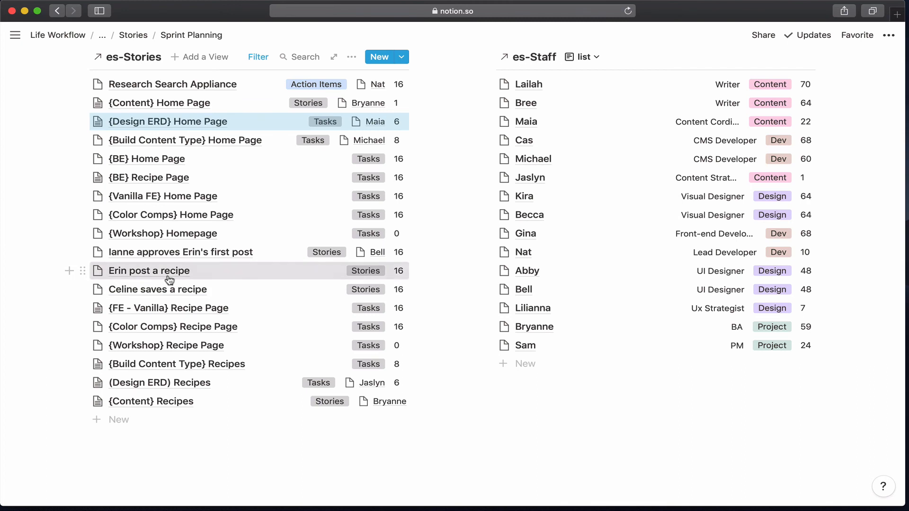
Assign Bell to the Erin post a recipe story
click(149, 270)
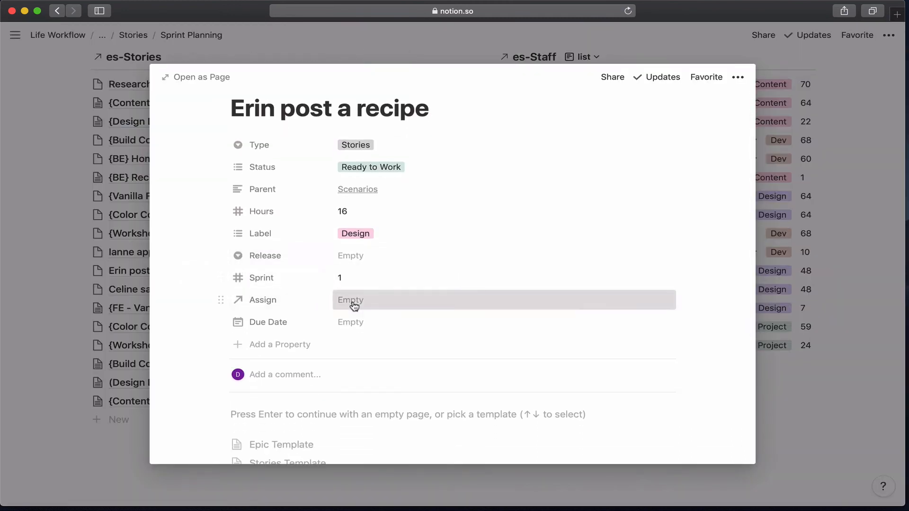
click(351, 300)
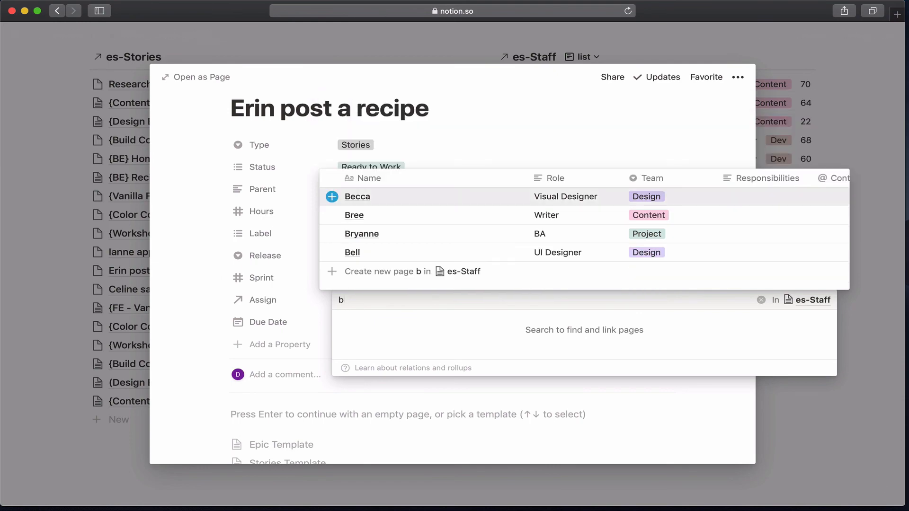
click(353, 251)
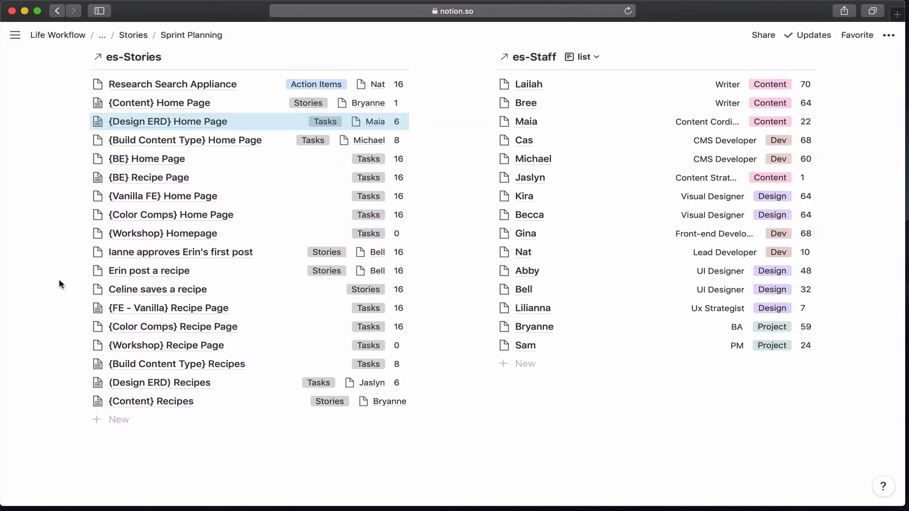
mouse_move(562, 233)
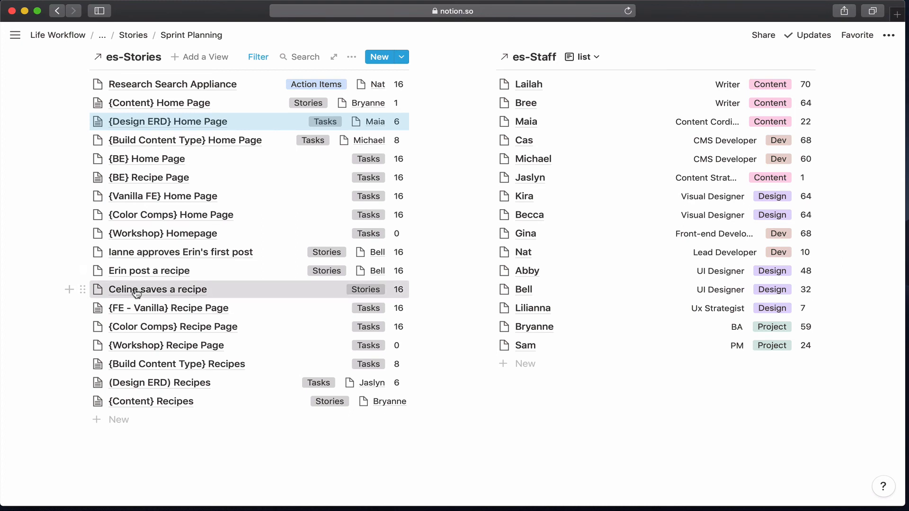
Assign Bell to the Celine saves a recipe story and set its Sprint to 1
click(157, 290)
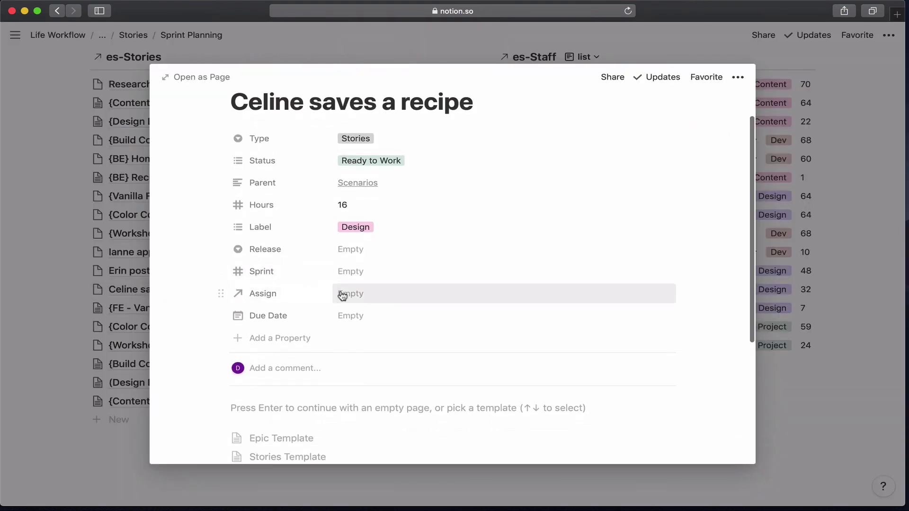
click(351, 293)
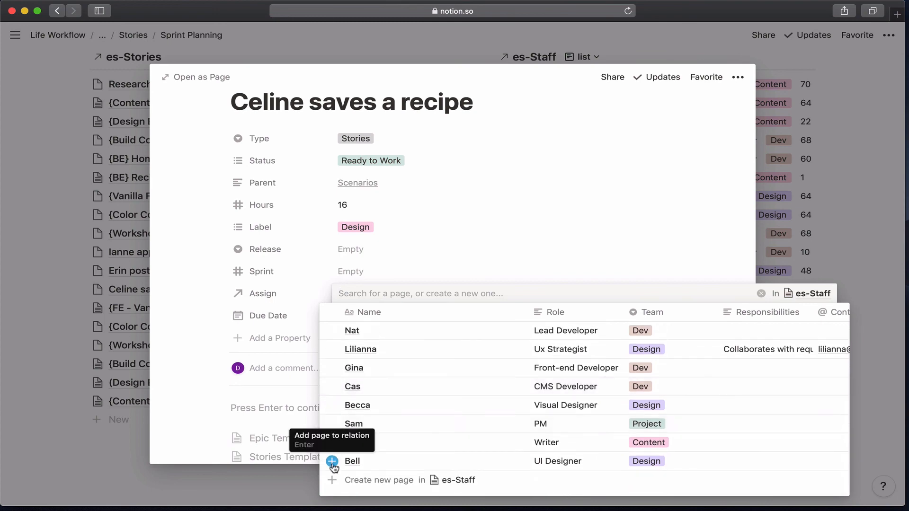
click(334, 462)
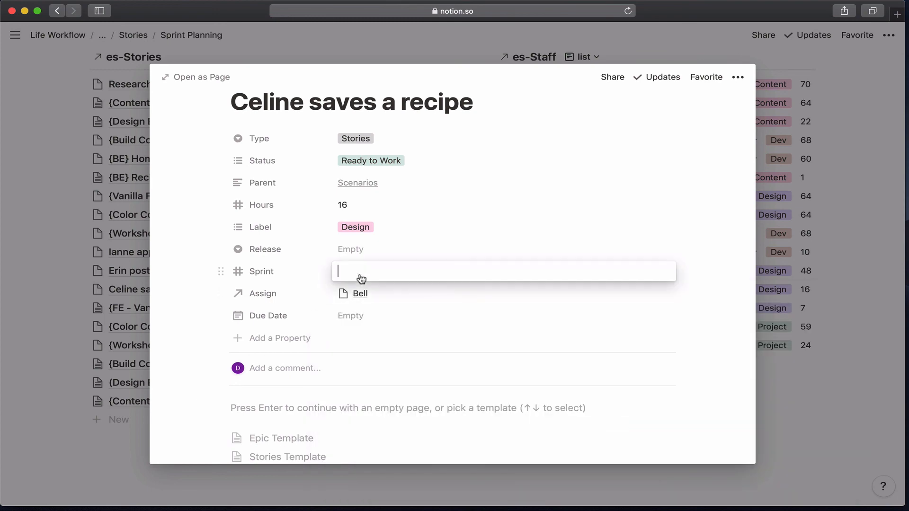
text(1)
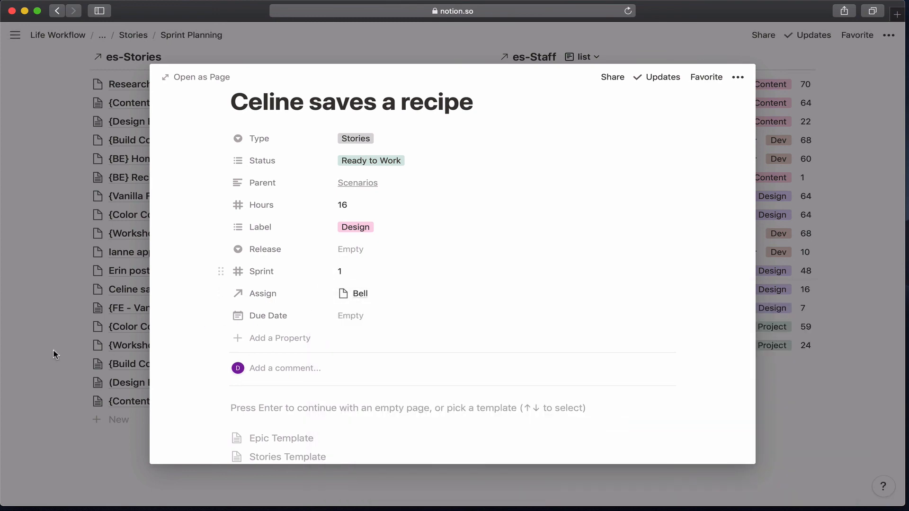
key(Escape)
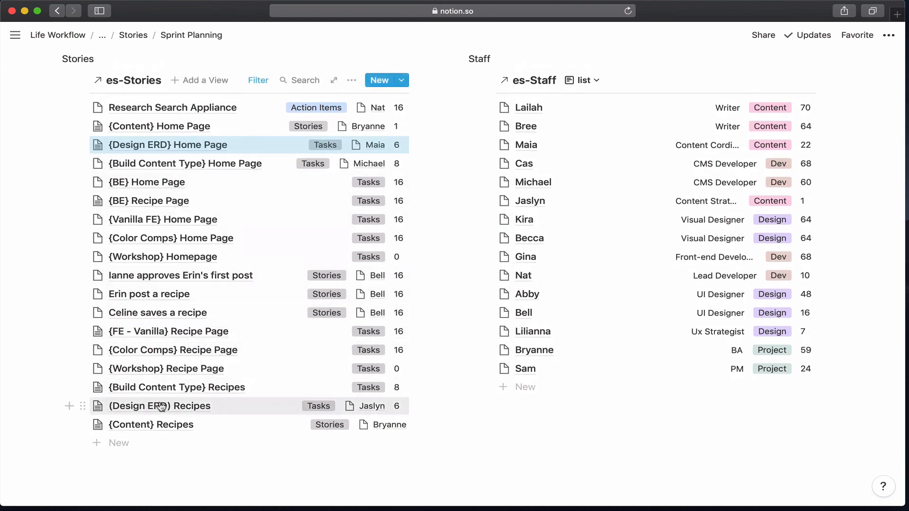
mouse_move(167, 402)
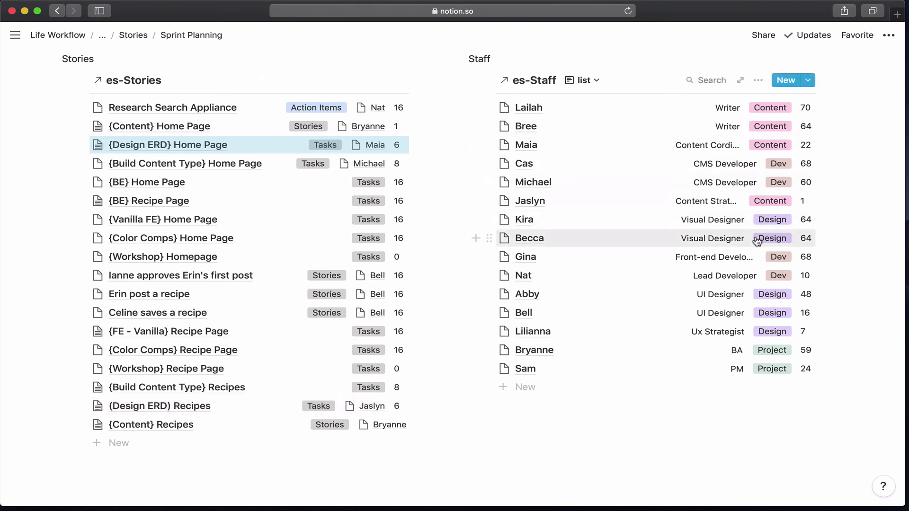
mouse_move(727, 147)
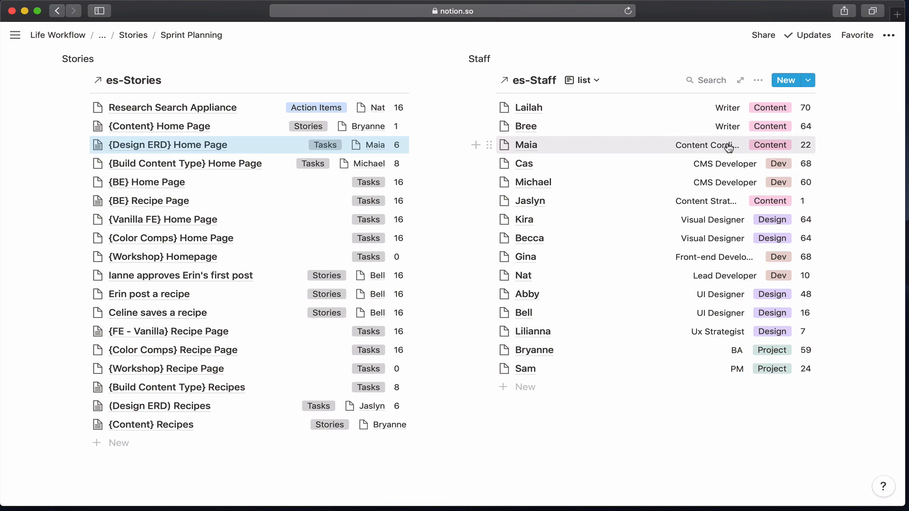
mouse_move(703, 333)
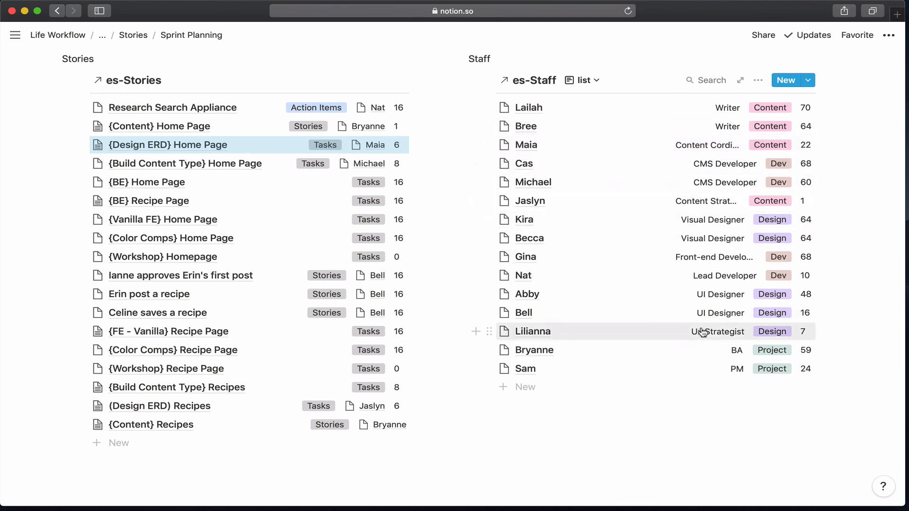